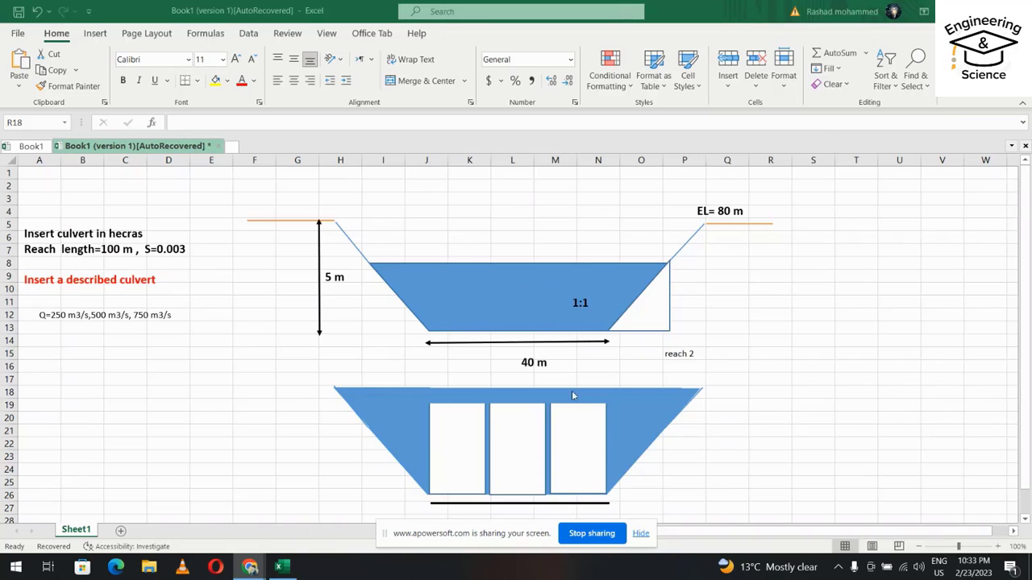
pyautogui.moveTo(619, 411)
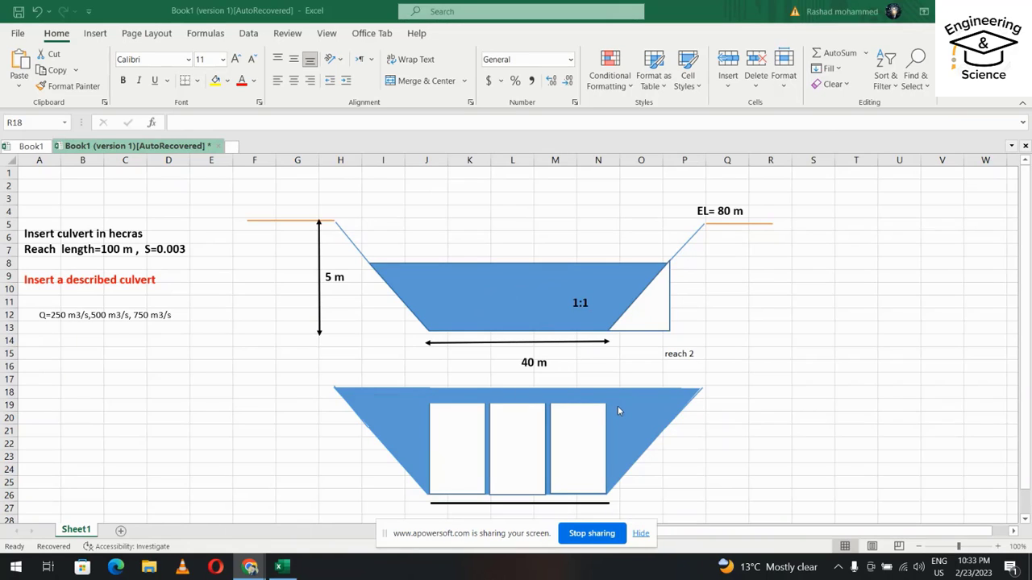
pyautogui.moveTo(175, 353)
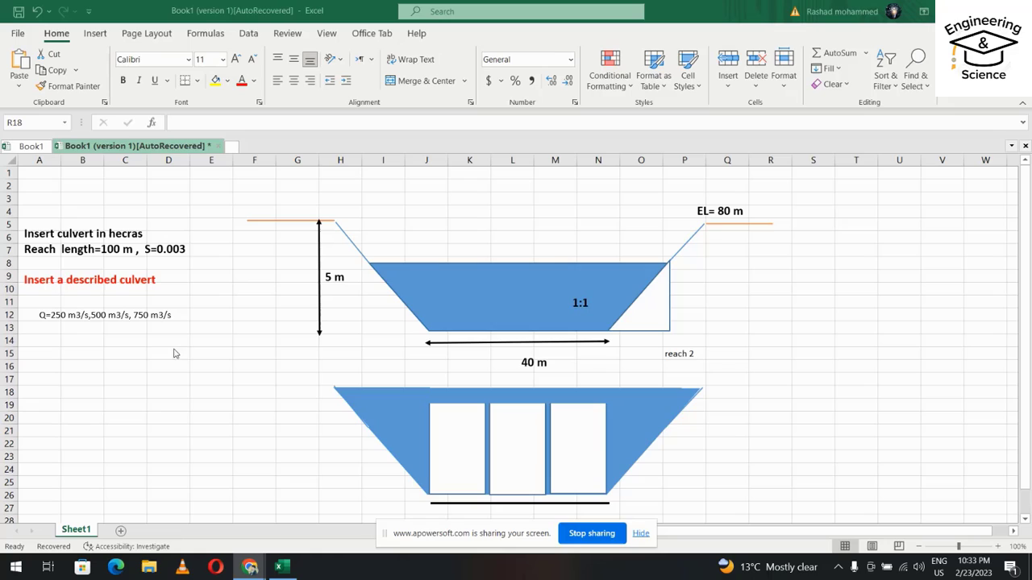
pyautogui.moveTo(71, 334)
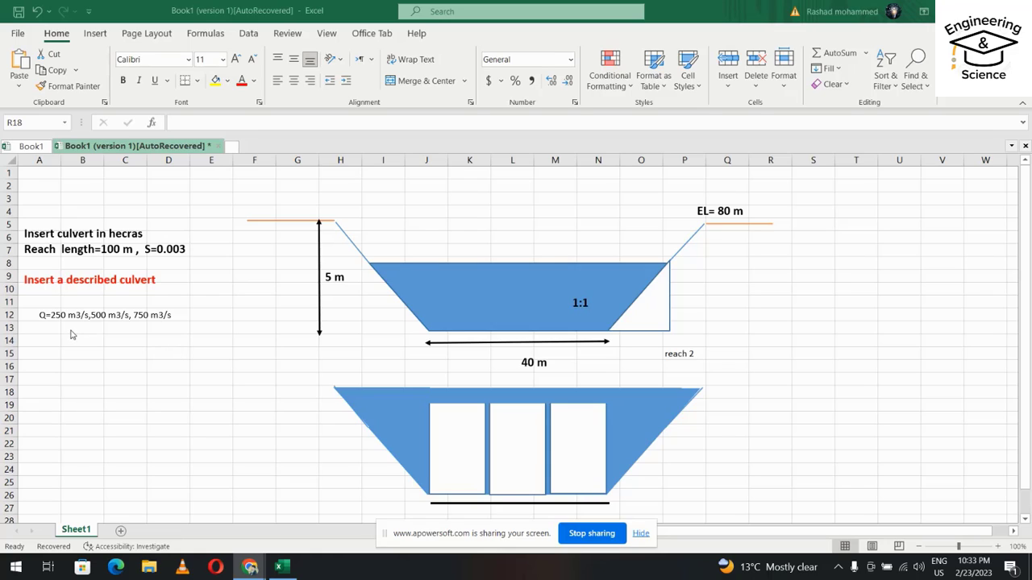
pyautogui.moveTo(73, 337)
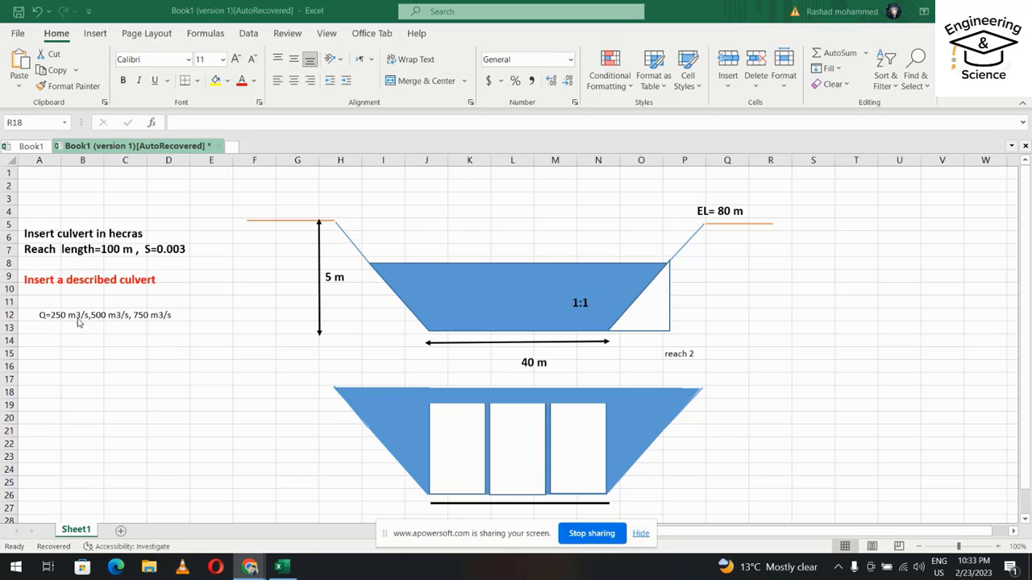
pyautogui.moveTo(162, 325)
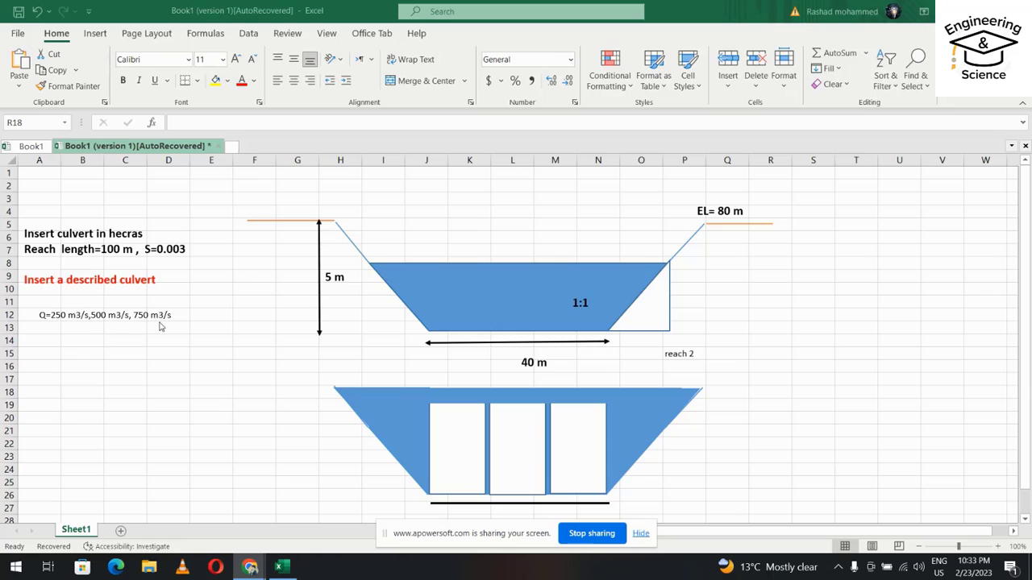
pyautogui.moveTo(93, 258)
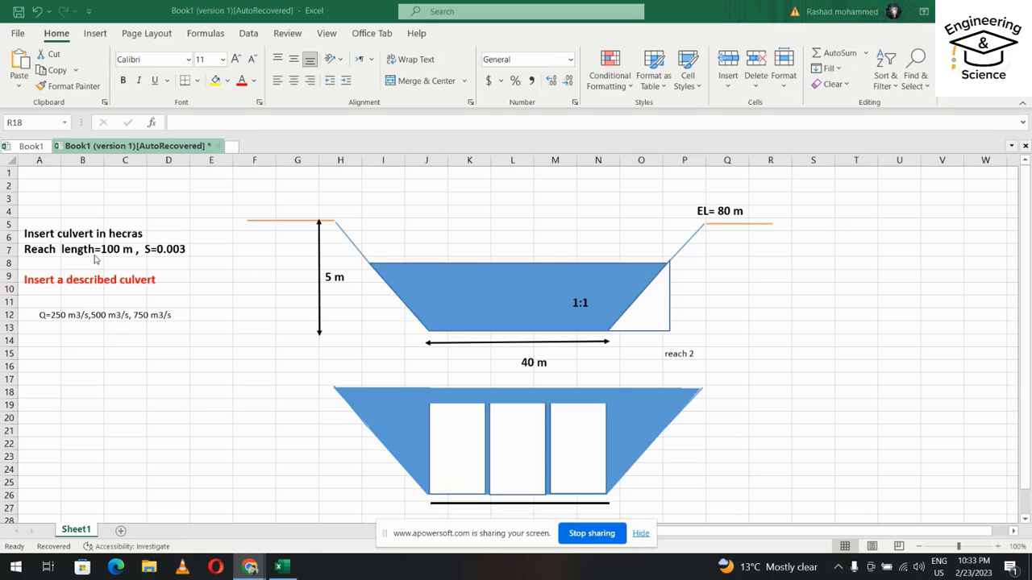
pyautogui.moveTo(171, 266)
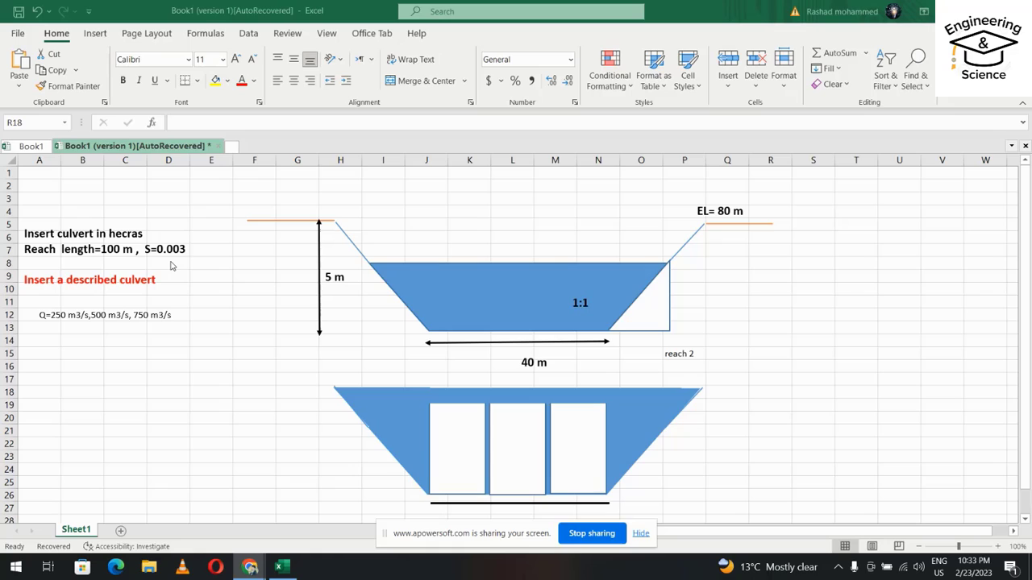
pyautogui.moveTo(254, 266)
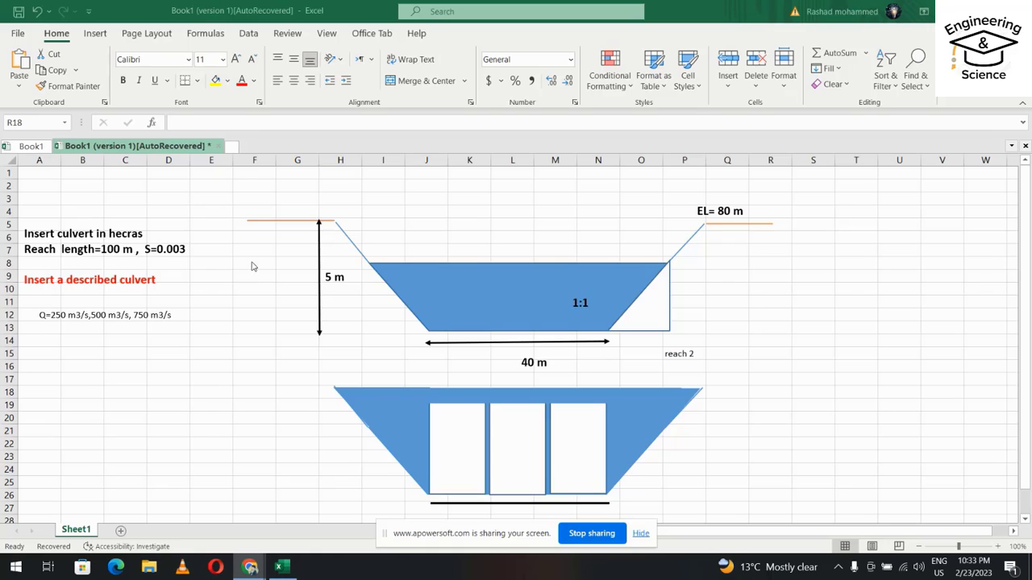
pyautogui.moveTo(333, 296)
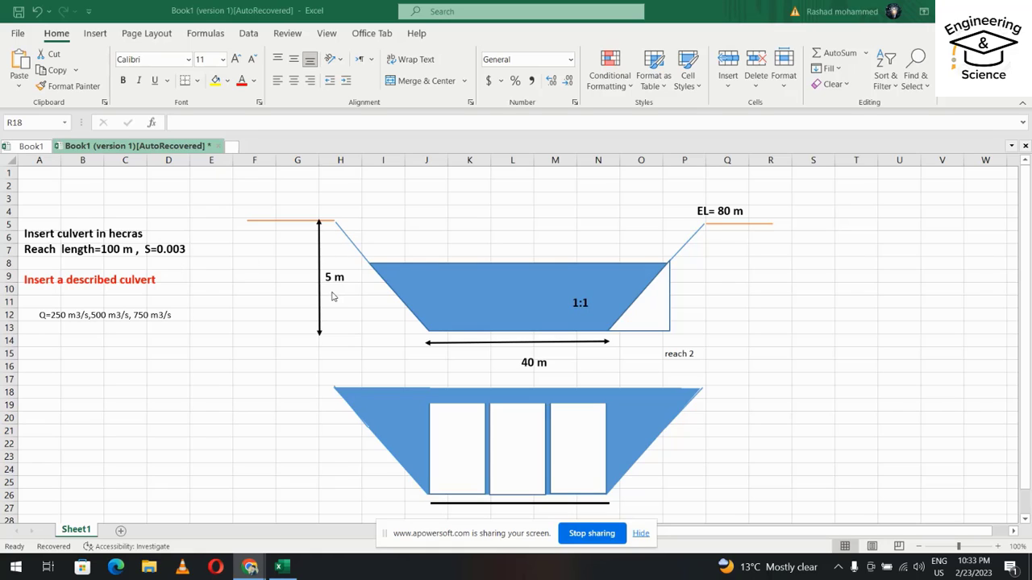
pyautogui.moveTo(658, 323)
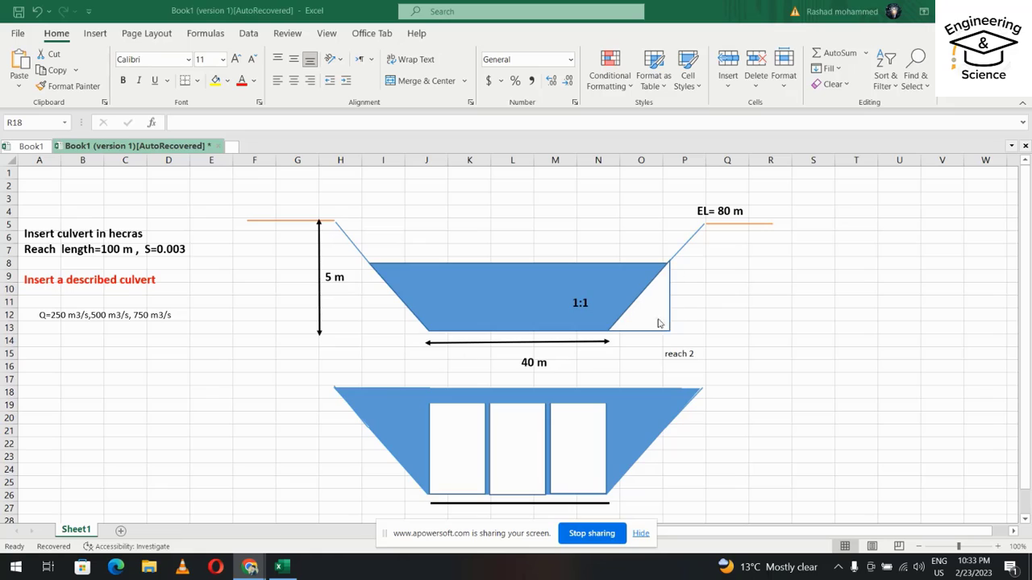
pyautogui.moveTo(540, 355)
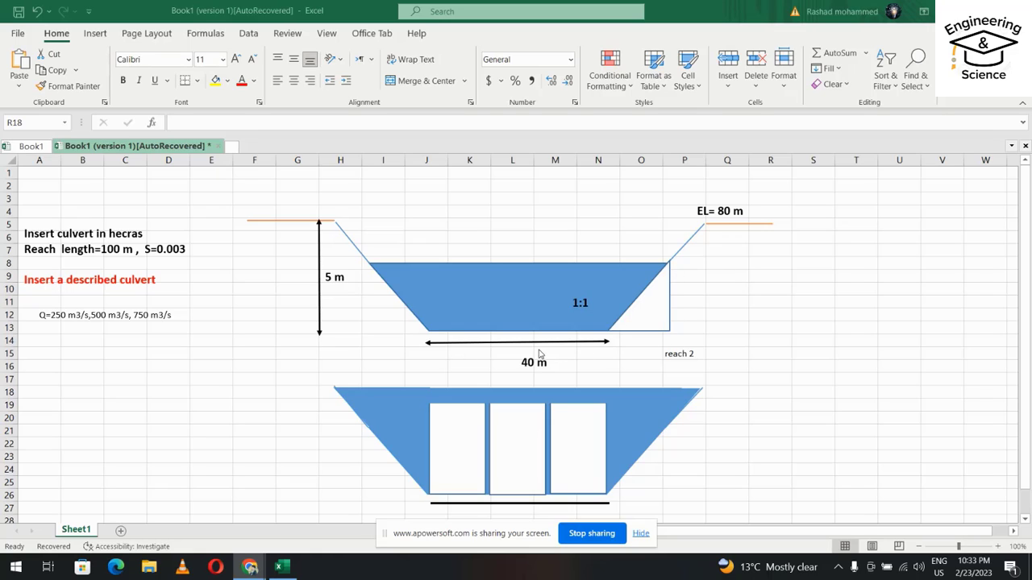
pyautogui.moveTo(680, 361)
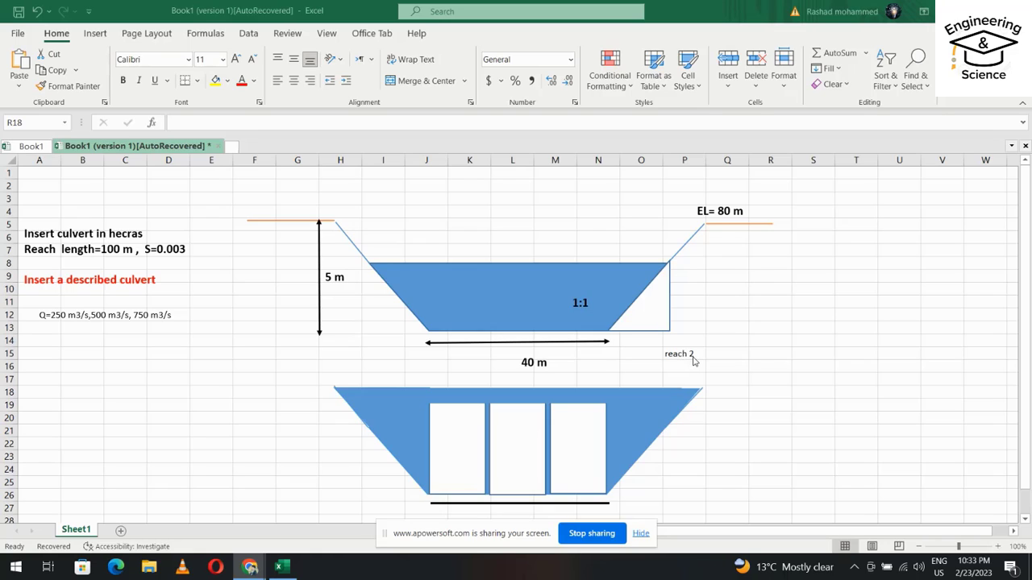
pyautogui.moveTo(870, 23)
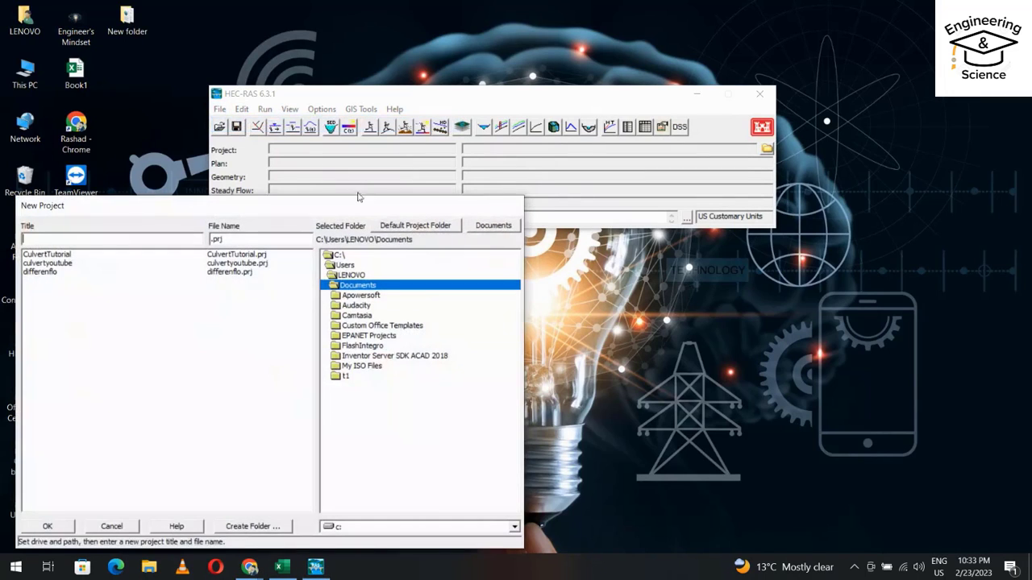
# Create a new project titled CUL inside the 11 folder under Documents
pyautogui.click(345, 375)
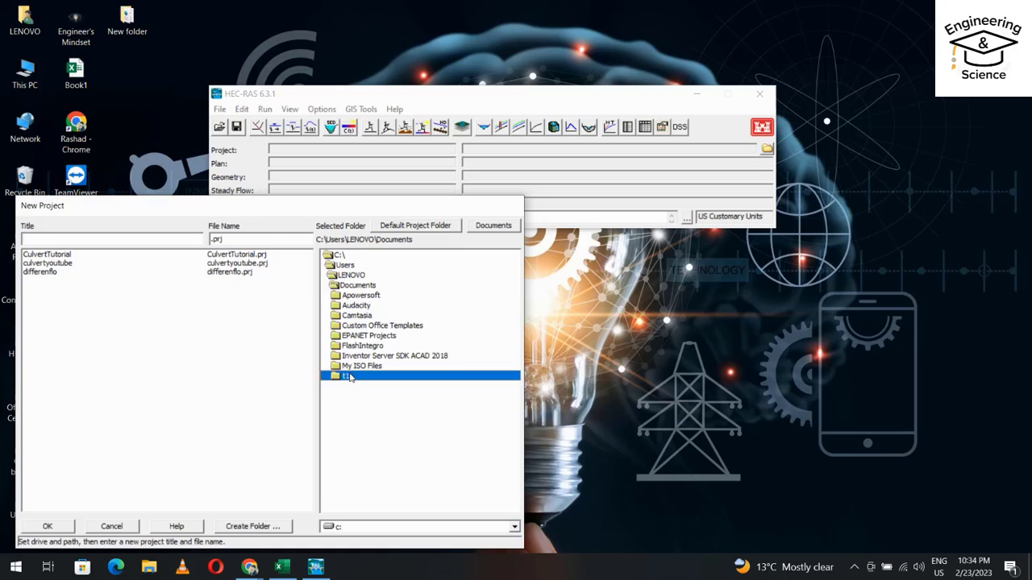
pyautogui.doubleClick(347, 376)
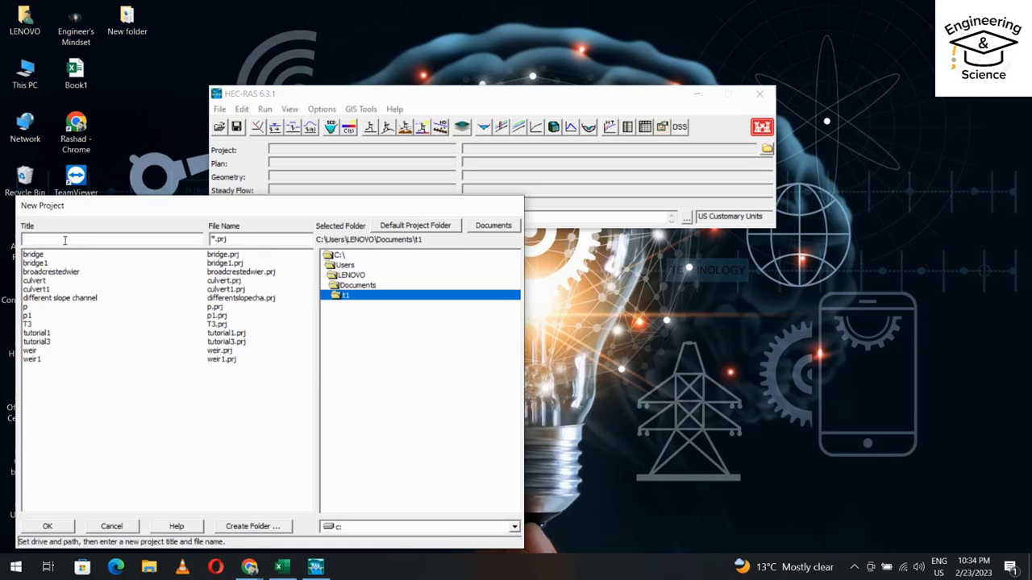
pyautogui.write('CUL')
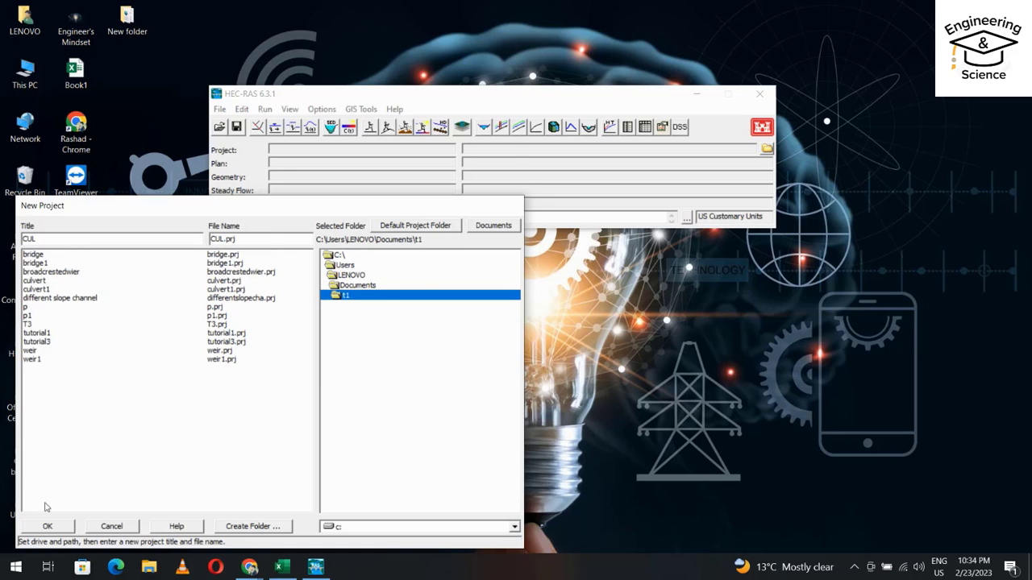
pyautogui.click(47, 526)
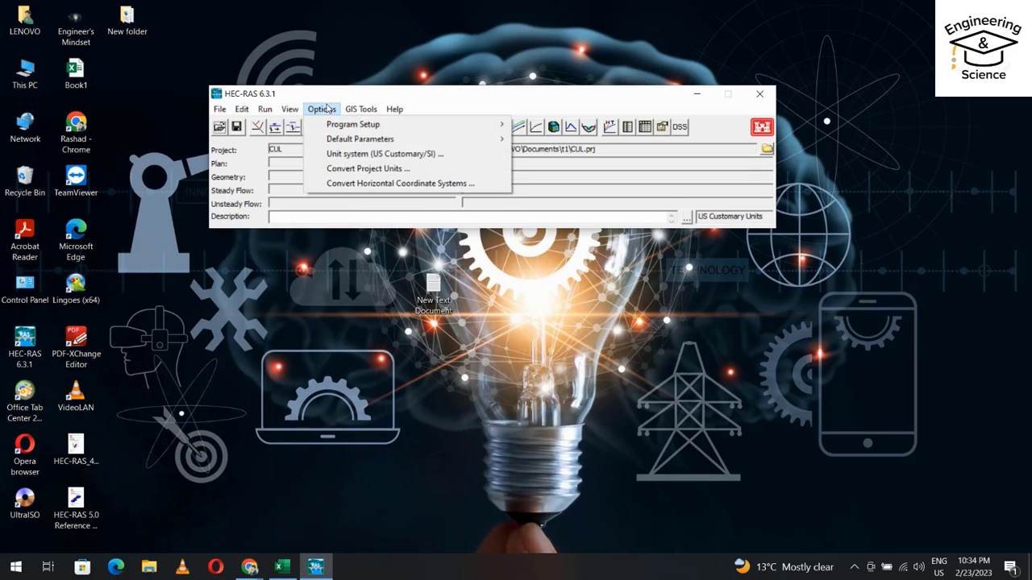
# Set the project unit system to System International (metric)
pyautogui.click(384, 153)
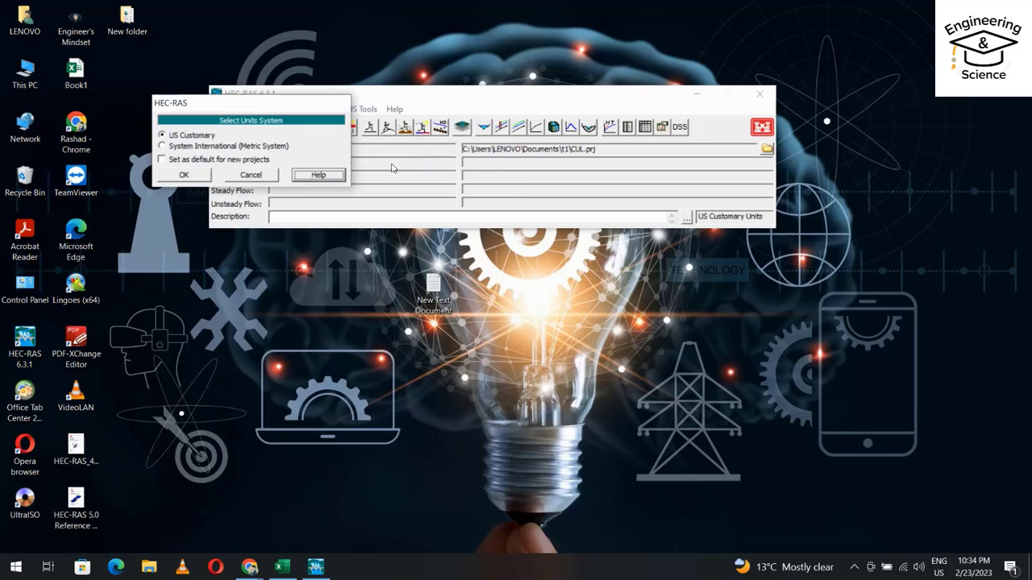
pyautogui.click(163, 145)
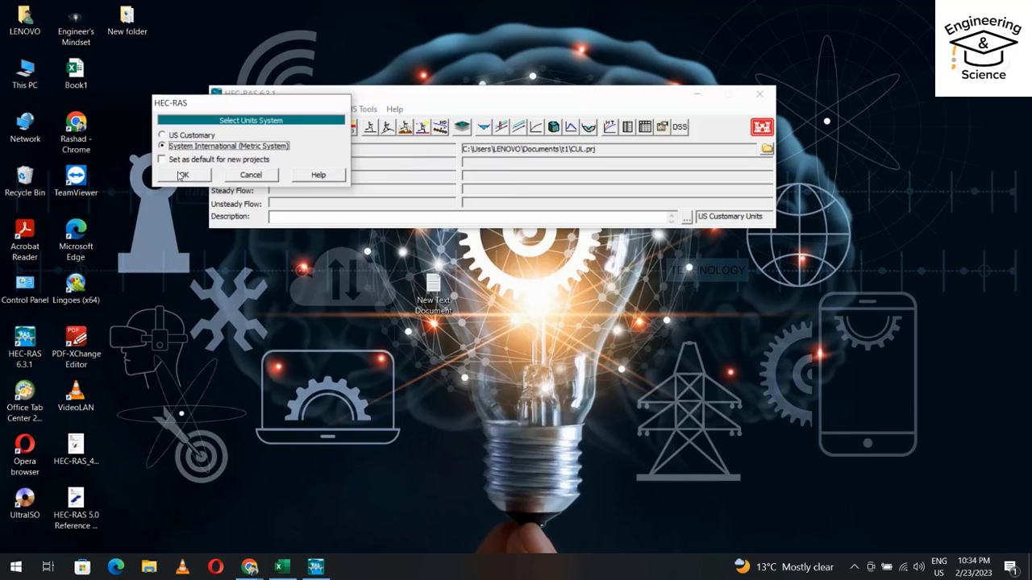
pyautogui.click(184, 174)
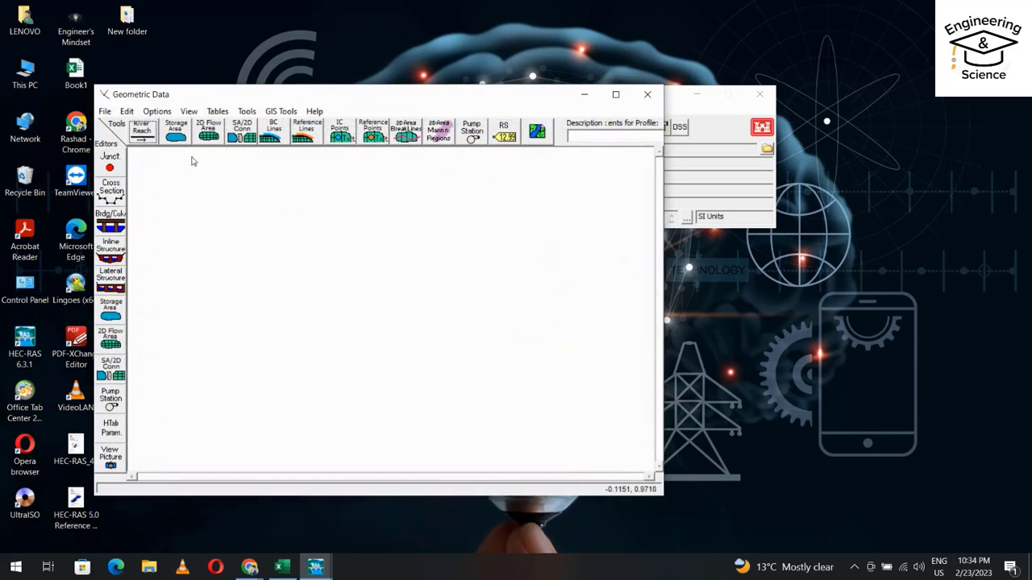
# Draw a river reach across the geometry schematic and name it River
pyautogui.moveTo(164, 195); pyautogui.dragTo(416, 332)
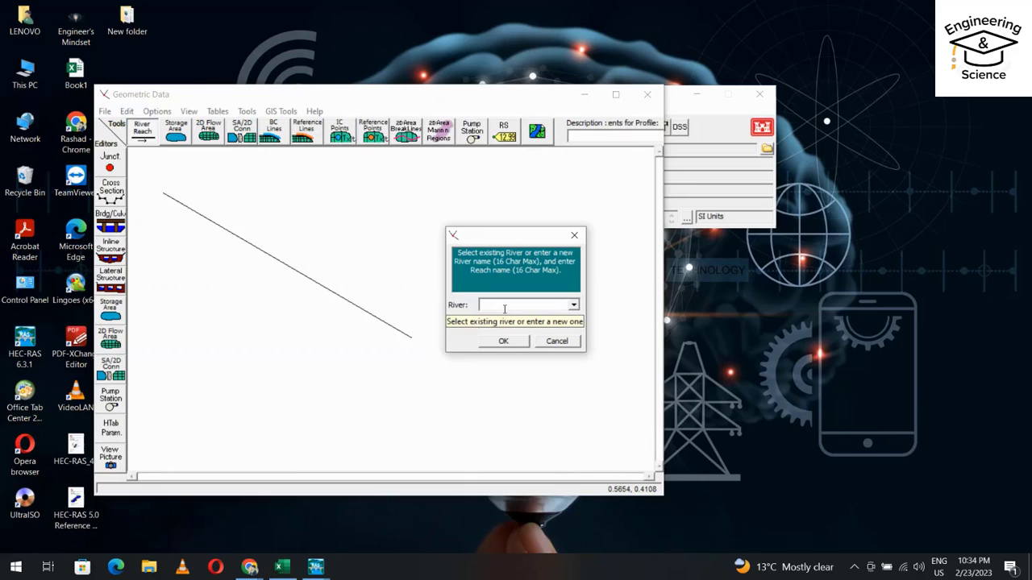
pyautogui.write('River')
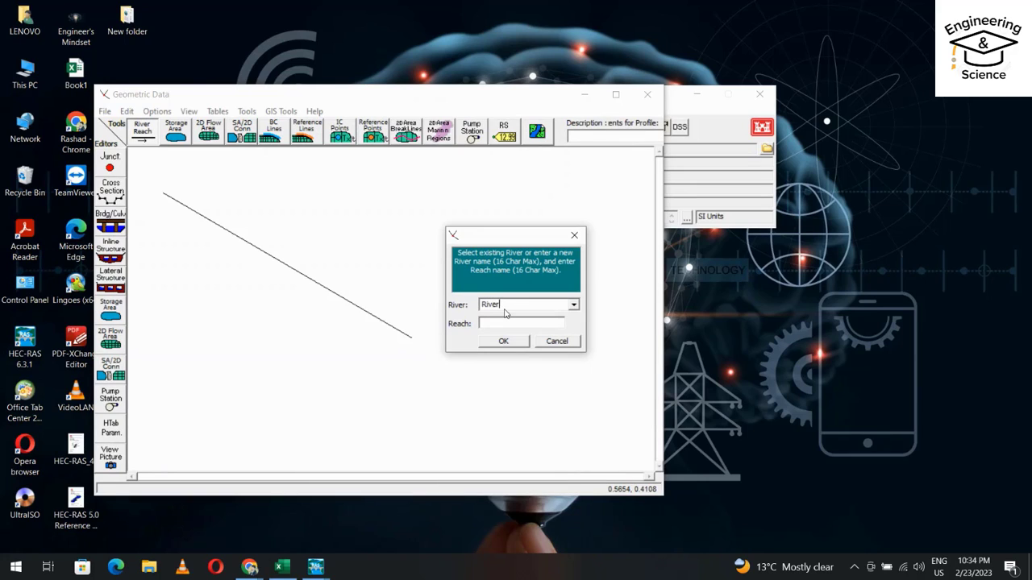
pyautogui.click(503, 340)
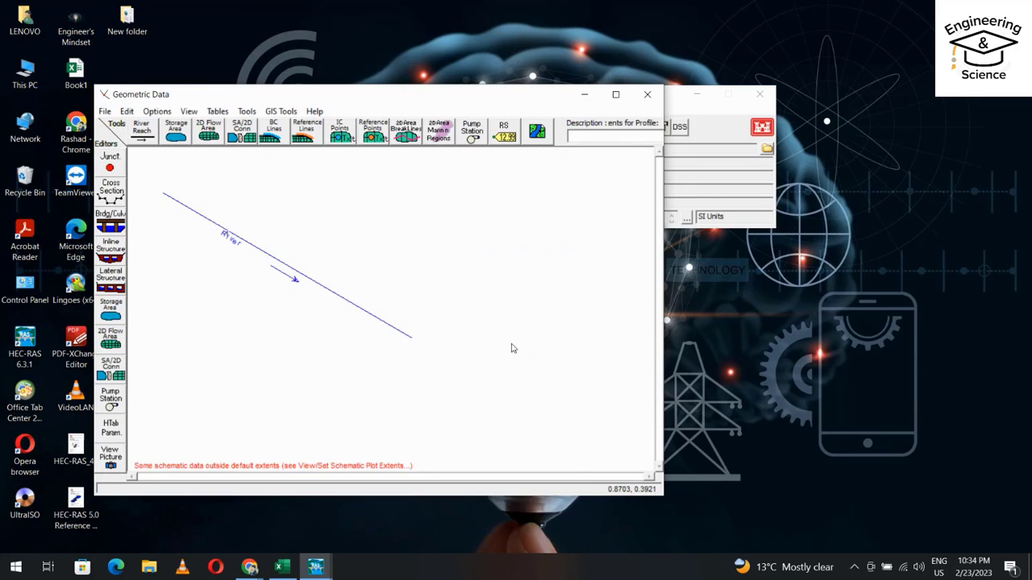
pyautogui.click(110, 190)
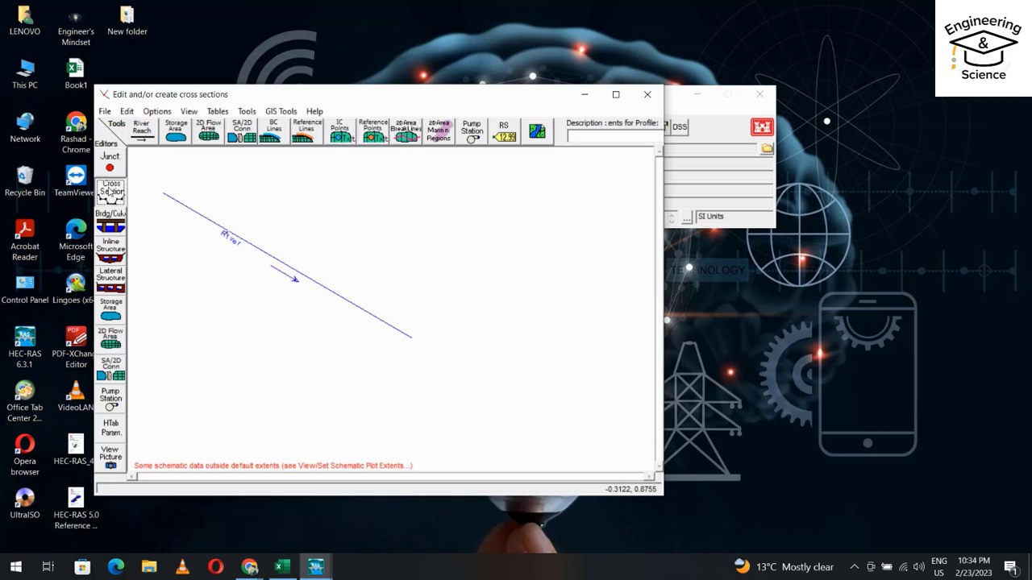
# Add a new cross section at river station 0
pyautogui.click(352, 181)
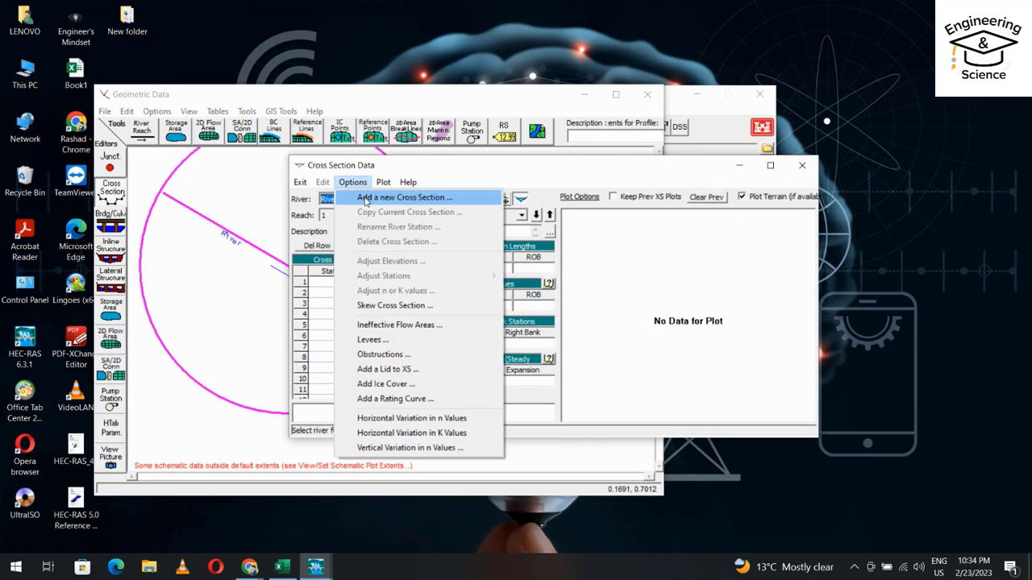
pyautogui.click(403, 196)
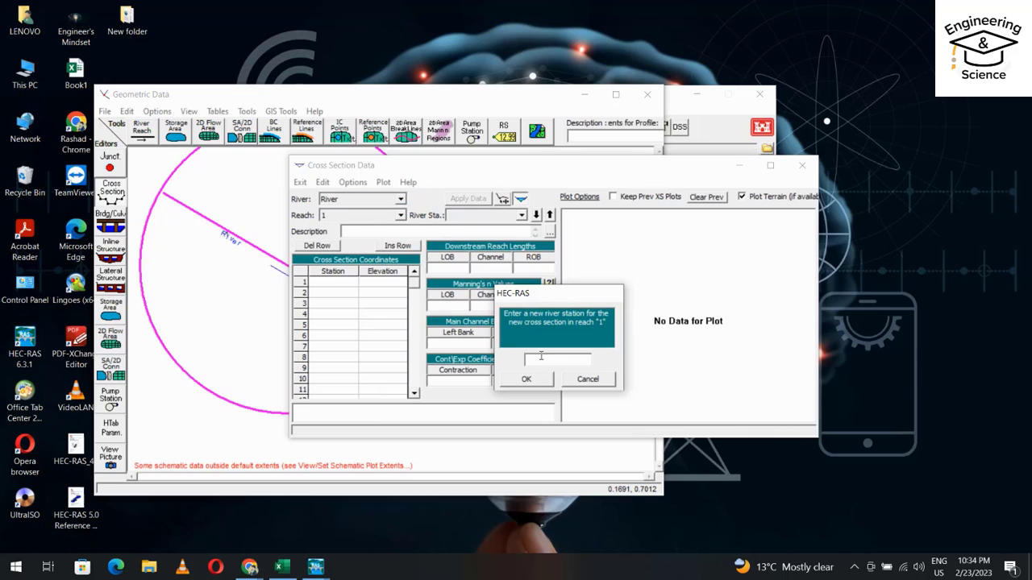
pyautogui.write('0')
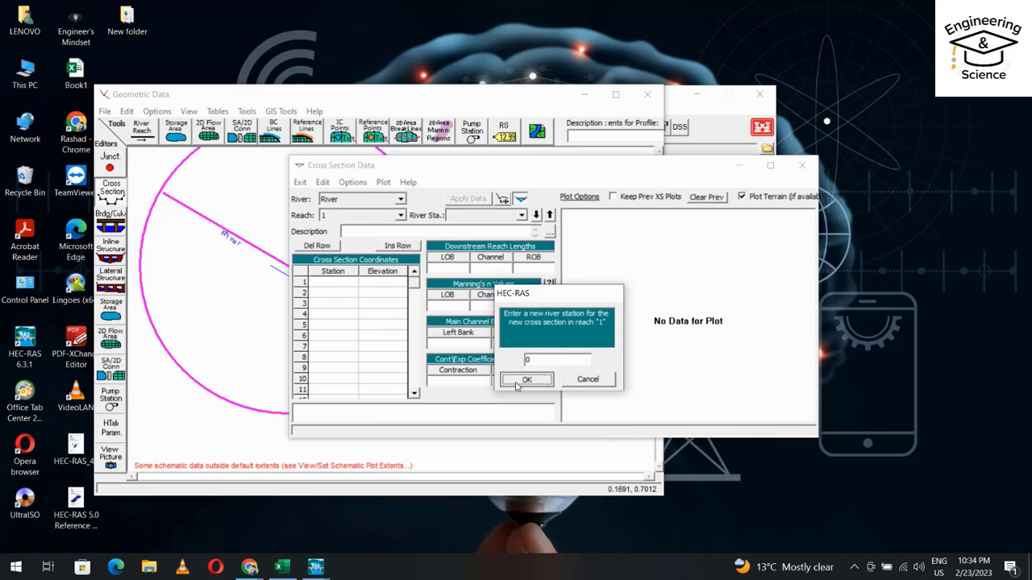
pyautogui.click(525, 381)
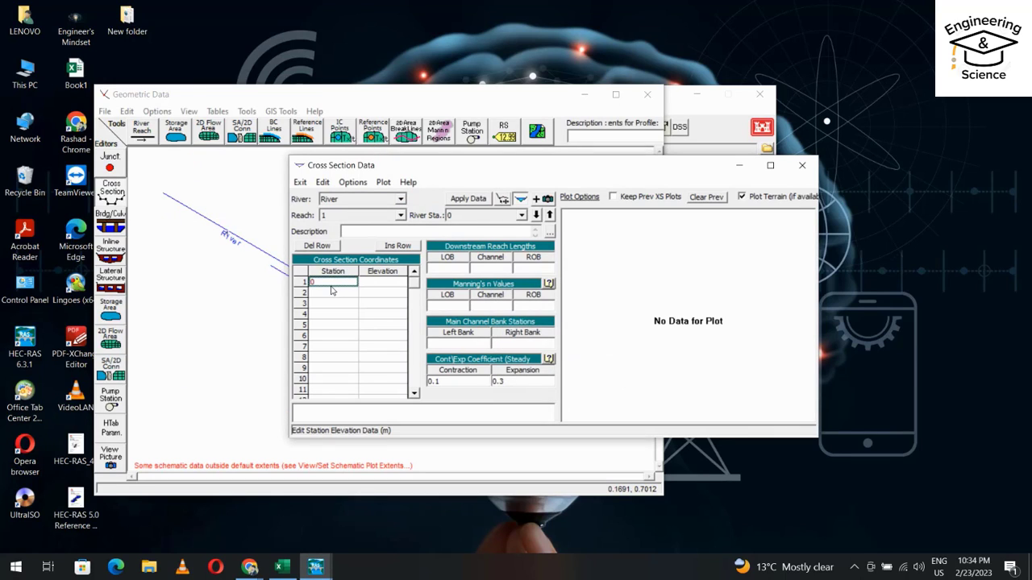
# Enter the station/elevation points, Manning's n 0.013 and bank stations 0 and 50, then apply the data
pyautogui.write('80')
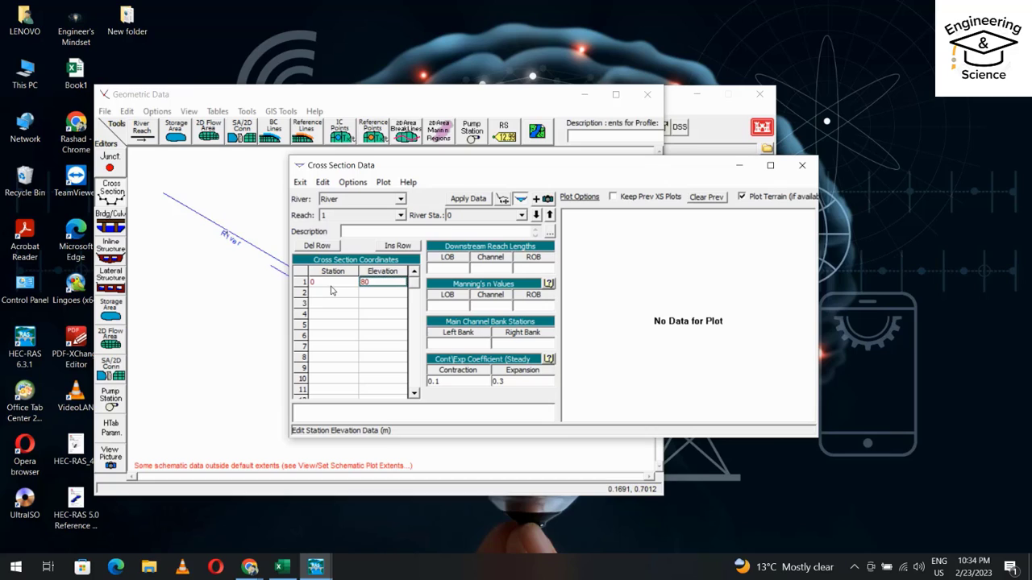
pyautogui.write('5')
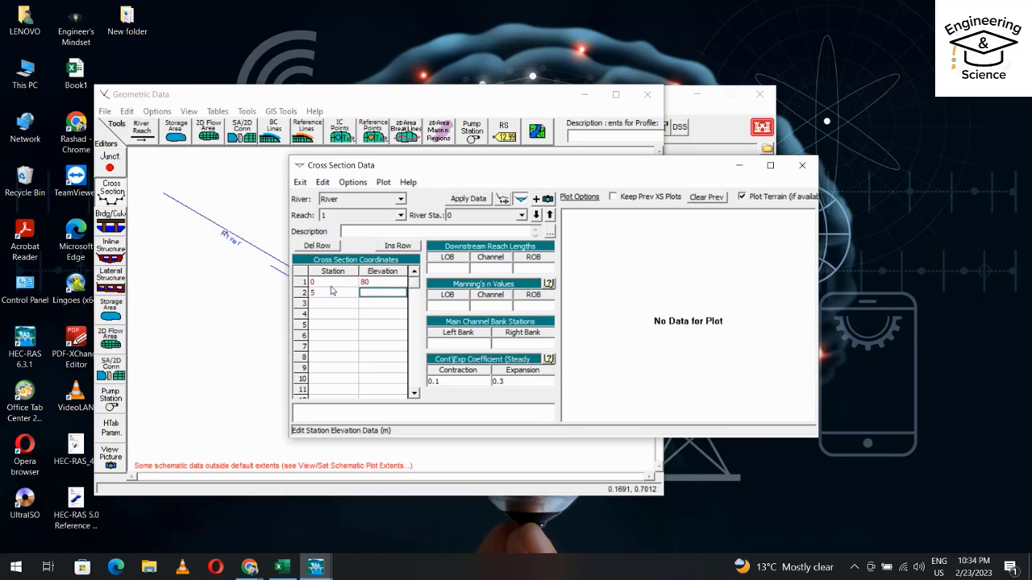
pyautogui.write('75')
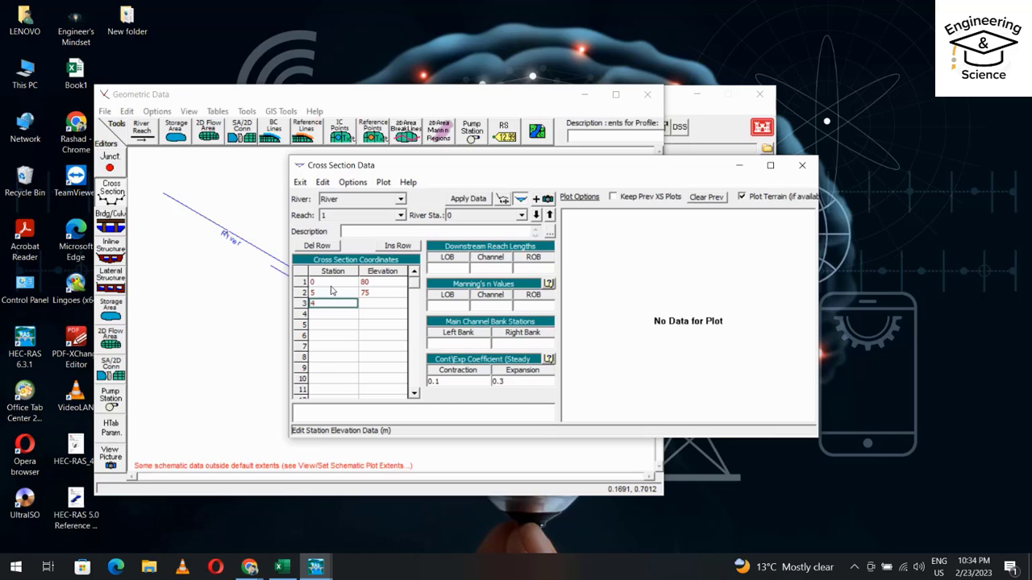
pyautogui.write('45')
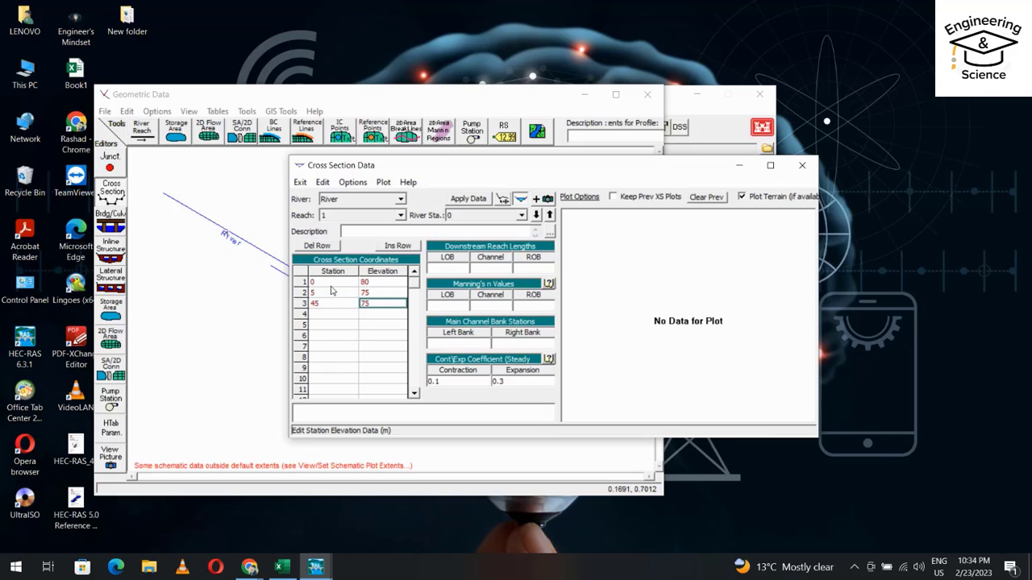
pyautogui.write('50')
pyautogui.click(382, 314)
pyautogui.write('80')
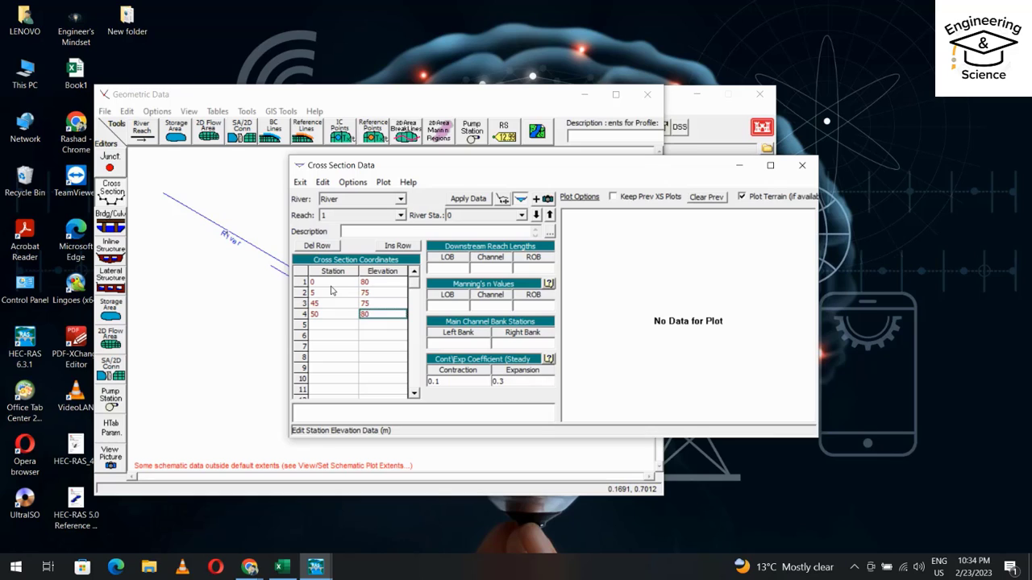
pyautogui.click(436, 307)
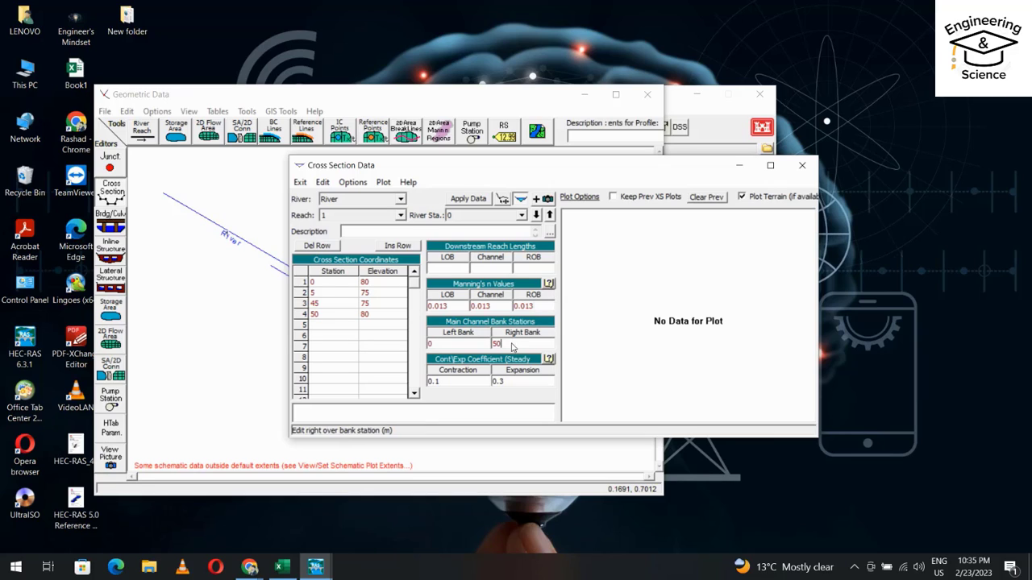
pyautogui.click(468, 198)
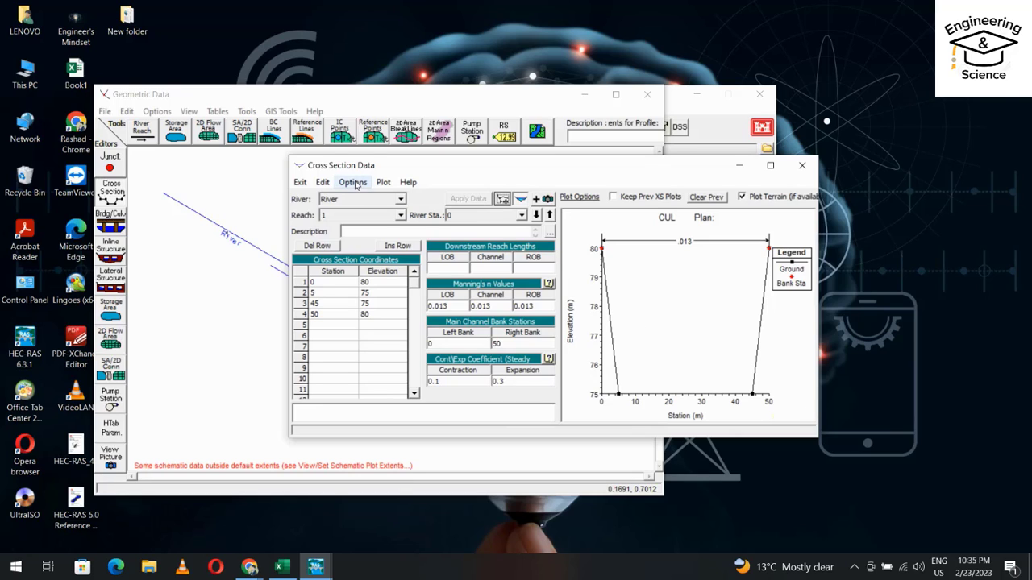
# Copy the current cross section to a new river station 100
pyautogui.click(351, 181)
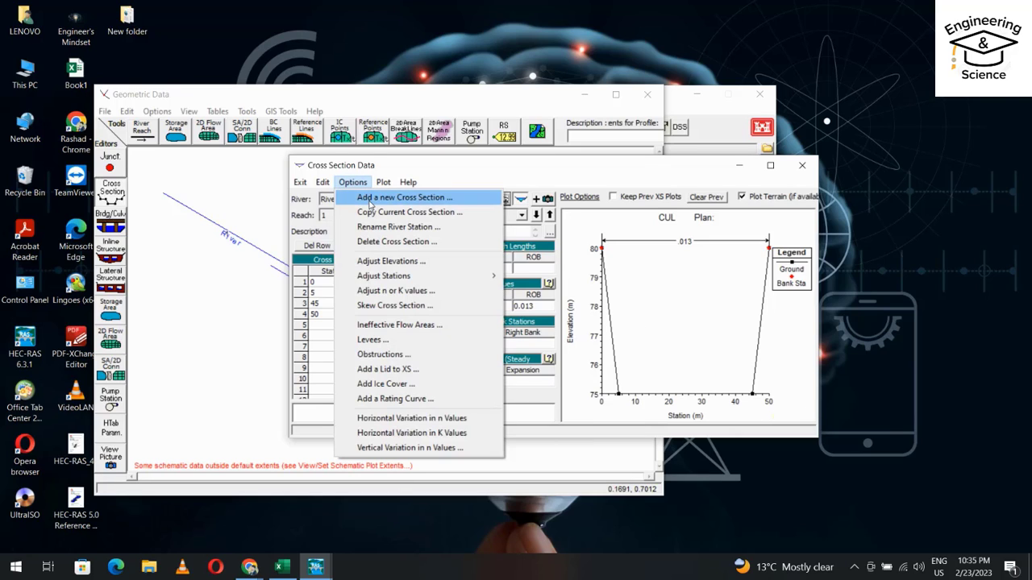
pyautogui.click(409, 211)
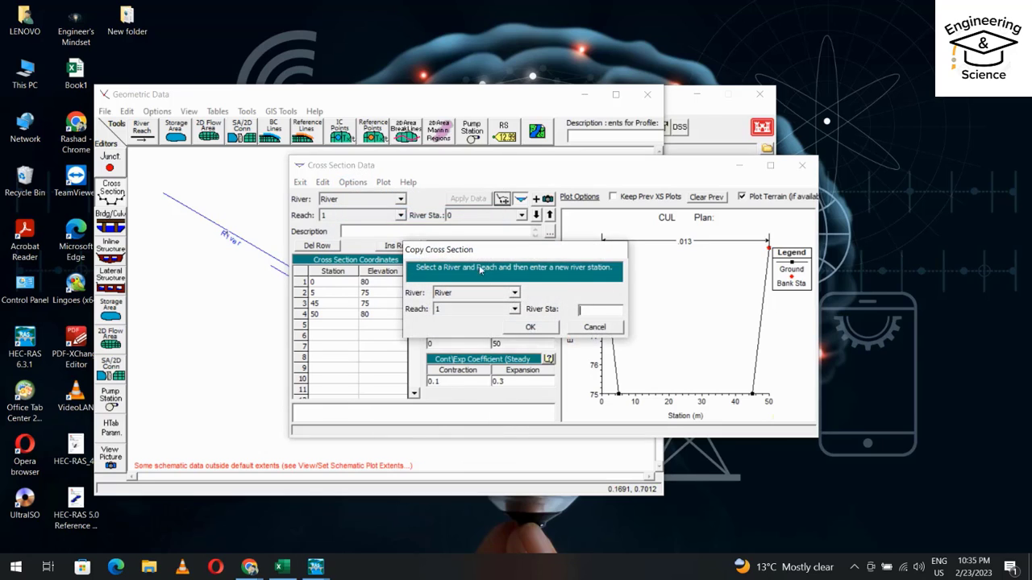
pyautogui.write('100')
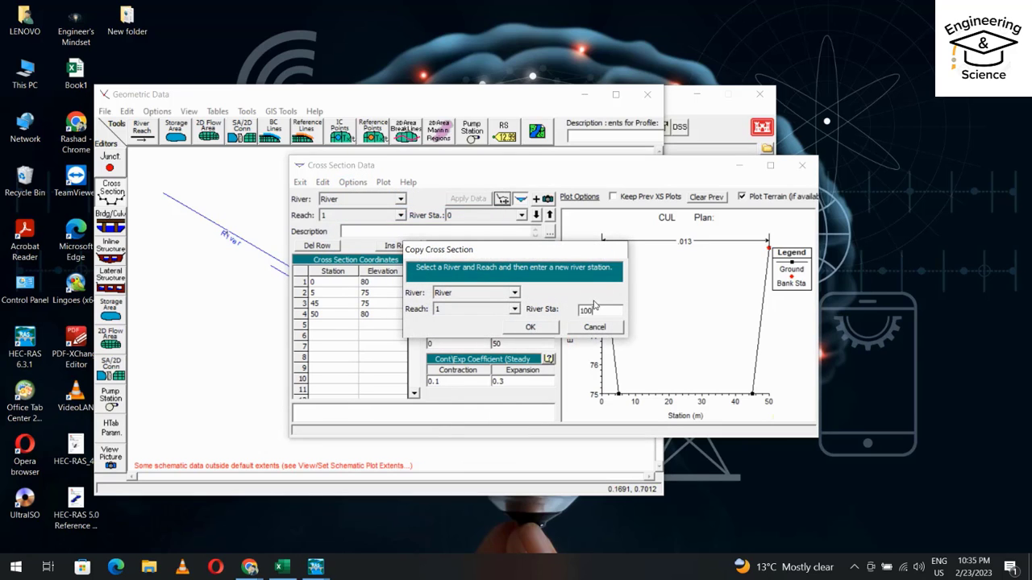
pyautogui.click(529, 325)
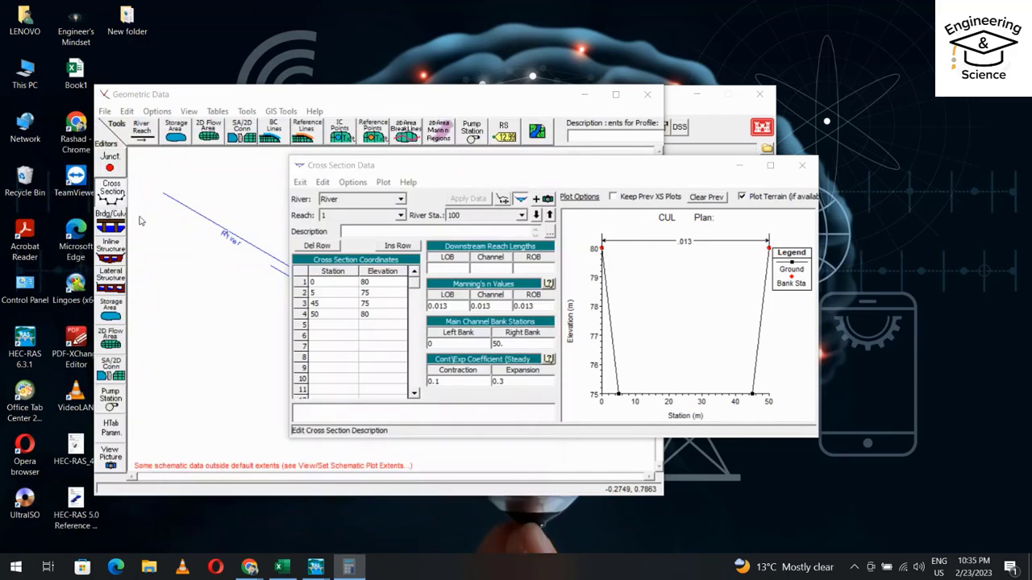
pyautogui.click(348, 568)
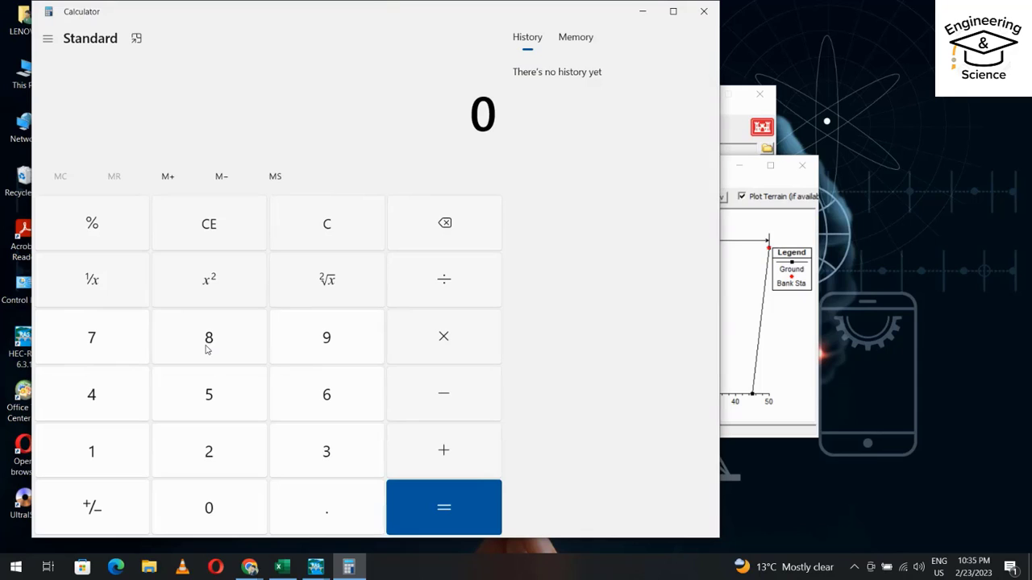
pyautogui.moveTo(325, 223)
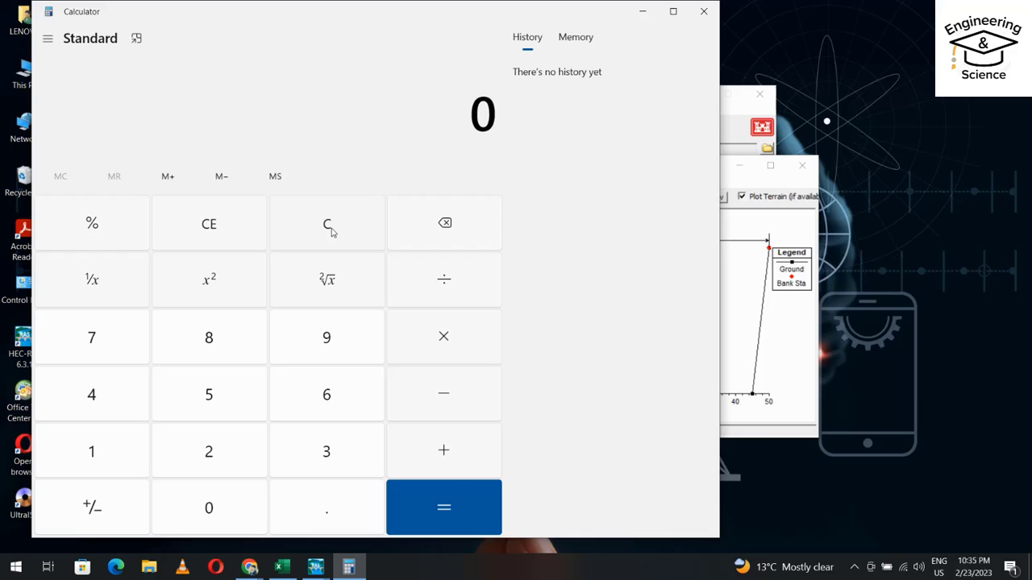
# Clear the calculator and compute 100 × 0.003 = 0.3
pyautogui.click(90, 451)
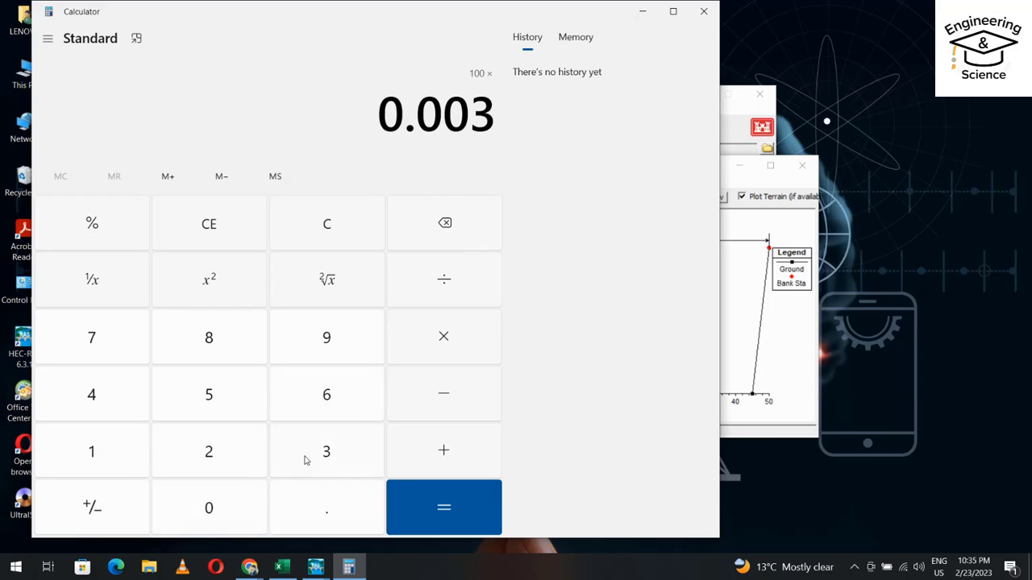
pyautogui.click(443, 506)
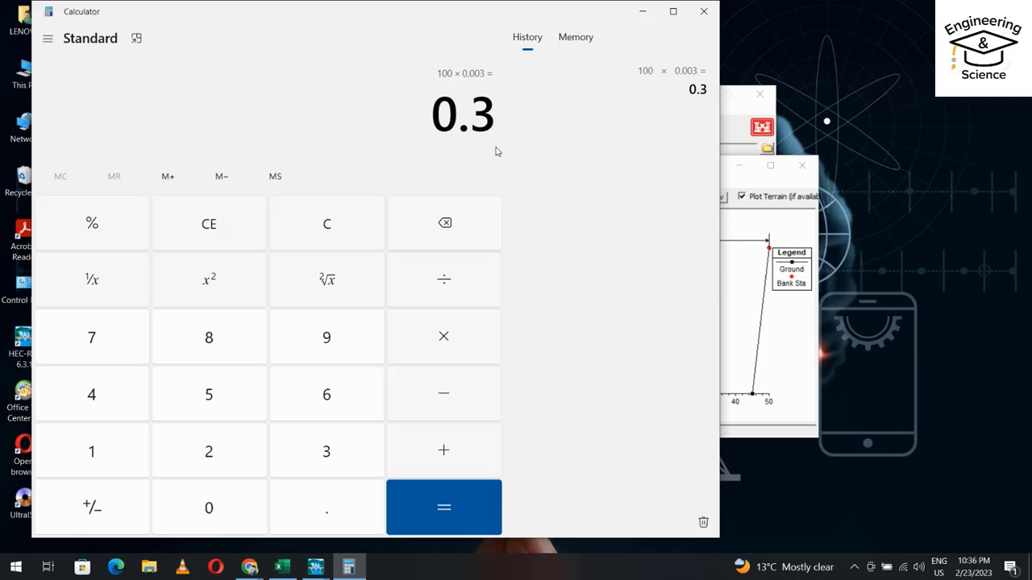
pyautogui.moveTo(642, 12)
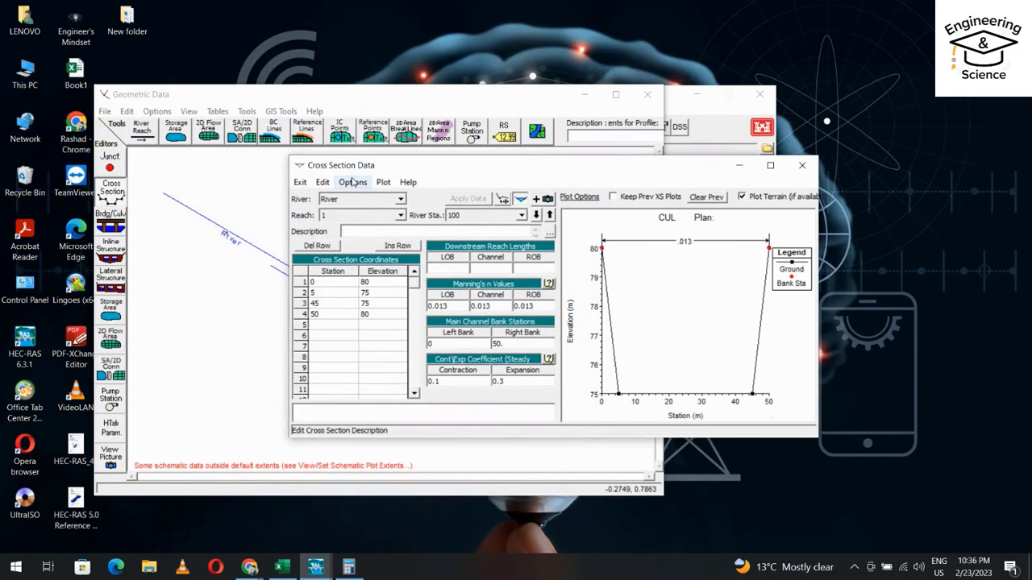
# Adjust the station-100 cross section elevations upward by 0.3
pyautogui.click(351, 180)
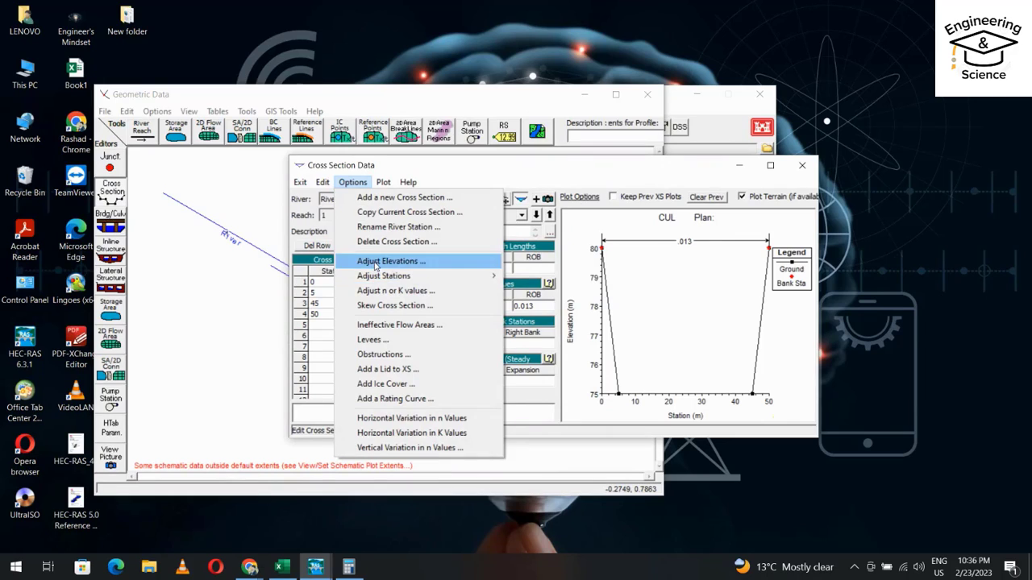
pyautogui.click(390, 261)
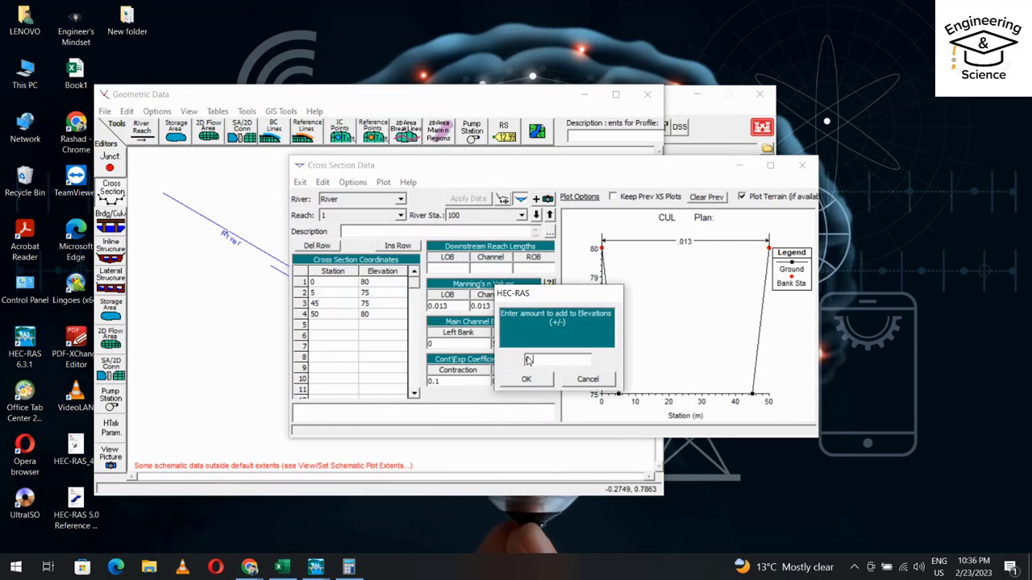
pyautogui.write('0.3')
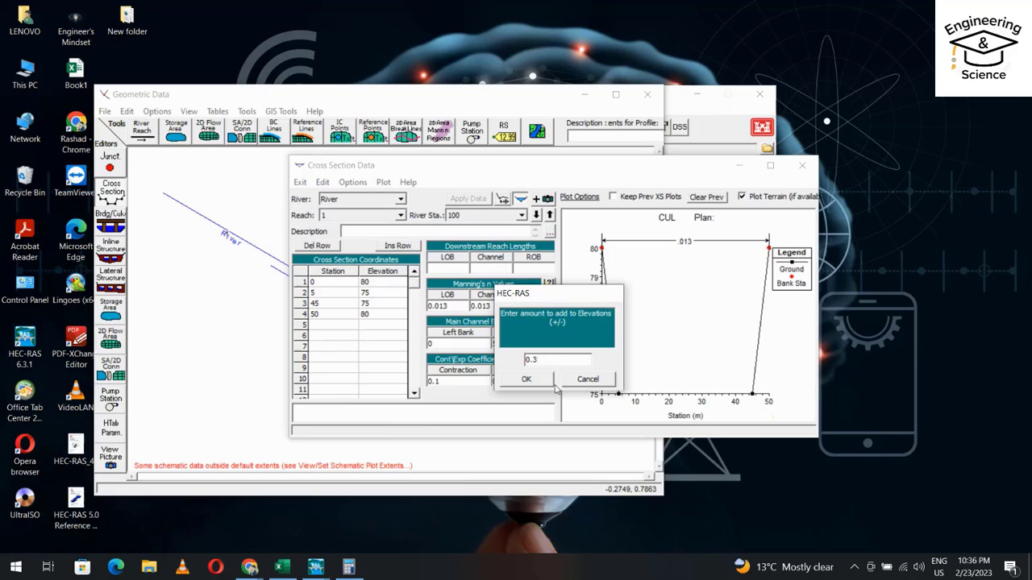
pyautogui.click(526, 379)
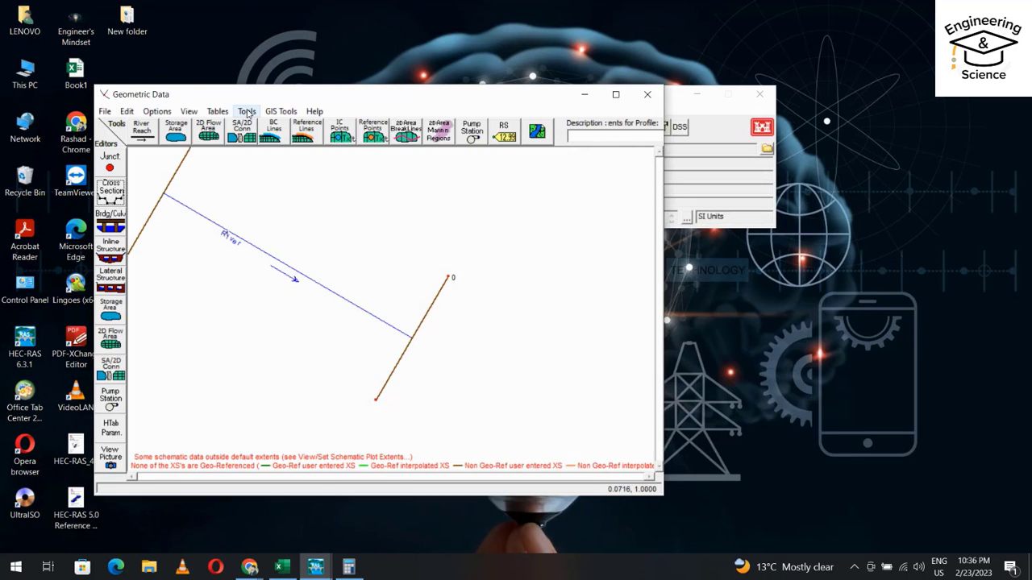
# Interpolate cross sections within the reach at a maximum distance of 20 m
pyautogui.click(246, 111)
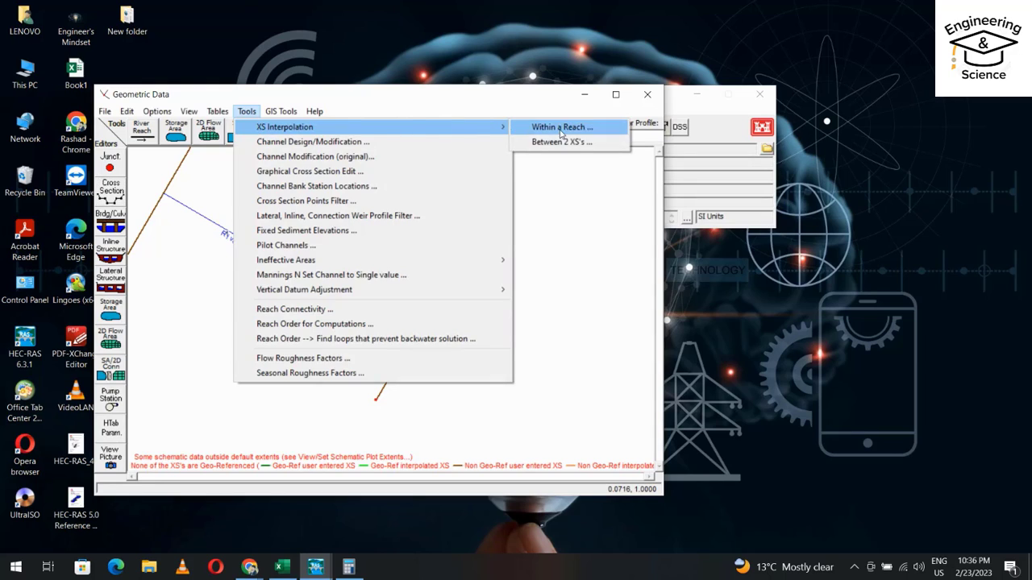
pyautogui.click(561, 126)
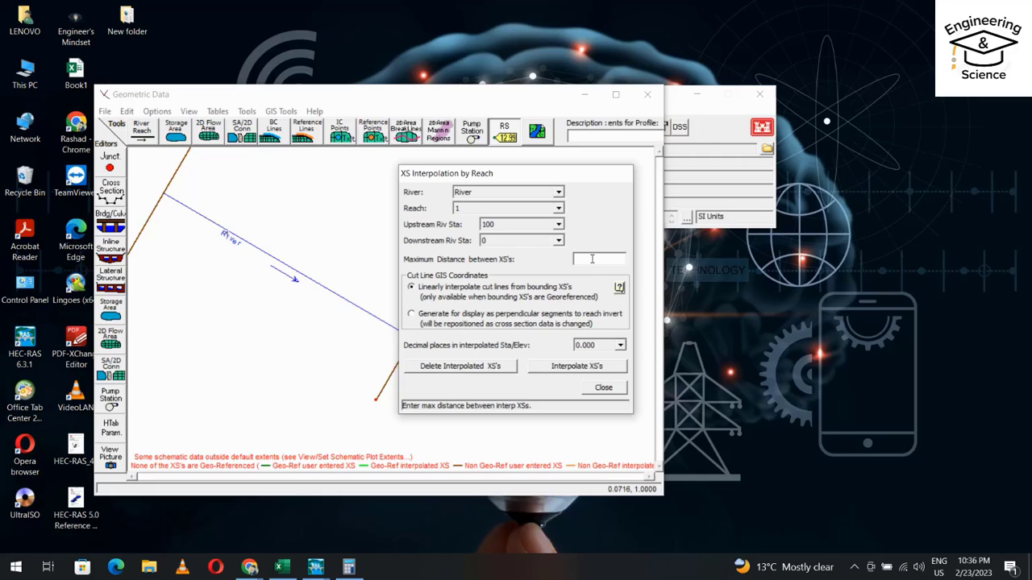
pyautogui.write('20')
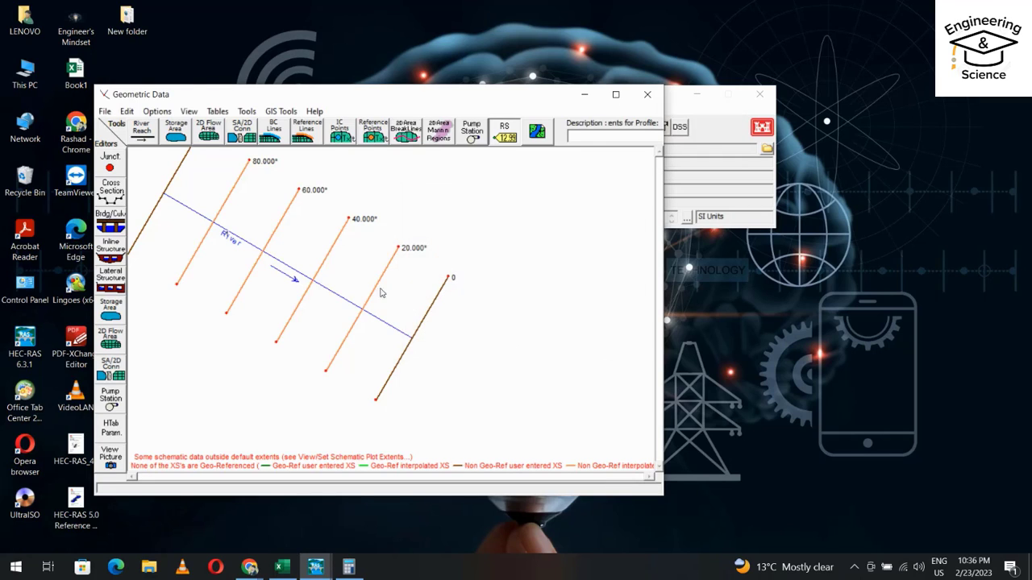
pyautogui.click(104, 111)
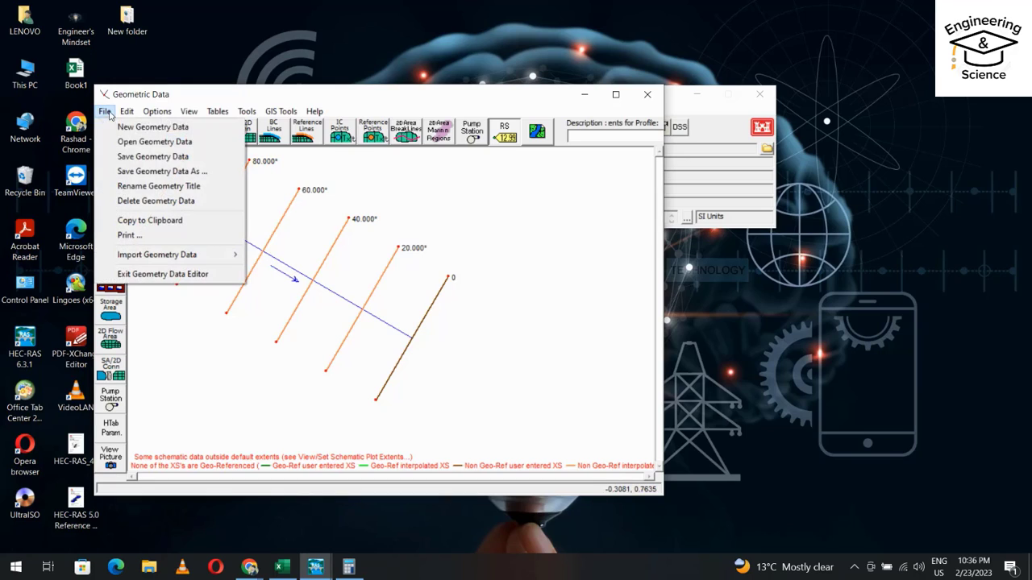
pyautogui.moveTo(165, 156)
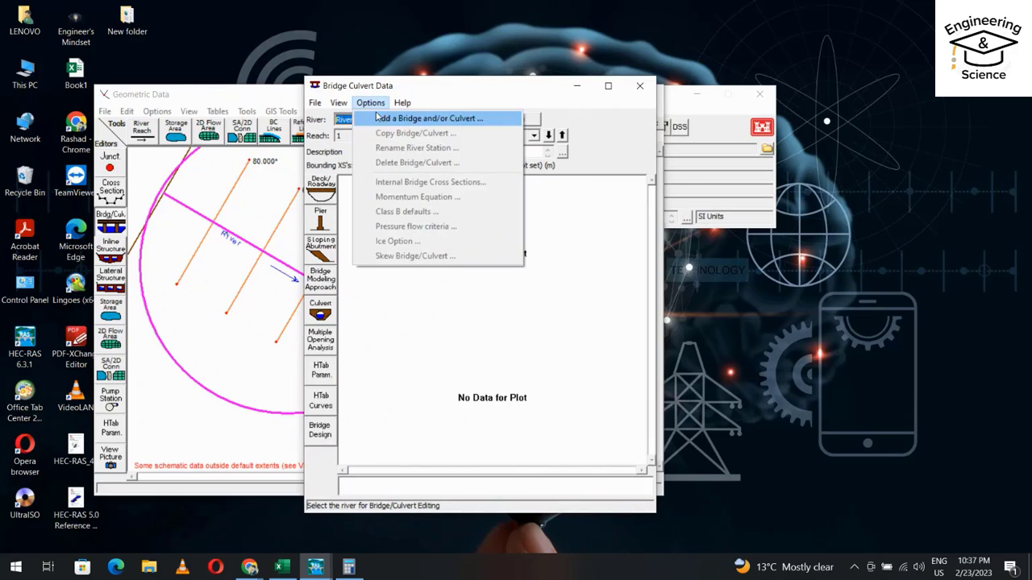
# Add a new culvert at river station 50 and bring up its deck/roadway data
pyautogui.click(429, 117)
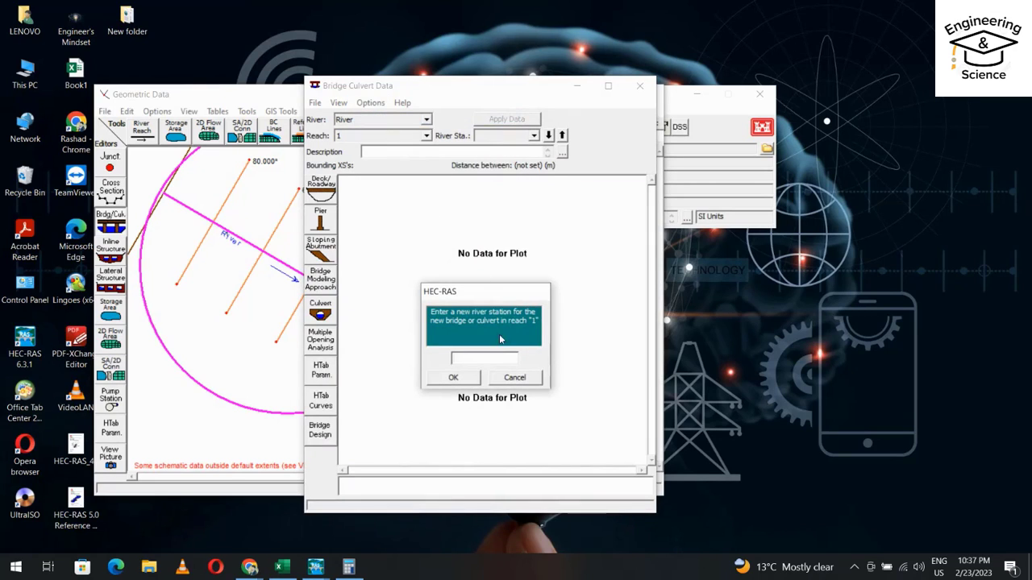
pyautogui.write('5')
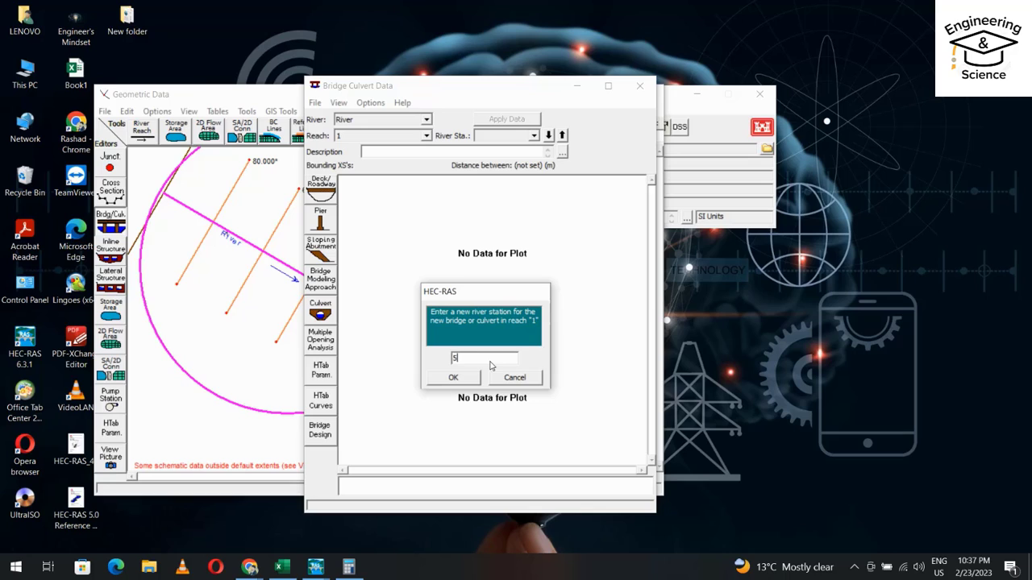
pyautogui.write('0')
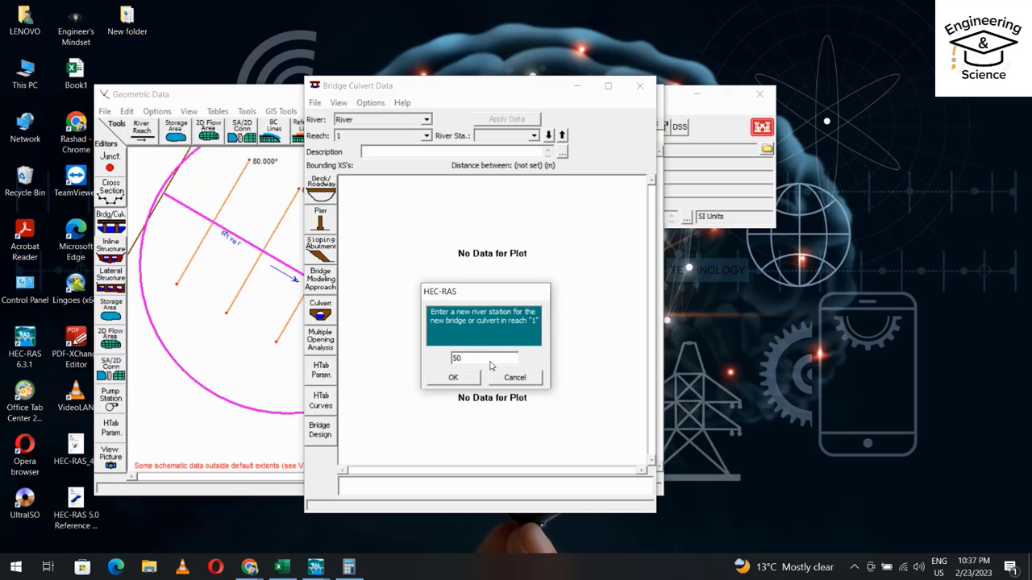
pyautogui.click(453, 377)
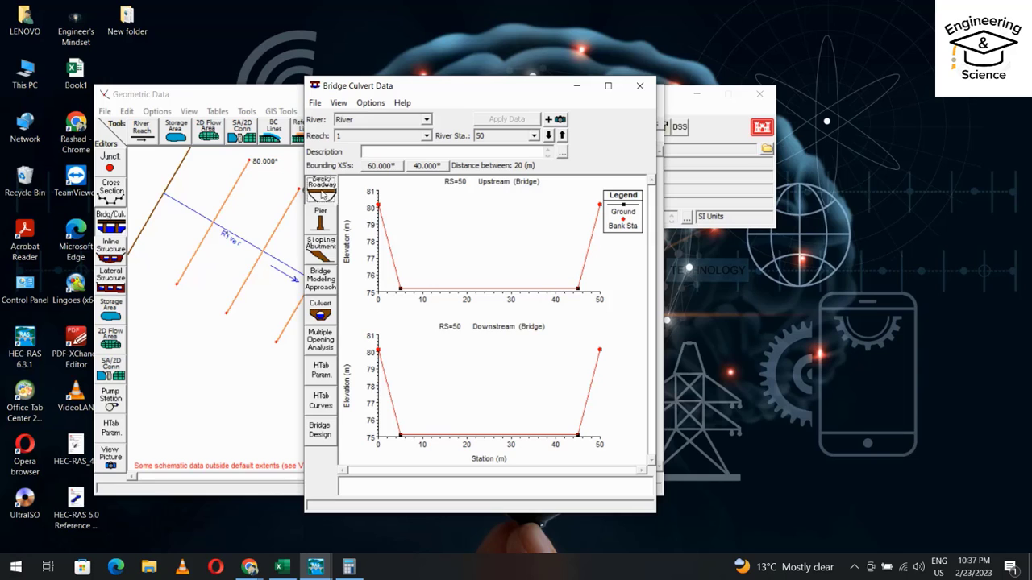
pyautogui.click(321, 181)
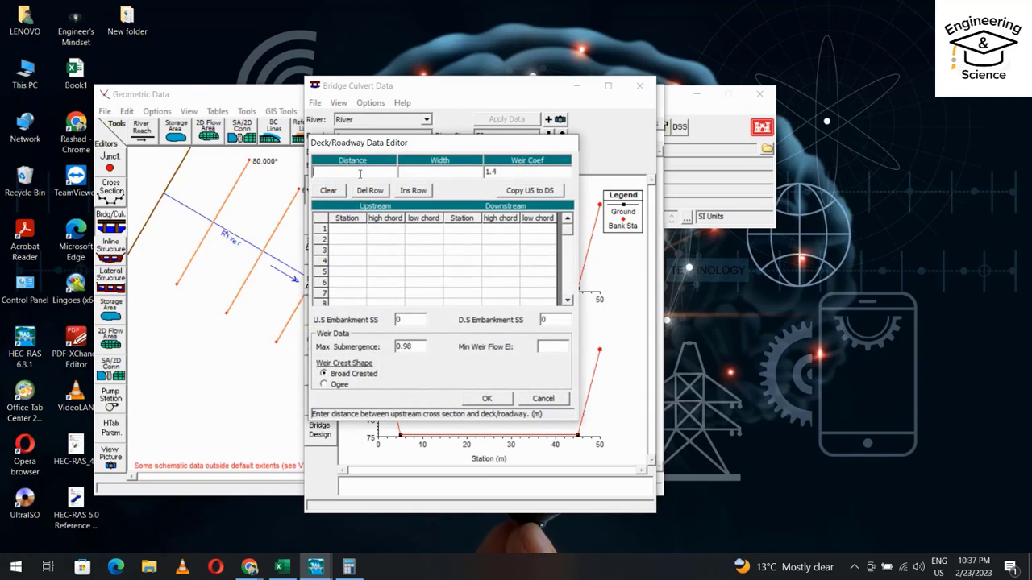
# Enter deck distance and width 10, stations 0–50 with high chord 80 and low chord 75, copied upstream to downstream
pyautogui.write('10')
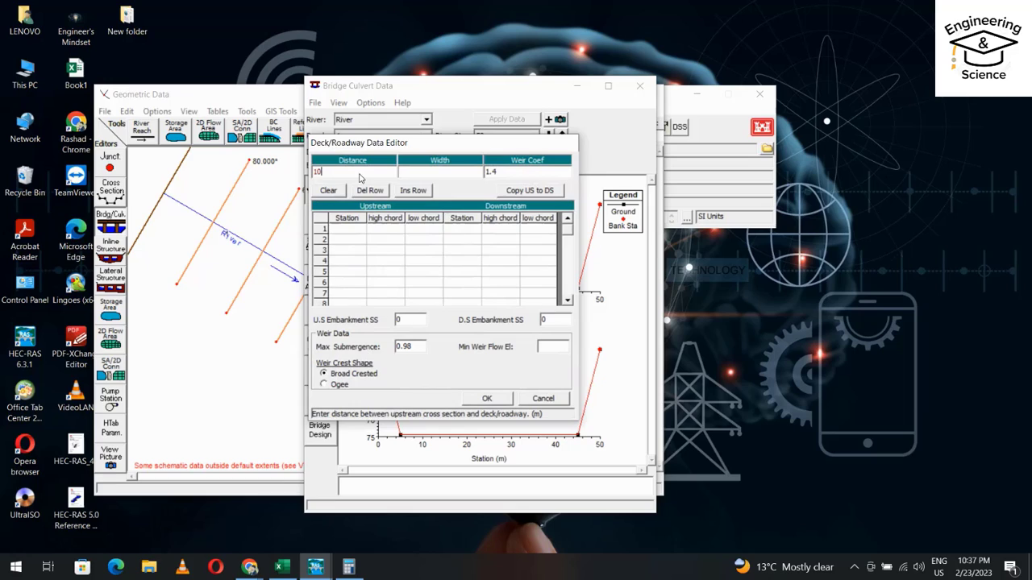
pyautogui.moveTo(371, 191)
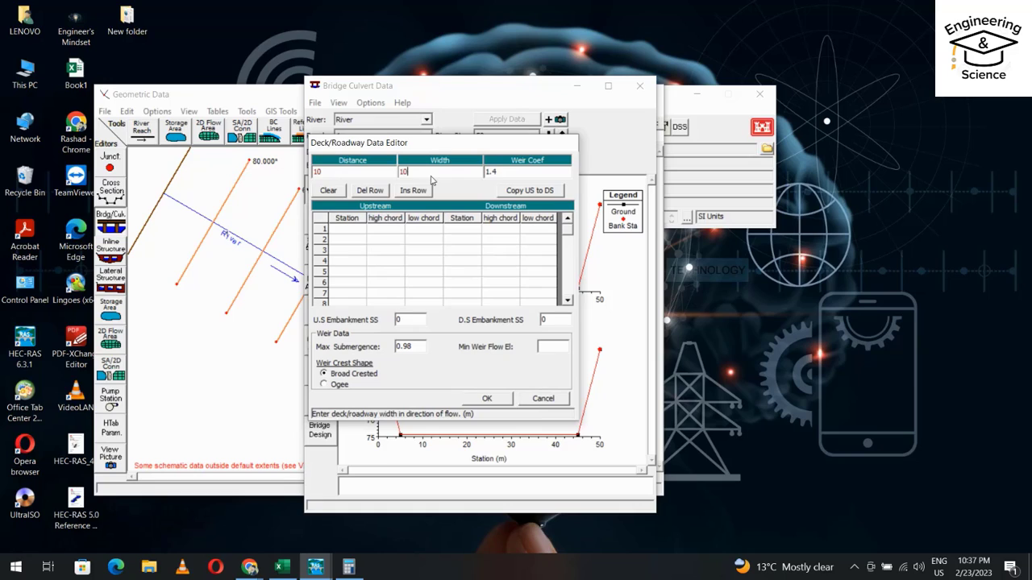
pyautogui.click(347, 229)
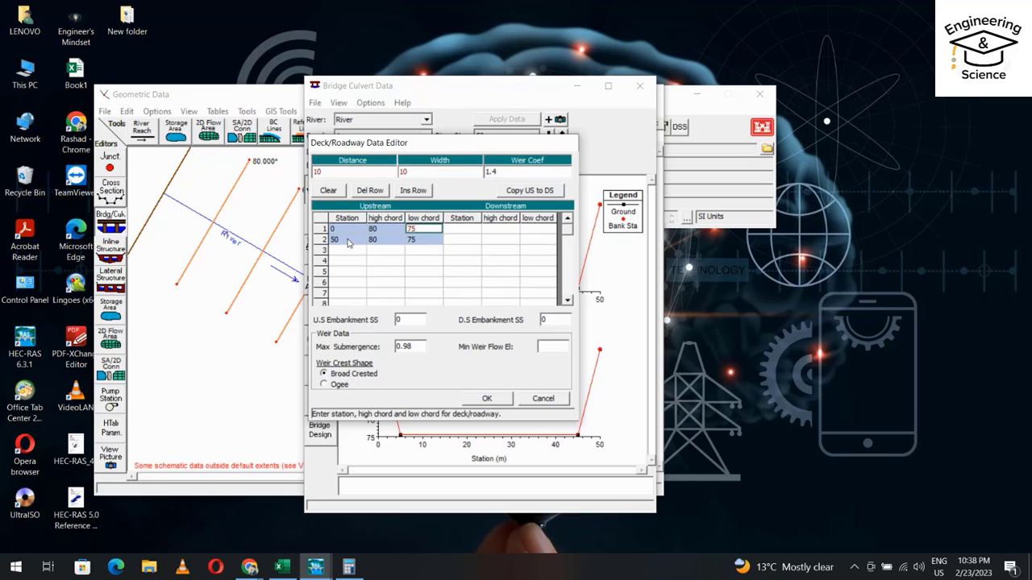
pyautogui.click(461, 229)
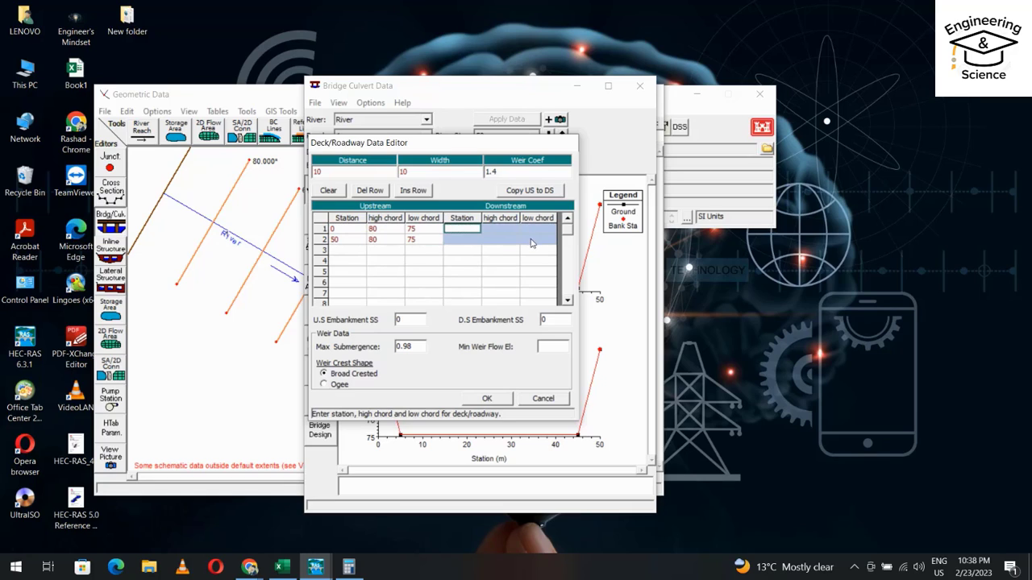
pyautogui.click(487, 399)
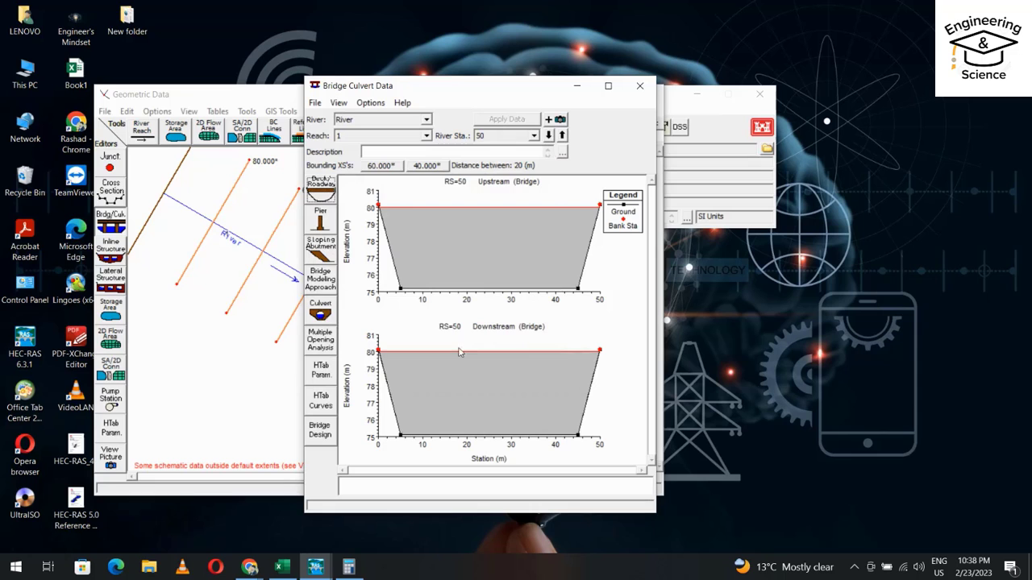
pyautogui.click(319, 313)
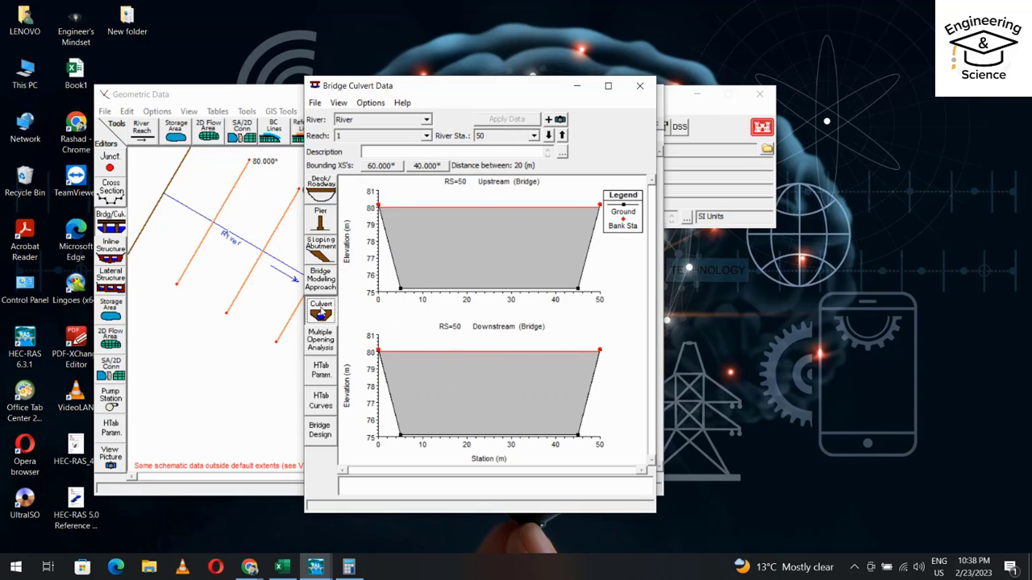
# Make culvert #1 a box of span 9, rise 4, with distance to upstream section 10
pyautogui.click(319, 306)
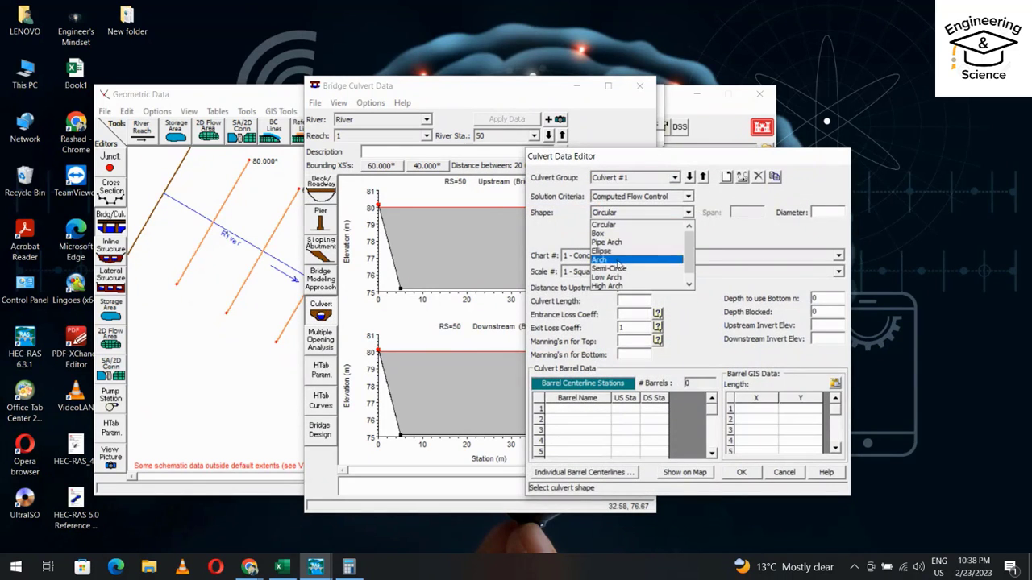
pyautogui.moveTo(632, 242)
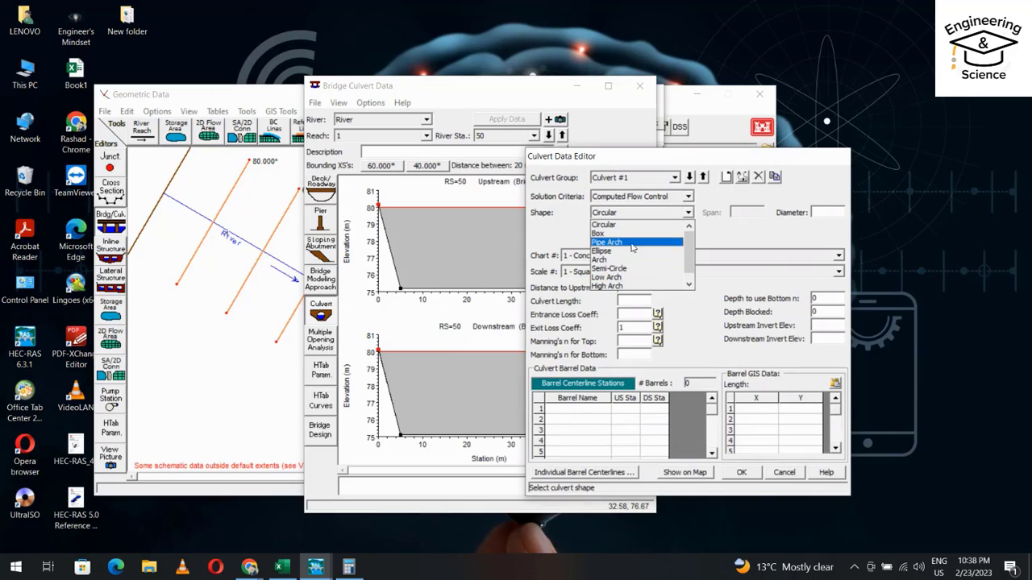
pyautogui.click(600, 233)
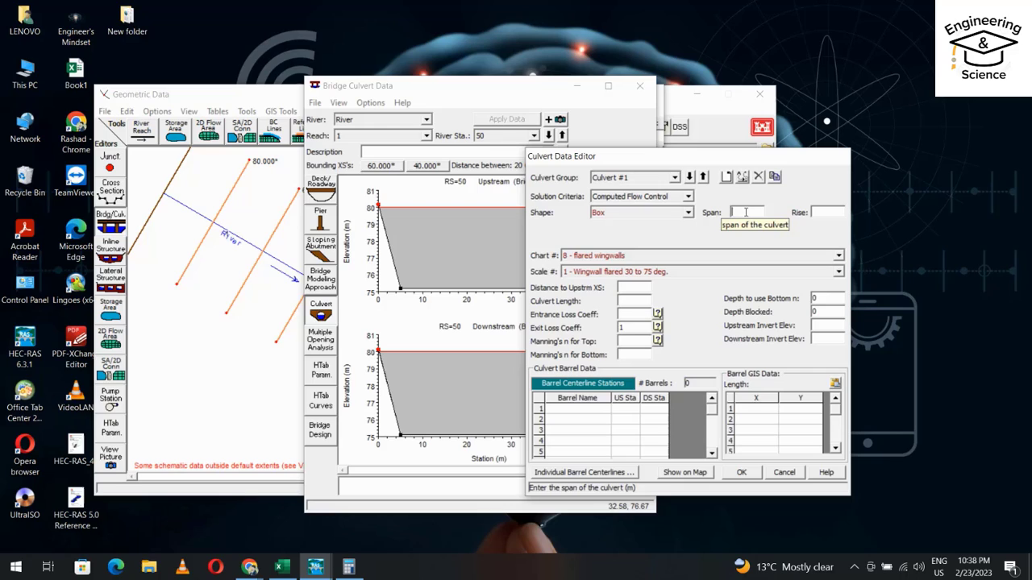
pyautogui.write('9')
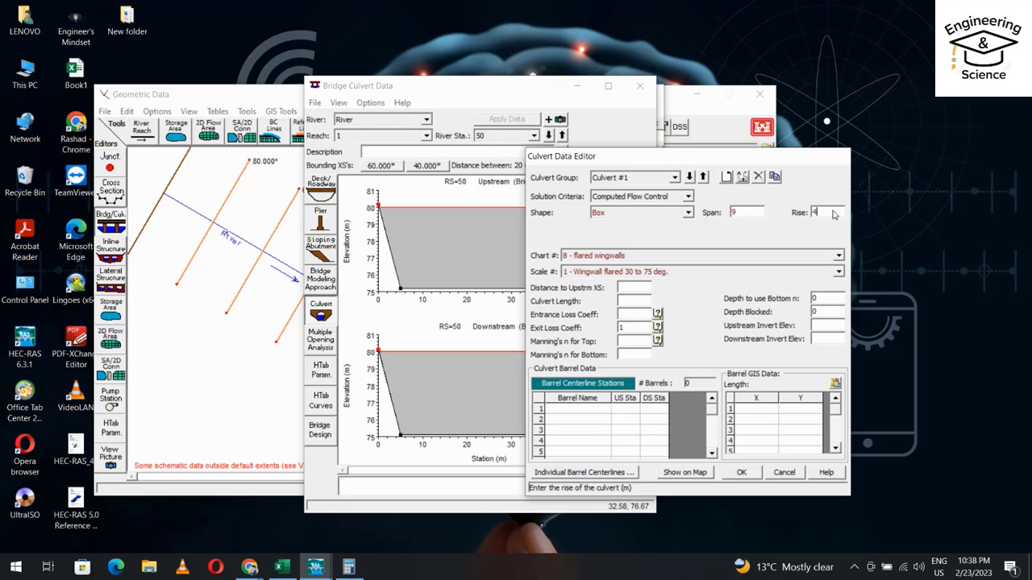
pyautogui.click(632, 287)
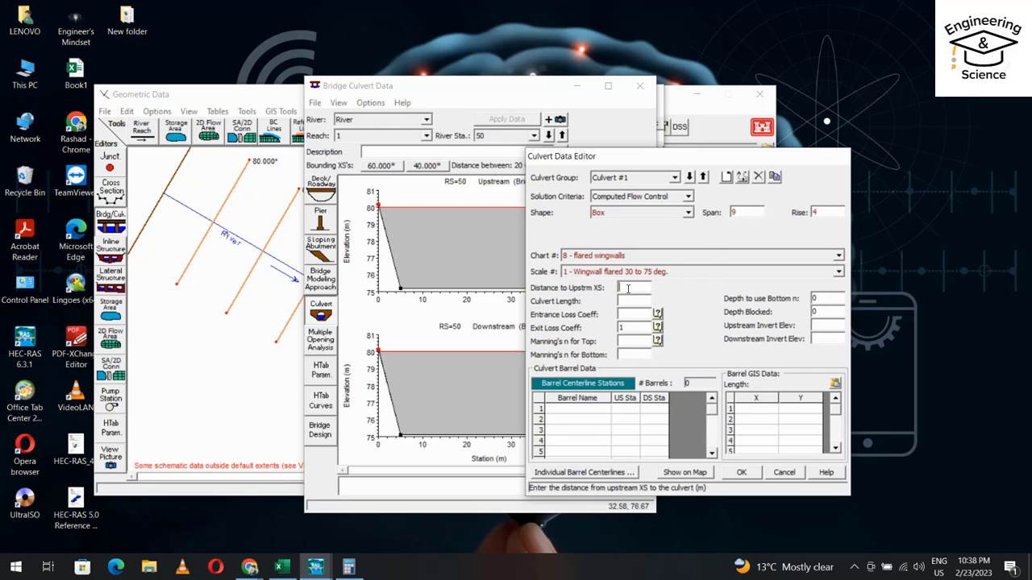
pyautogui.write('10')
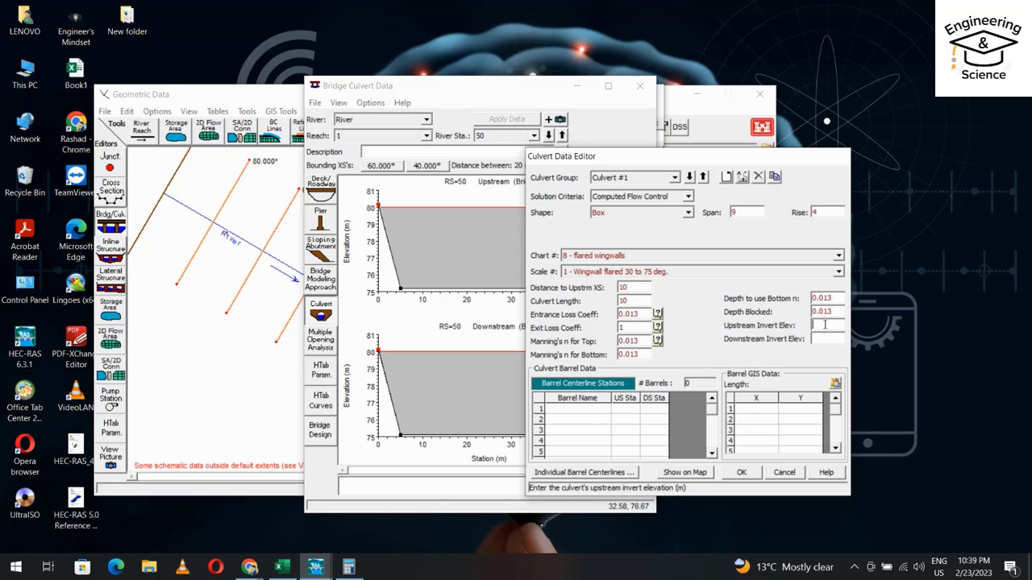
# Enter the upstream invert 75.15 and switch to the Calculator
pyautogui.write('75.15')
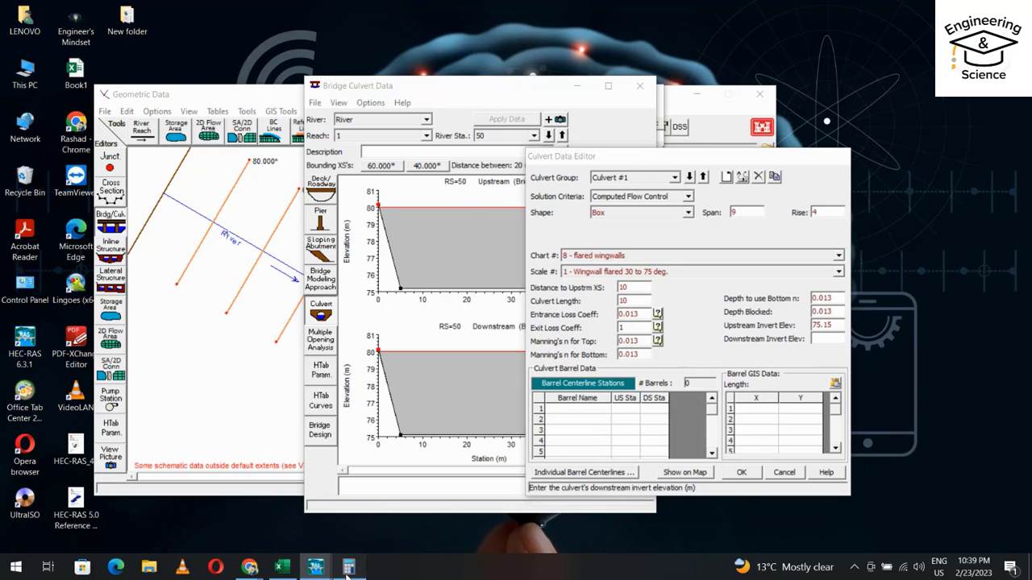
pyautogui.click(348, 567)
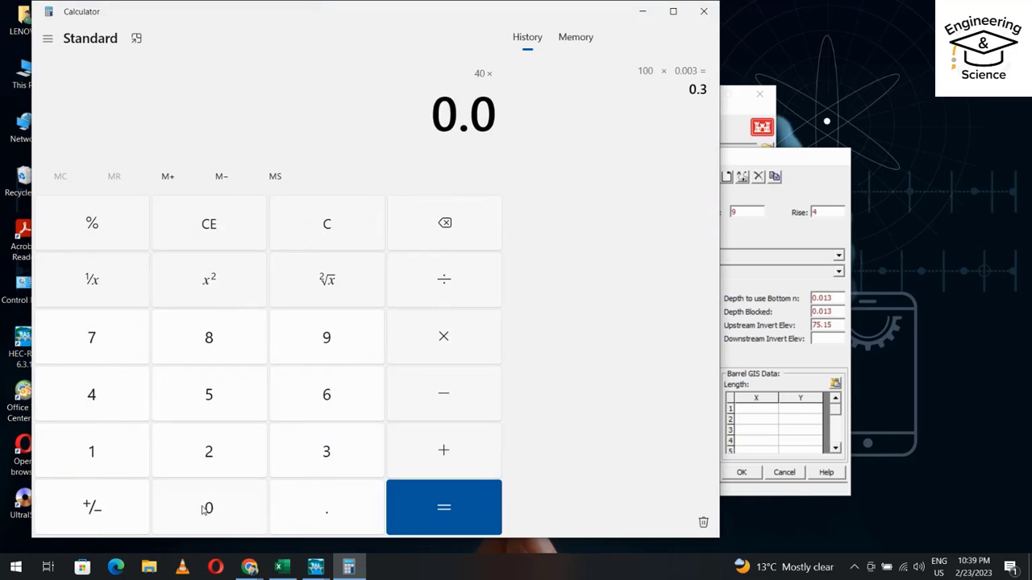
# Finish 40 × 0.003 = 0.12 in Calculator and close it
pyautogui.click(443, 506)
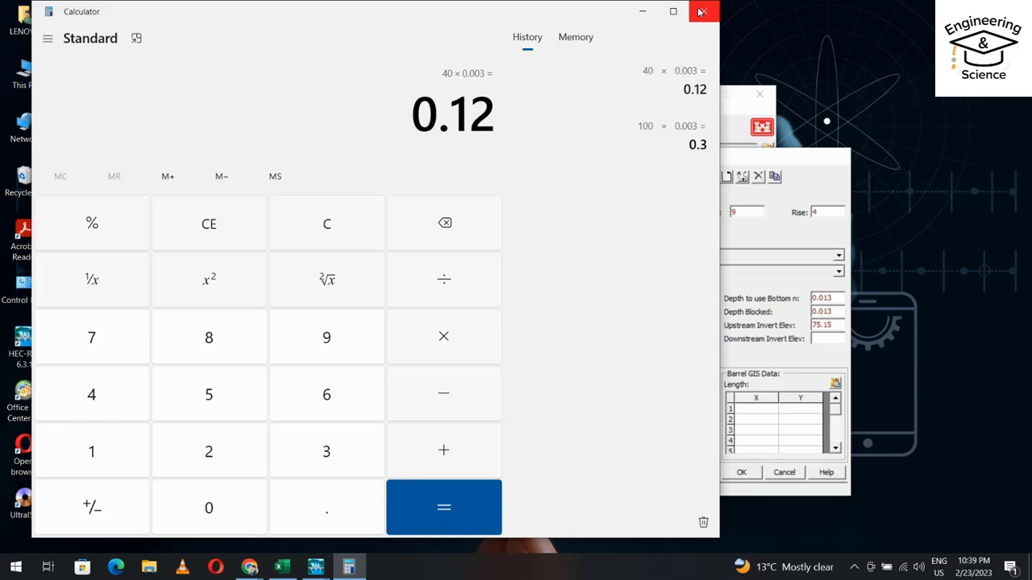
pyautogui.click(699, 11)
pyautogui.write('75.12')
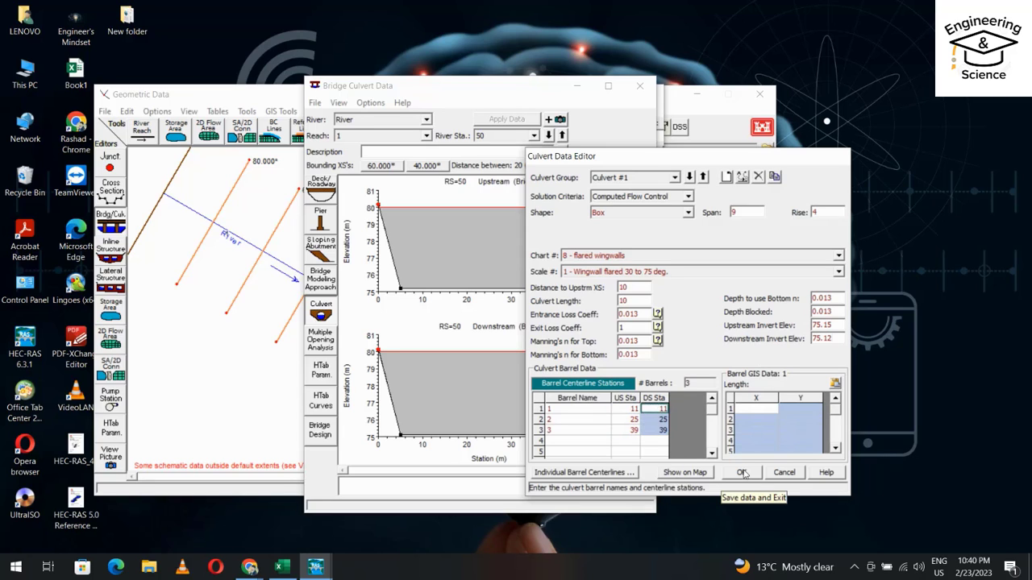
# Apply the rectangular concrete chart with side-tapered scale, accept the culvert and close Bridge Culvert Data
pyautogui.click(741, 473)
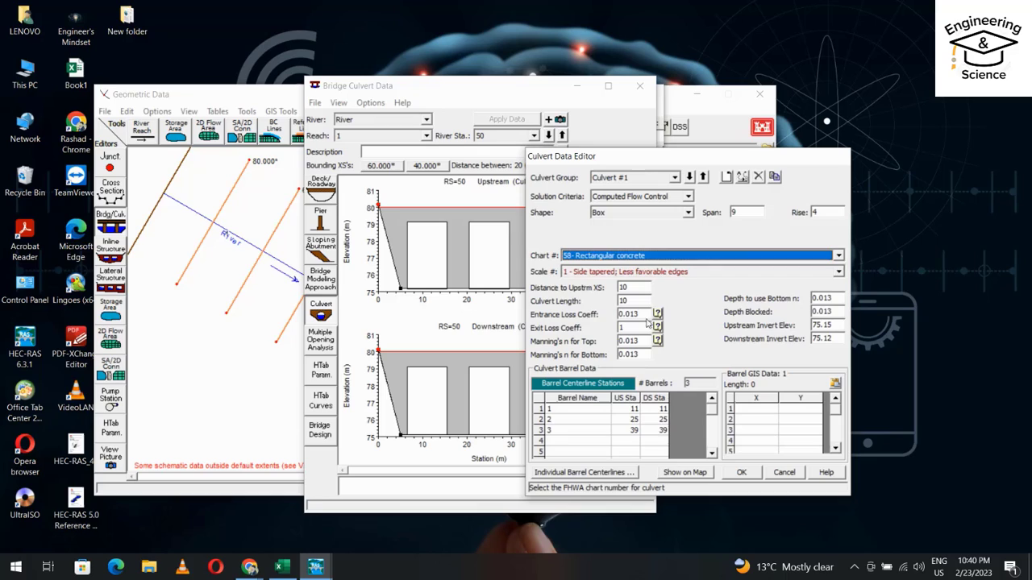
pyautogui.click(697, 271)
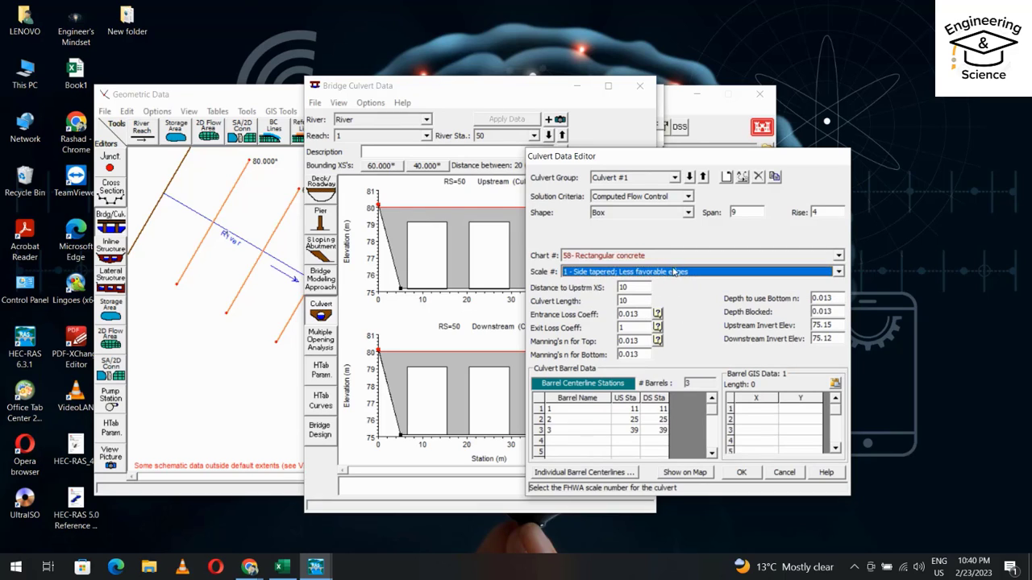
pyautogui.moveTo(719, 477)
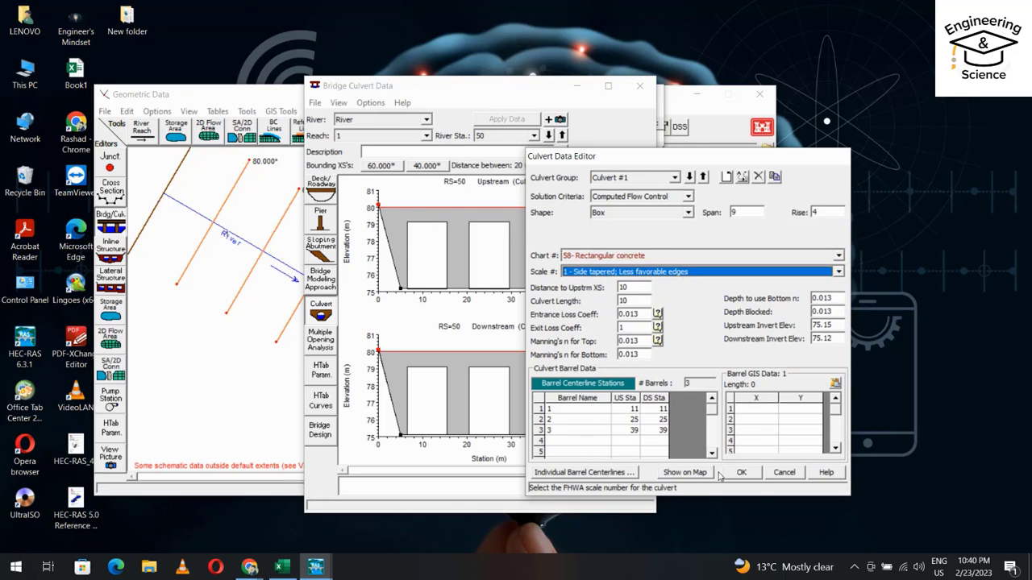
pyautogui.click(742, 472)
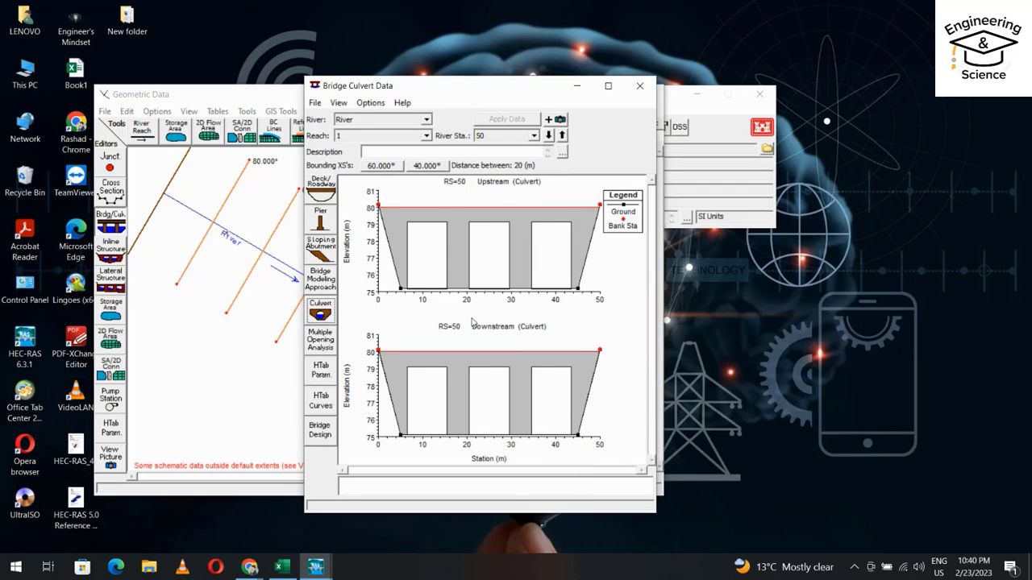
pyautogui.click(639, 86)
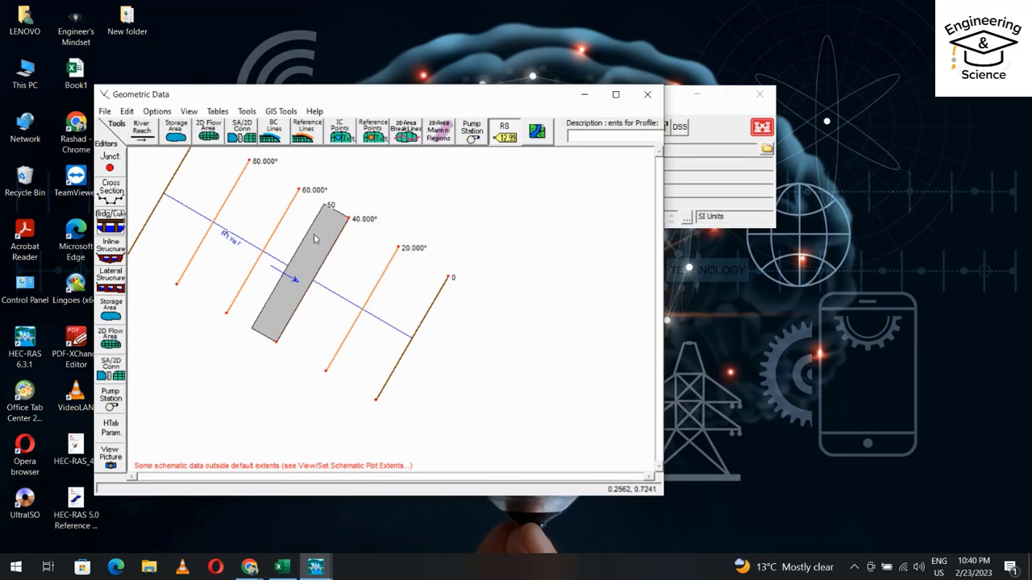
pyautogui.moveTo(261, 277)
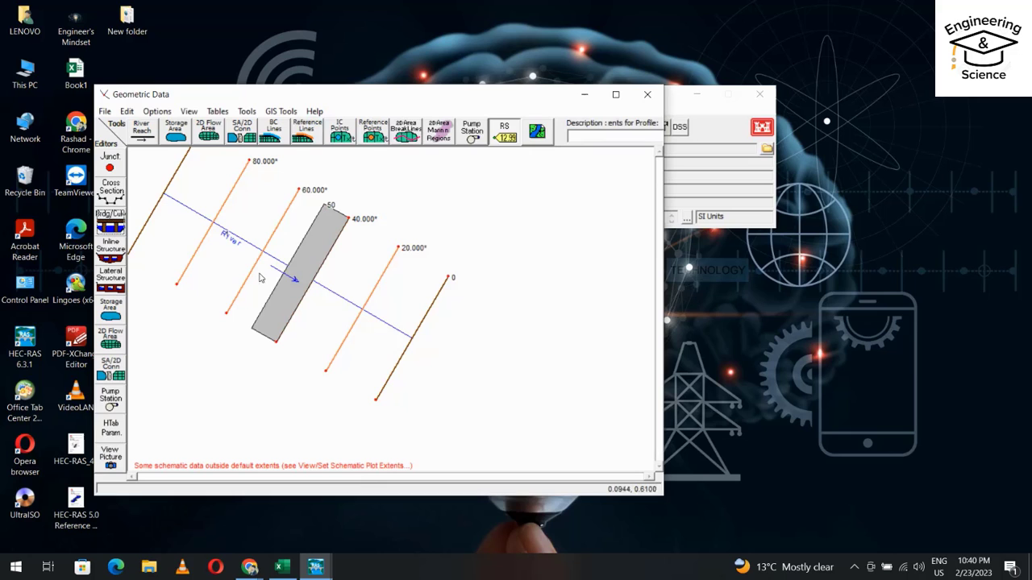
# Close geometry and enter 3 steady flow profiles of 250, 500 and 750 at station 100
pyautogui.click(648, 93)
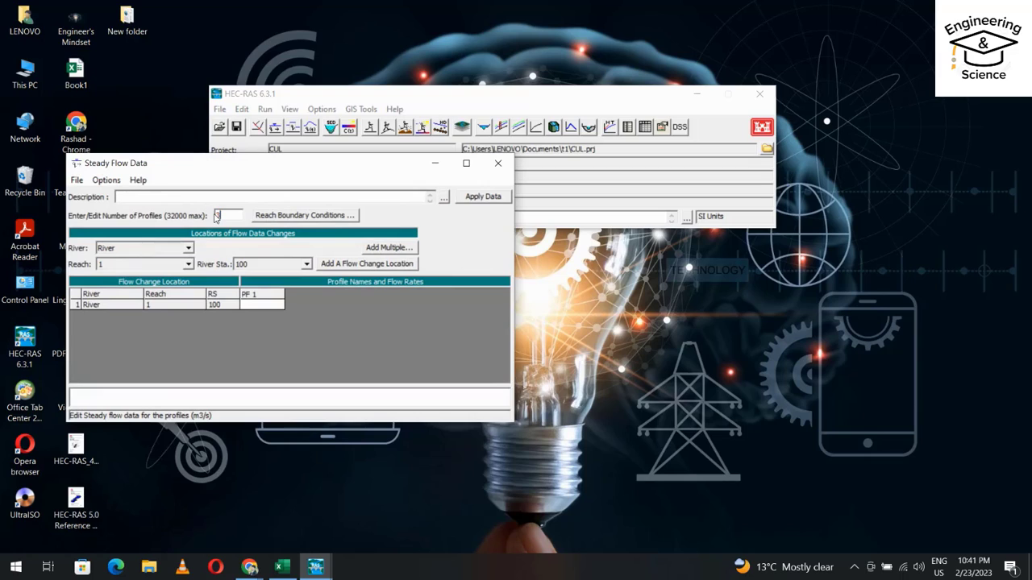
pyautogui.write('3')
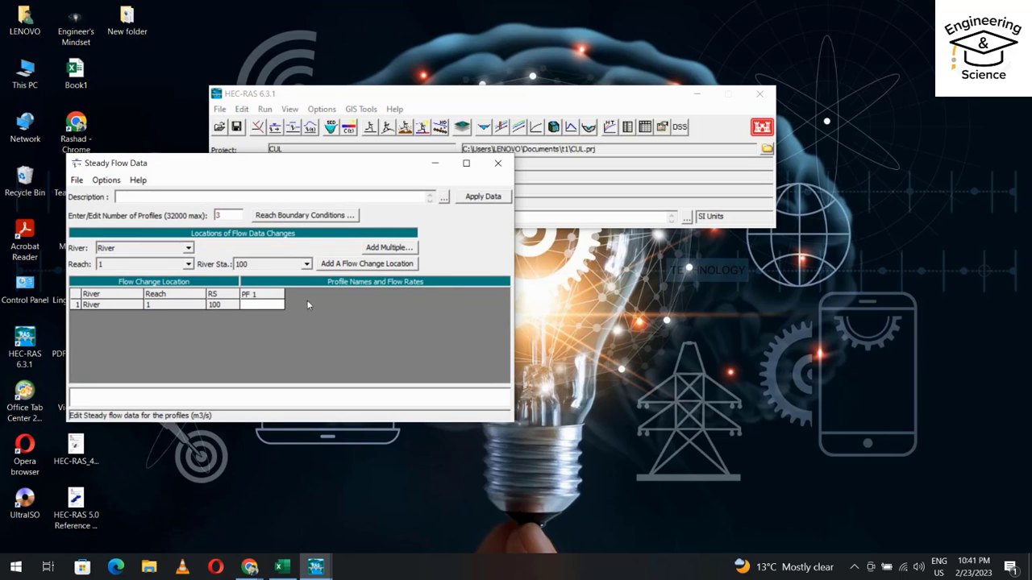
pyautogui.write('2')
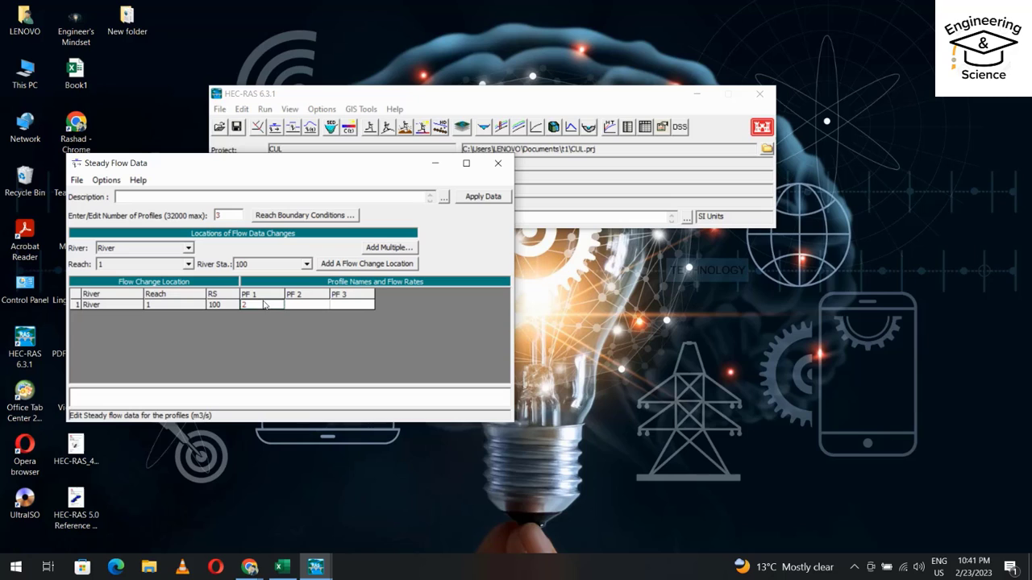
pyautogui.write('500')
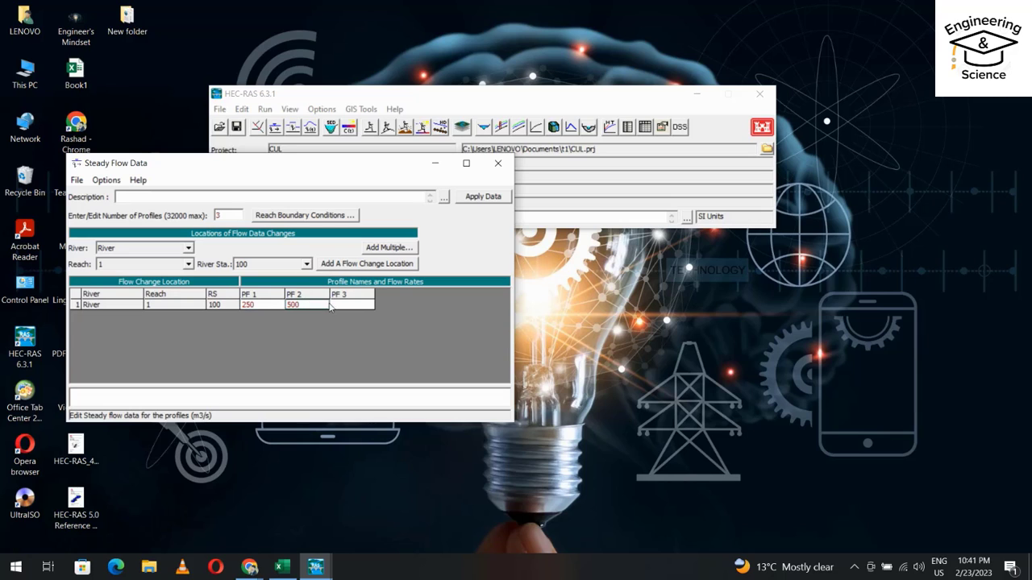
pyautogui.write('750')
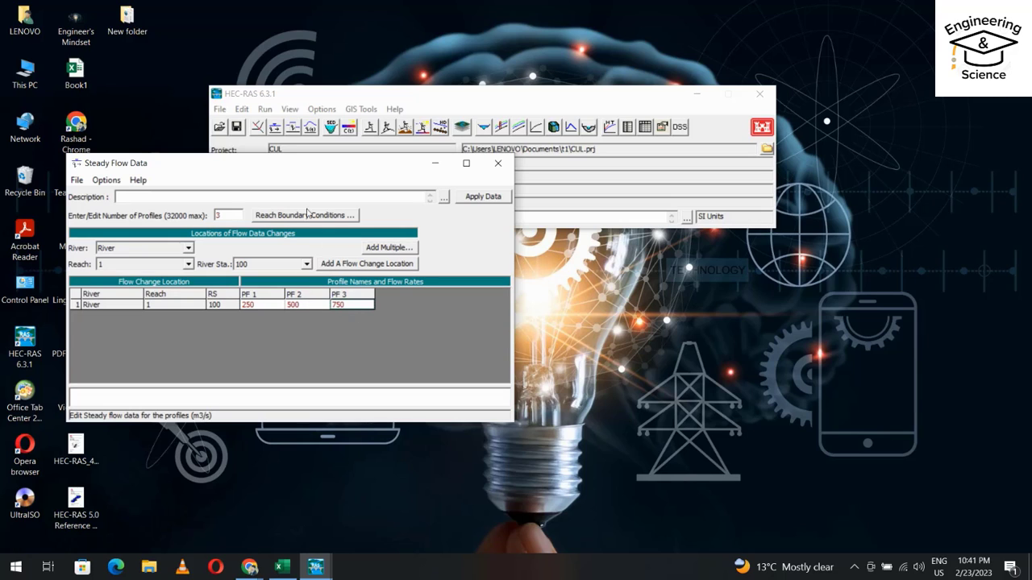
# Set upstream boundary to normal depth slope 0.003, downstream to critical depth, and save the flow data
pyautogui.click(304, 214)
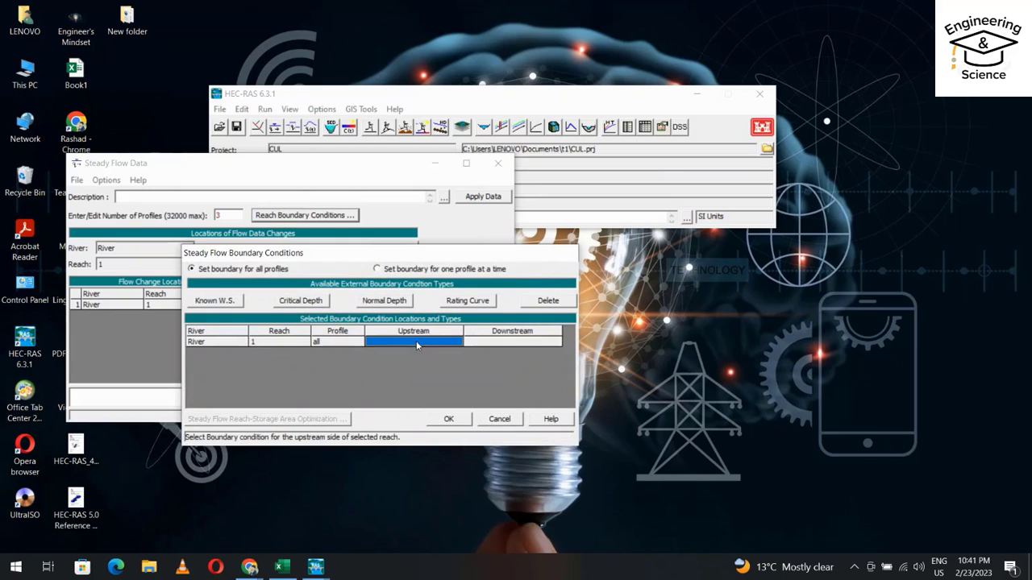
pyautogui.click(383, 299)
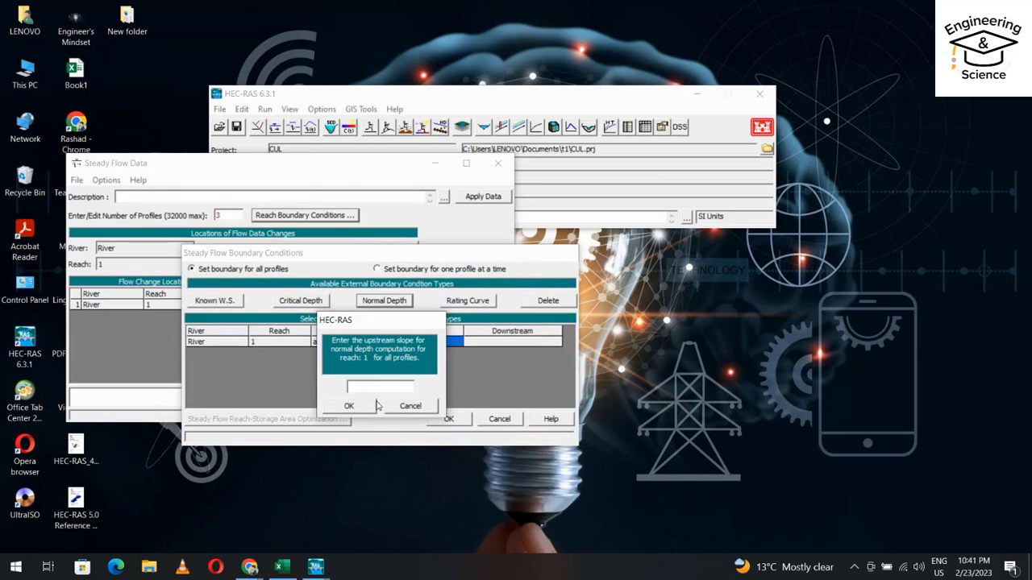
pyautogui.write('0')
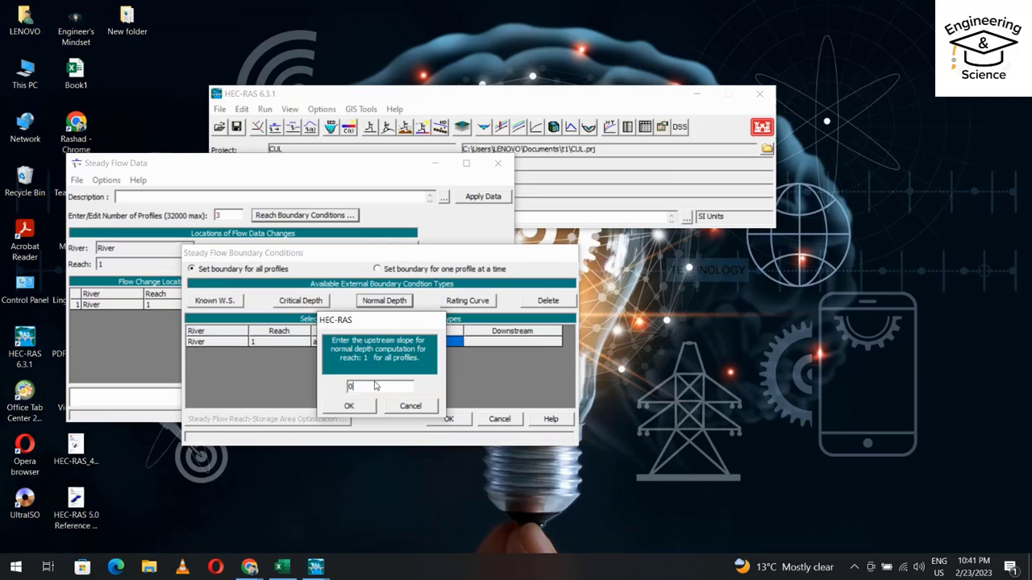
pyautogui.write('0.003')
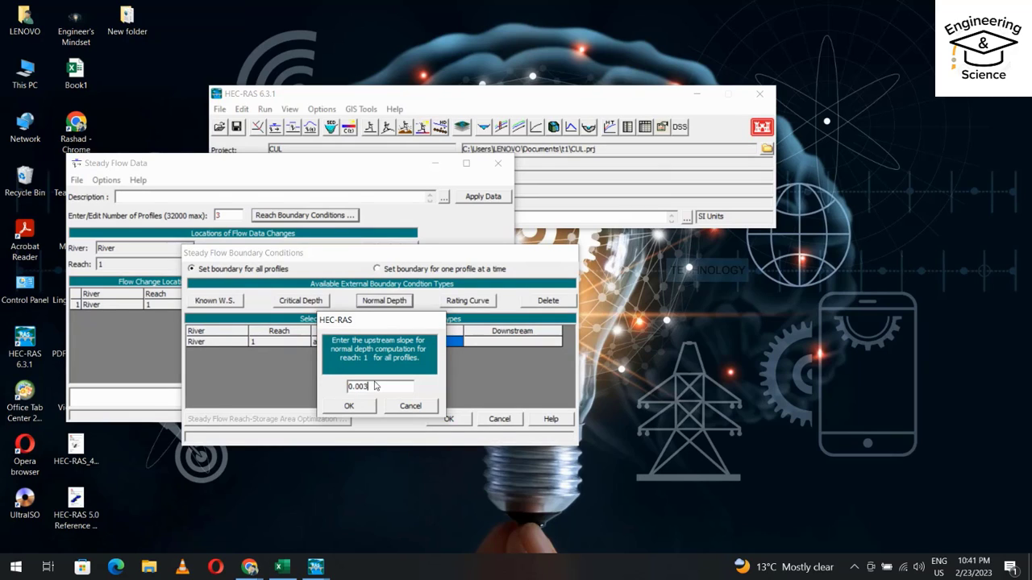
pyautogui.click(348, 406)
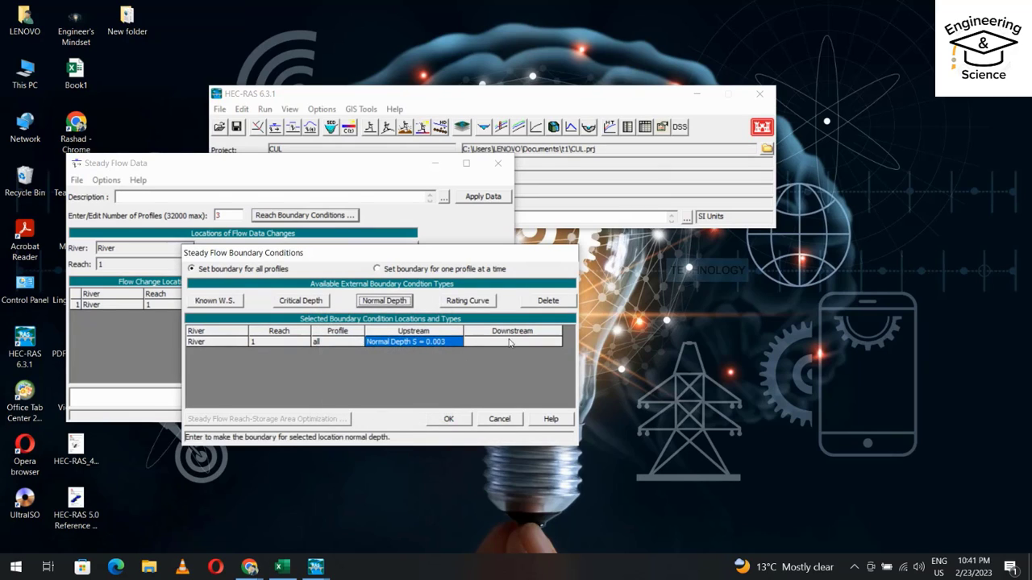
pyautogui.click(300, 299)
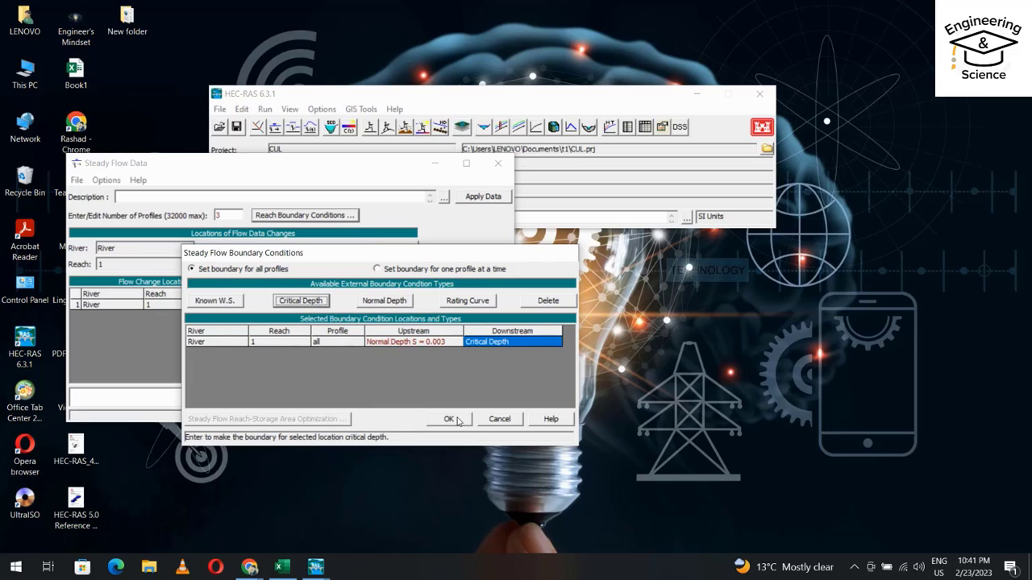
pyautogui.moveTo(448, 420)
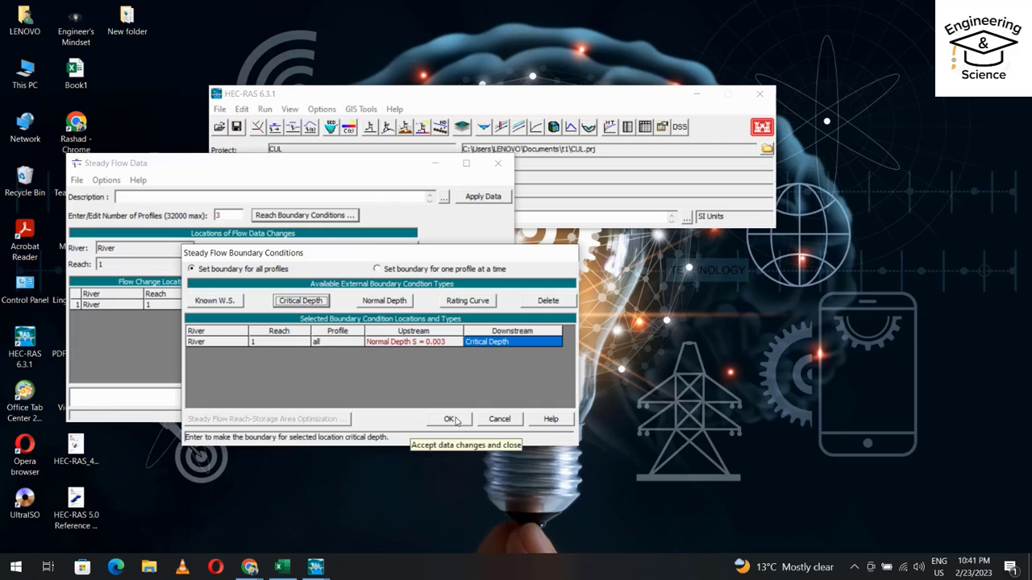
pyautogui.click(77, 181)
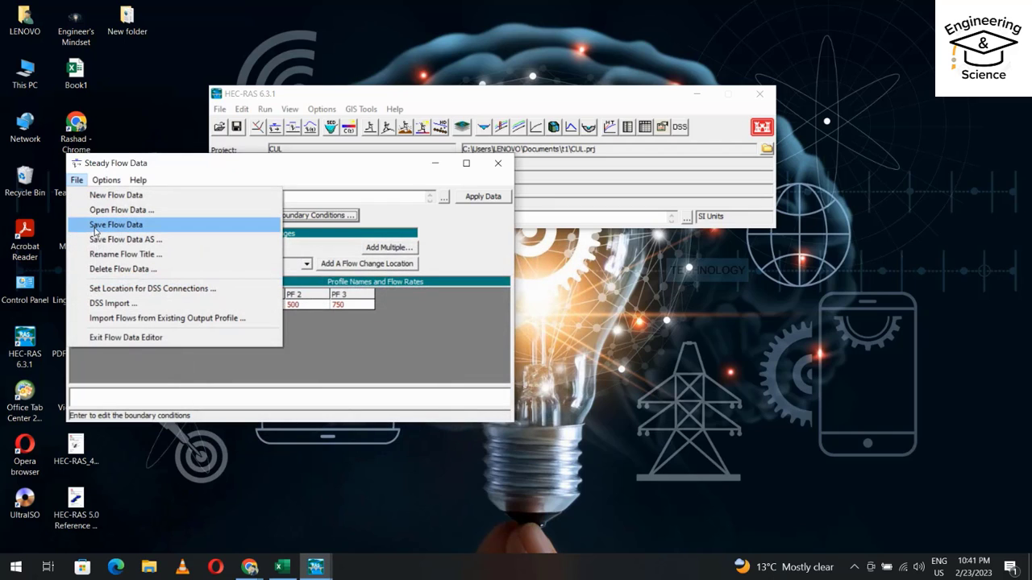
pyautogui.moveTo(477, 164)
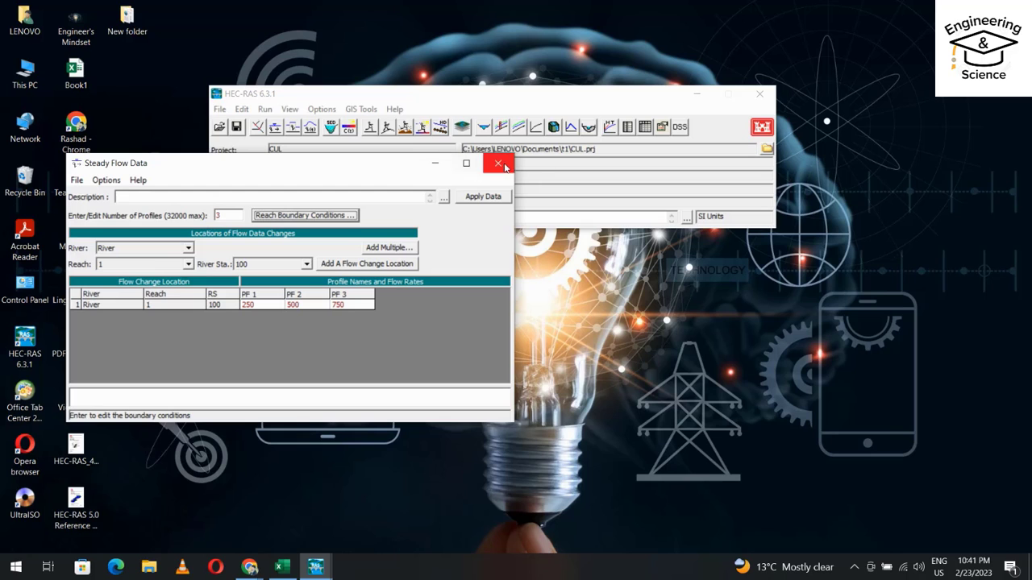
# Show the culvert cross-section results with Plot Velocity Distribution turned on
pyautogui.click(498, 162)
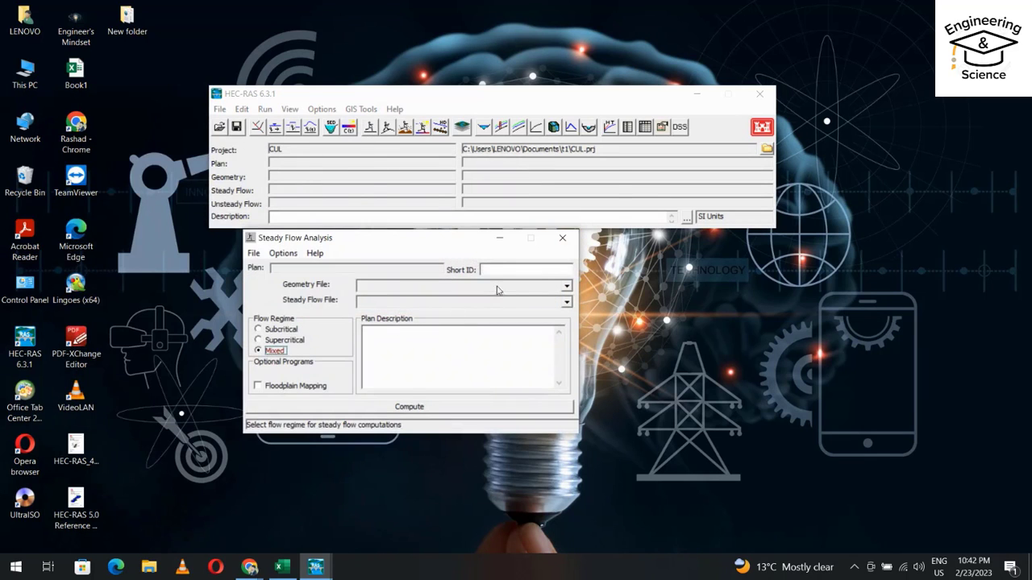
pyautogui.click(410, 406)
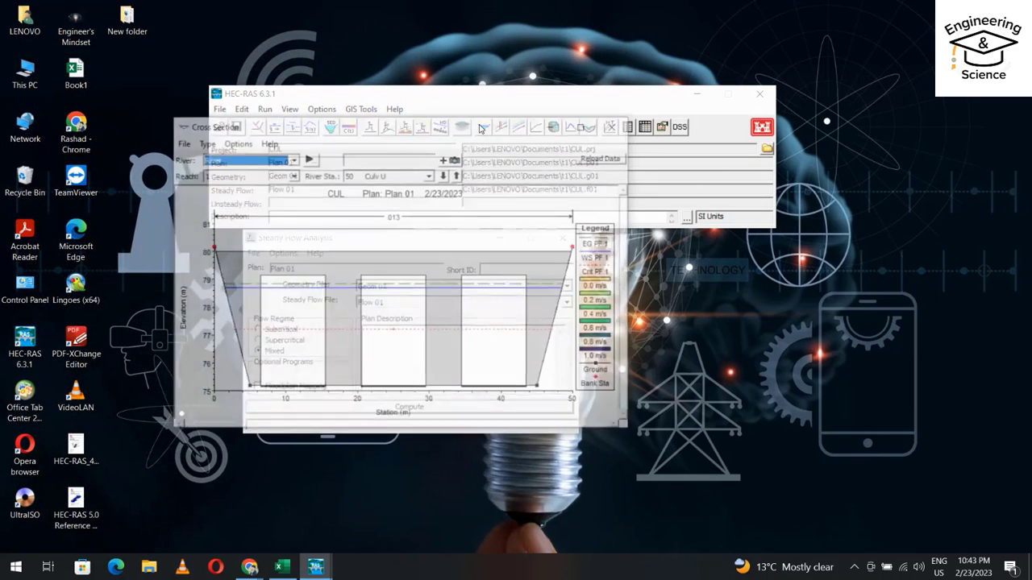
pyautogui.click(235, 142)
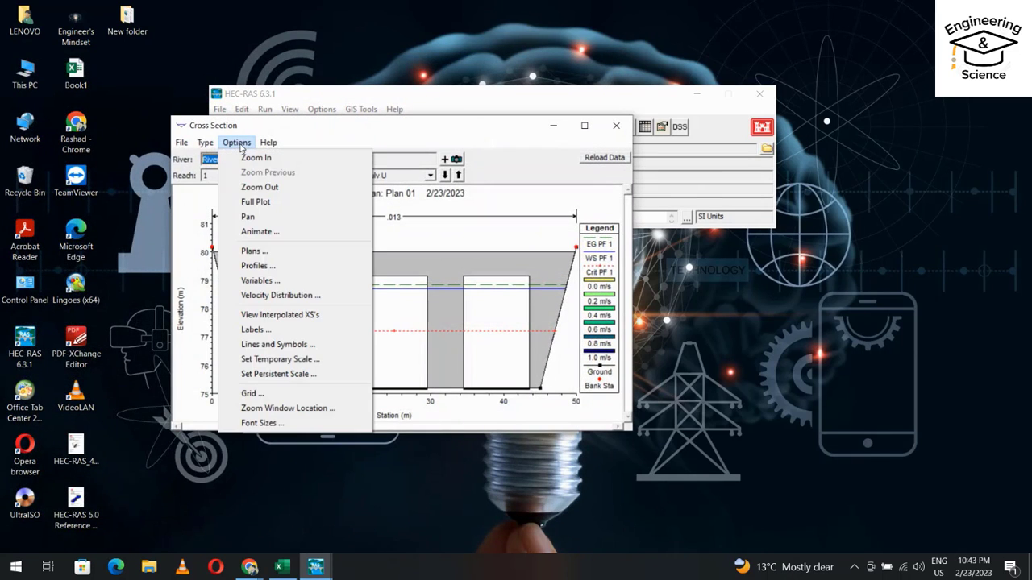
pyautogui.moveTo(281, 295)
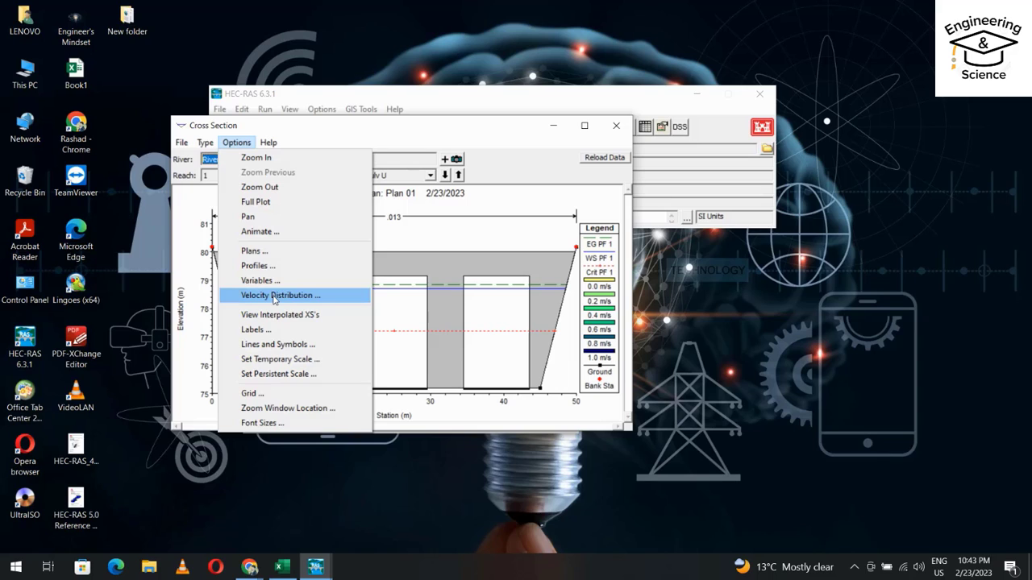
pyautogui.click(280, 295)
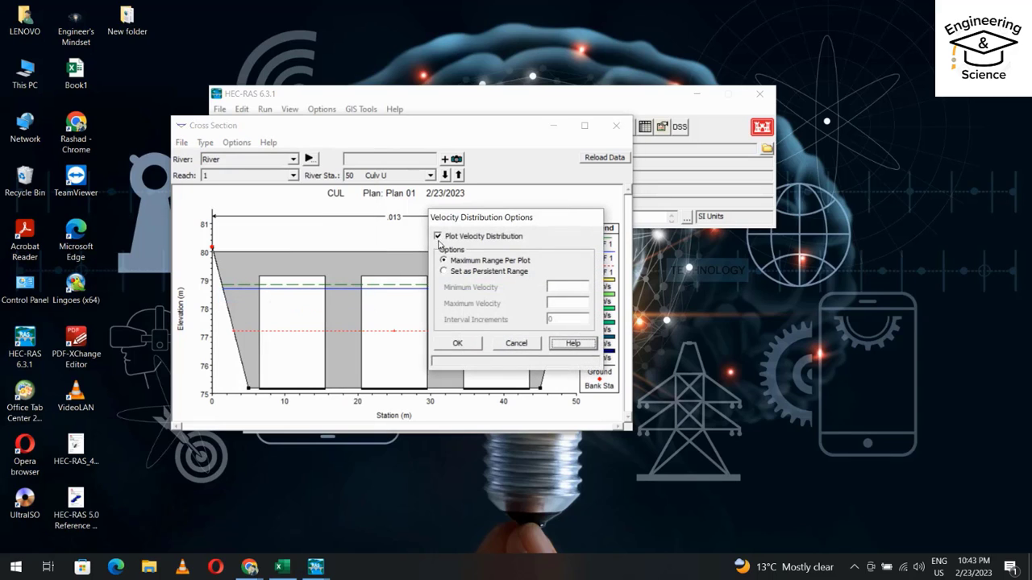
pyautogui.click(458, 342)
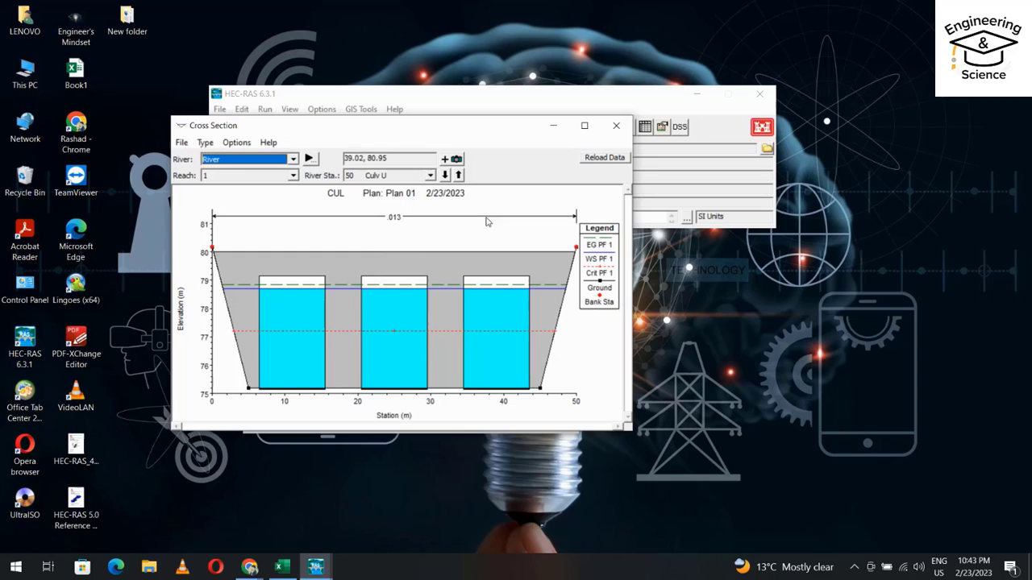
pyautogui.moveTo(522, 258)
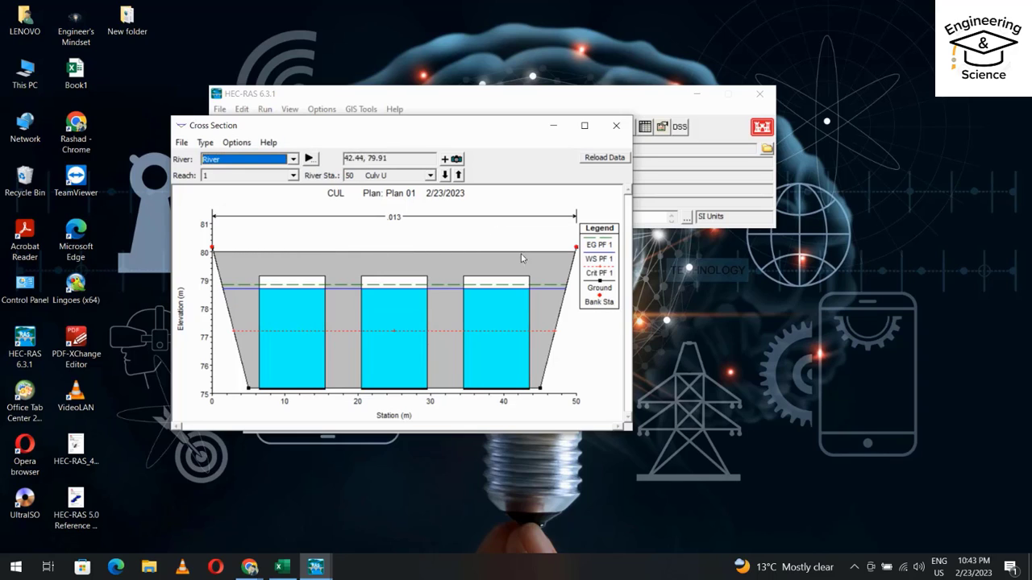
pyautogui.moveTo(495, 313)
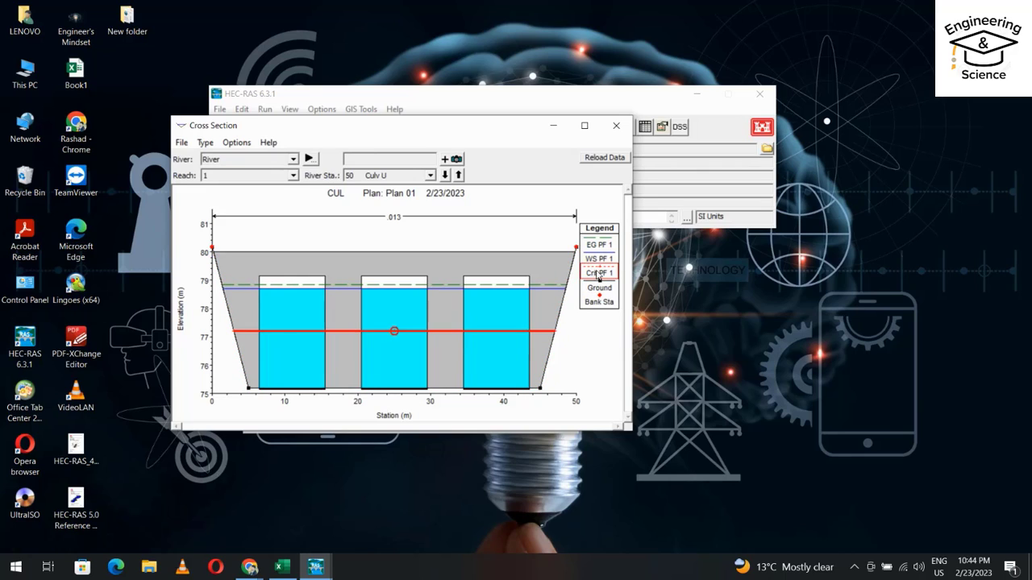
pyautogui.moveTo(310, 160)
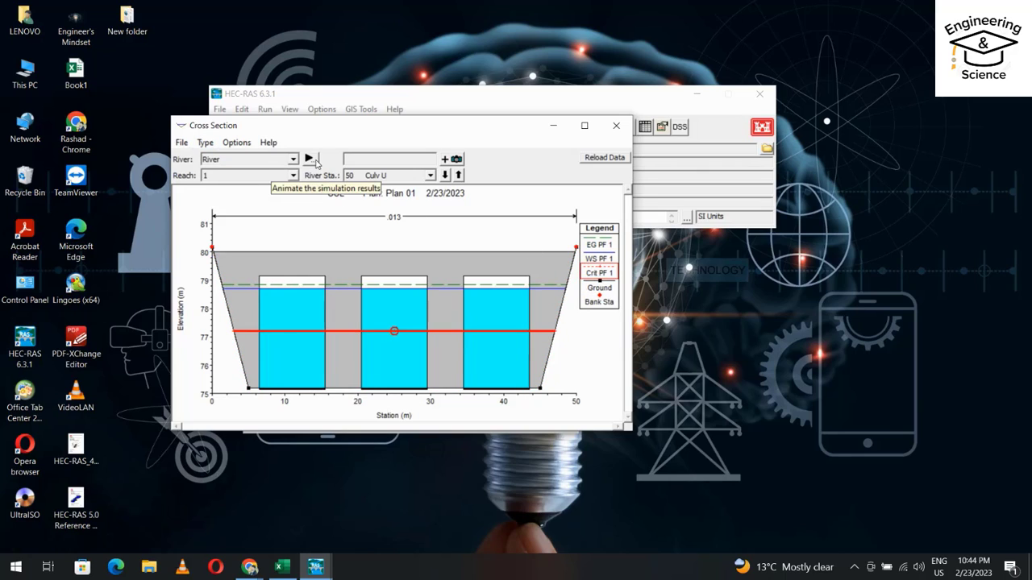
# Animate the cross-section and advance to the next flow profile
pyautogui.click(310, 160)
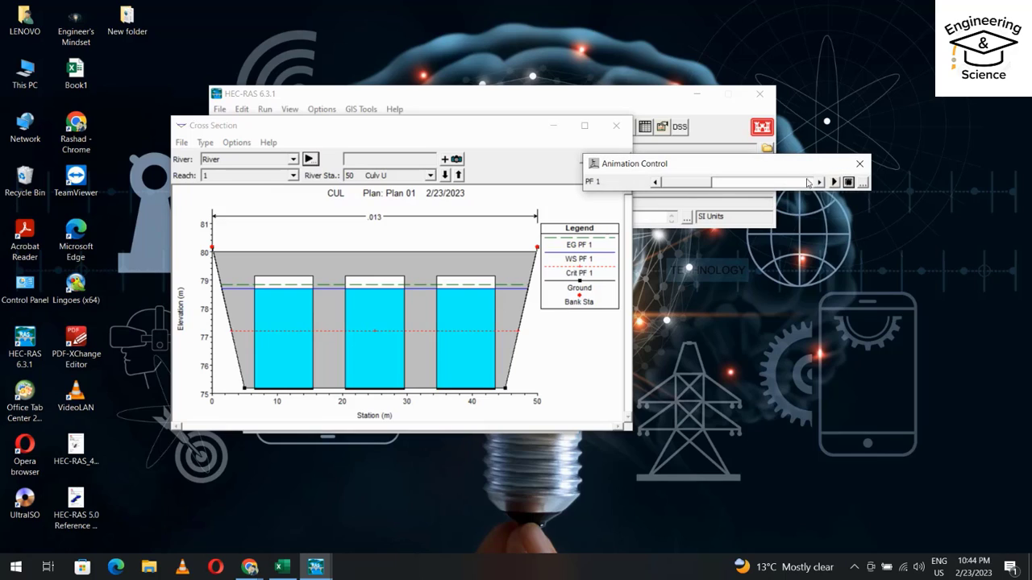
pyautogui.click(833, 181)
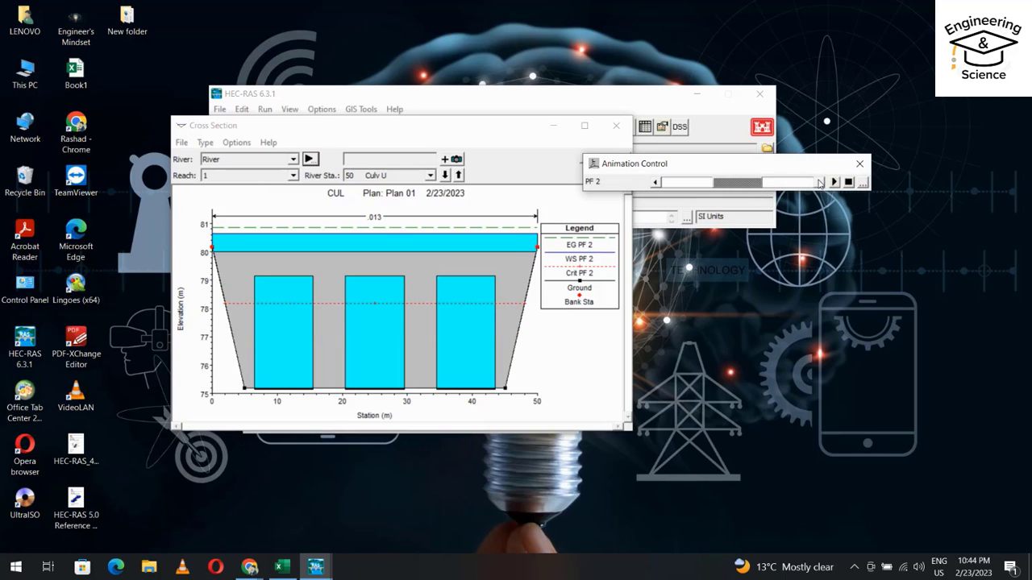
pyautogui.moveTo(363, 271)
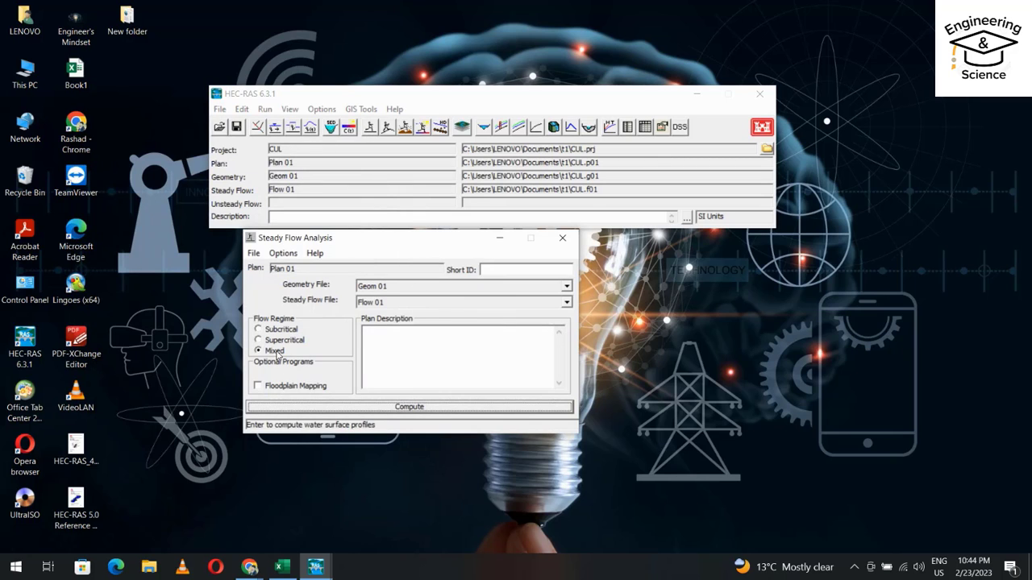
# Compute the steady flow run and close the report and analysis windows
pyautogui.click(410, 407)
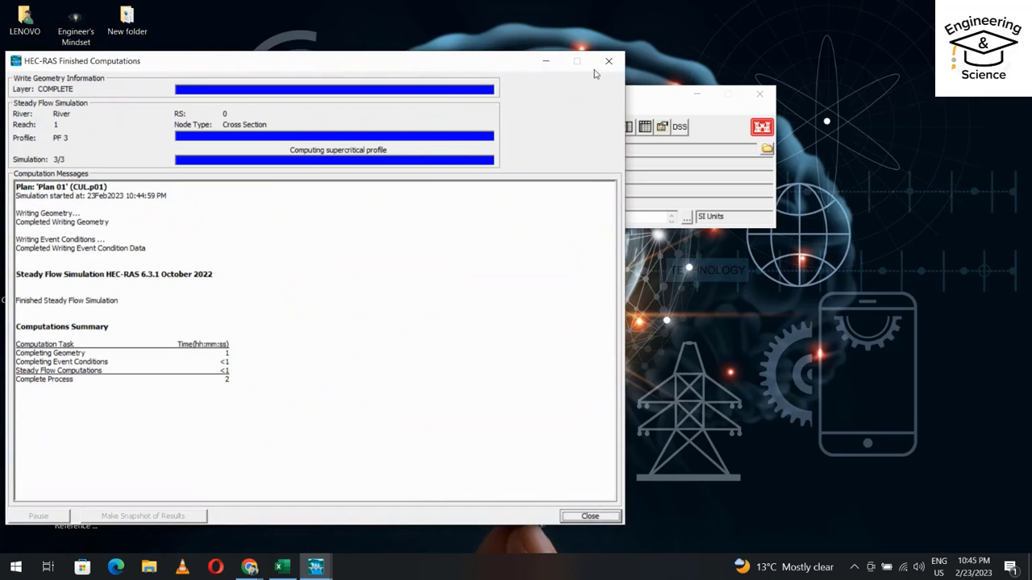
pyautogui.click(590, 516)
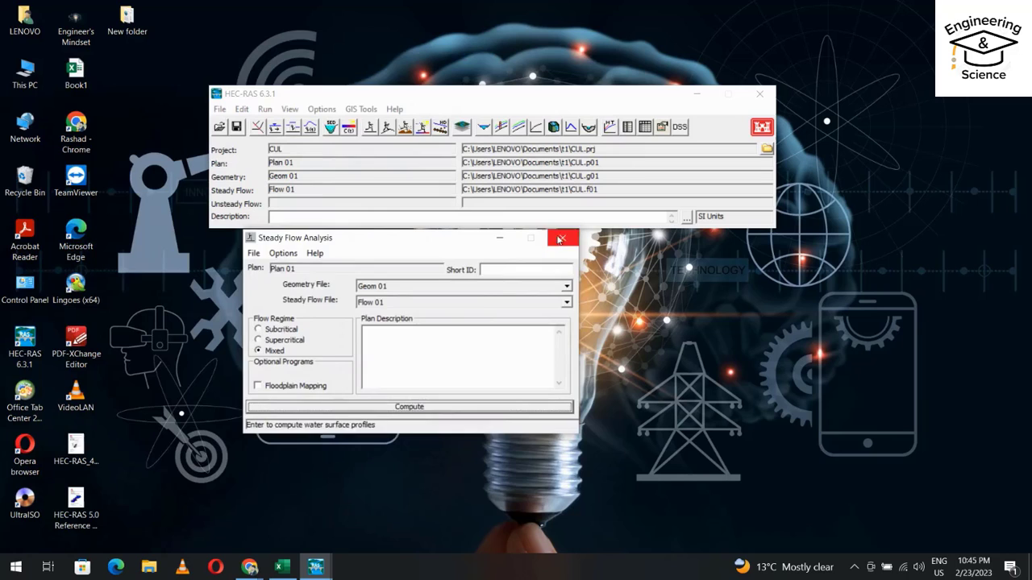
pyautogui.click(561, 239)
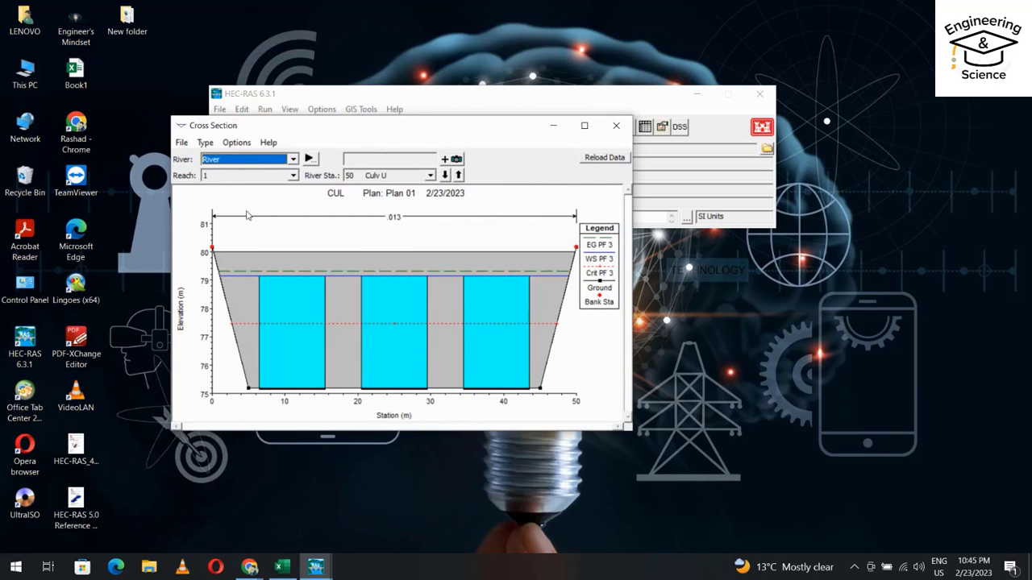
# Animate the cross-section playing through the flow profiles
pyautogui.click(309, 159)
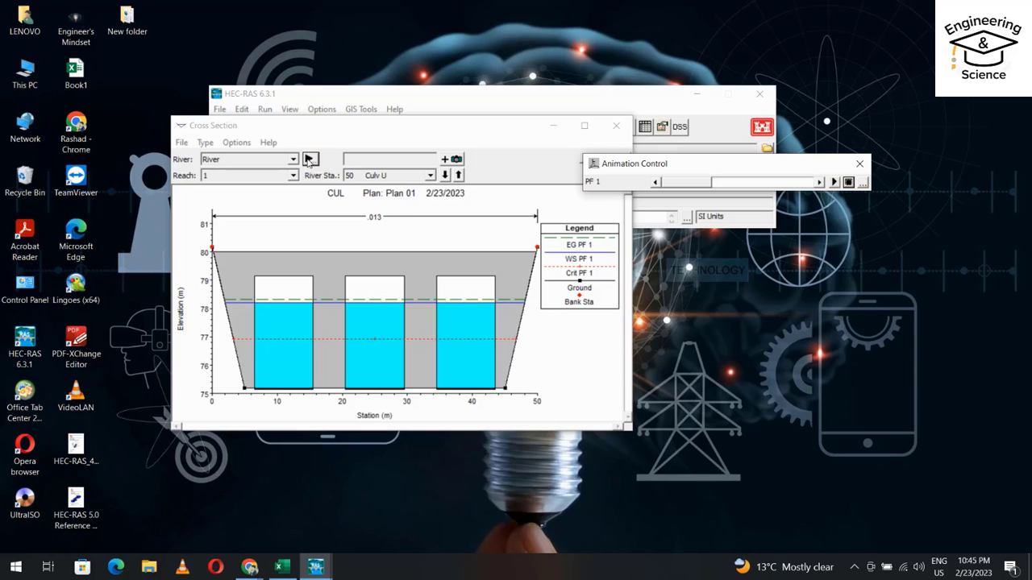
pyautogui.click(832, 180)
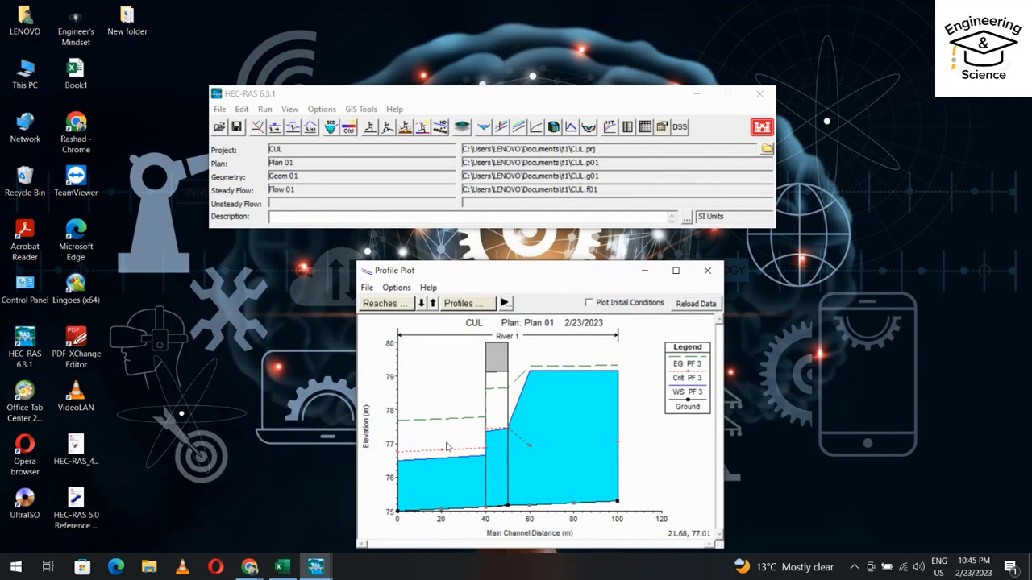
# Play the water surface profile through the flow profiles and close the profile plot
pyautogui.click(503, 303)
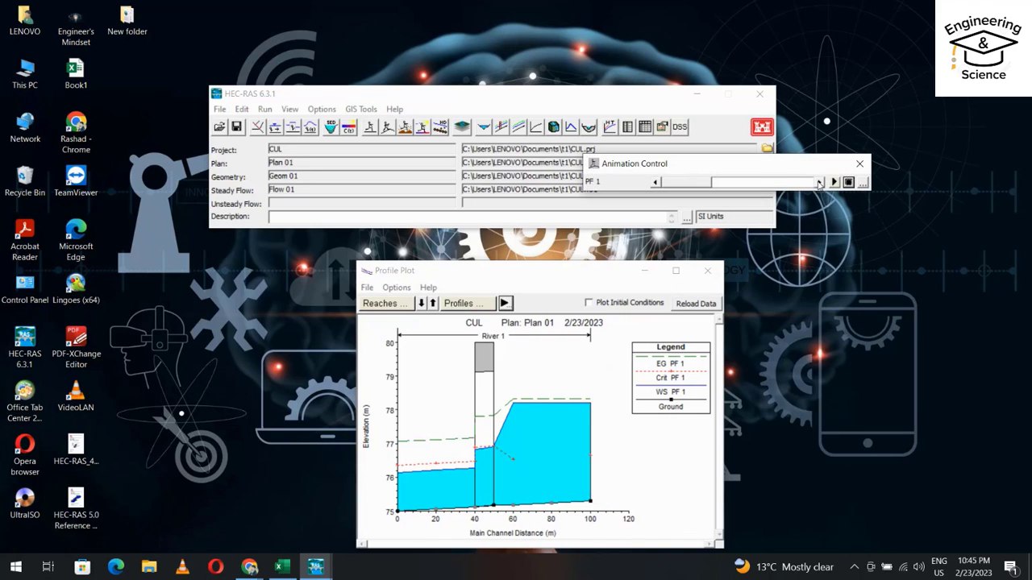
pyautogui.click(835, 182)
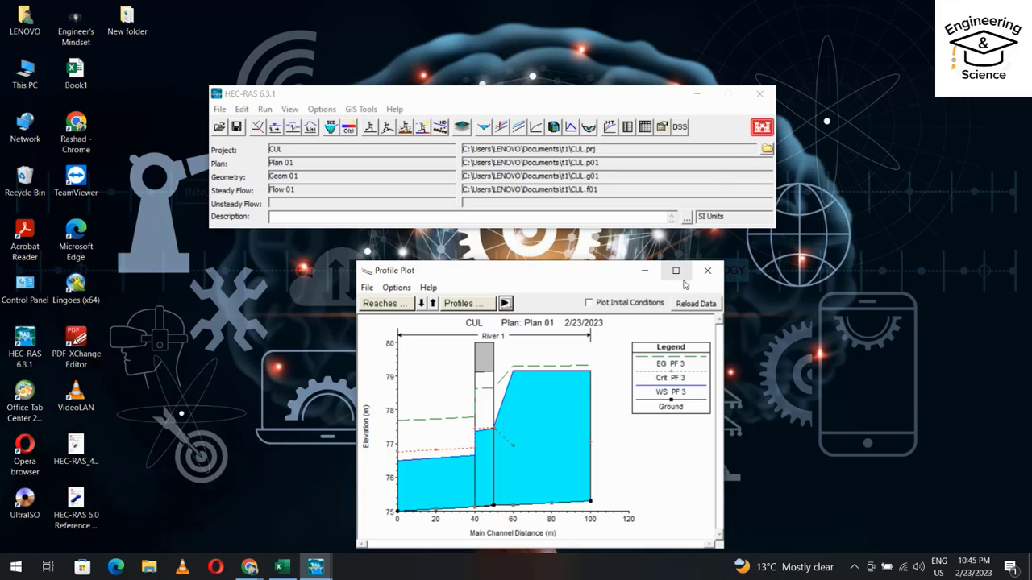
pyautogui.click(289, 110)
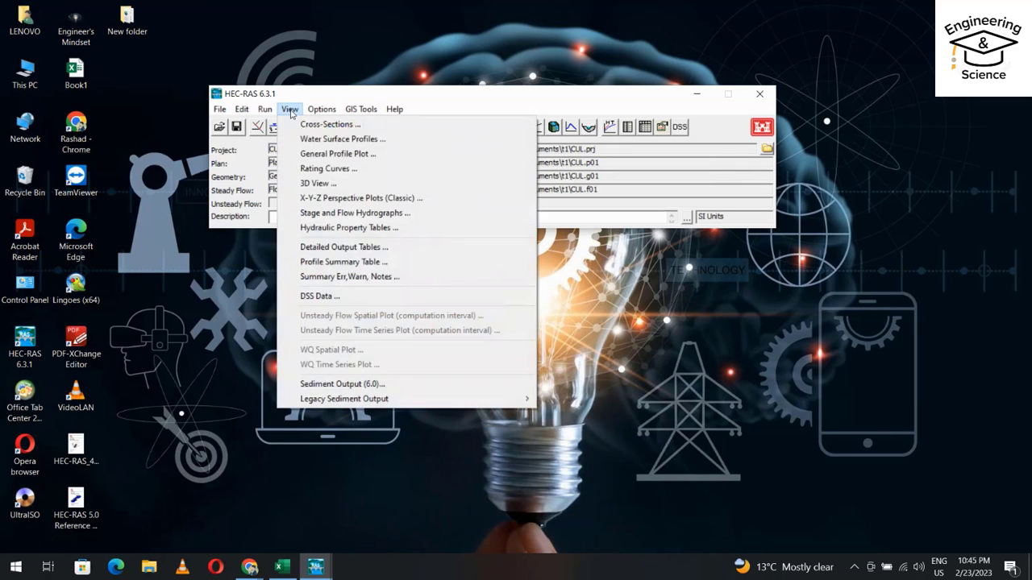
# View the X-Y-Z perspective plot at rotation angle 30, then close it
pyautogui.click(361, 197)
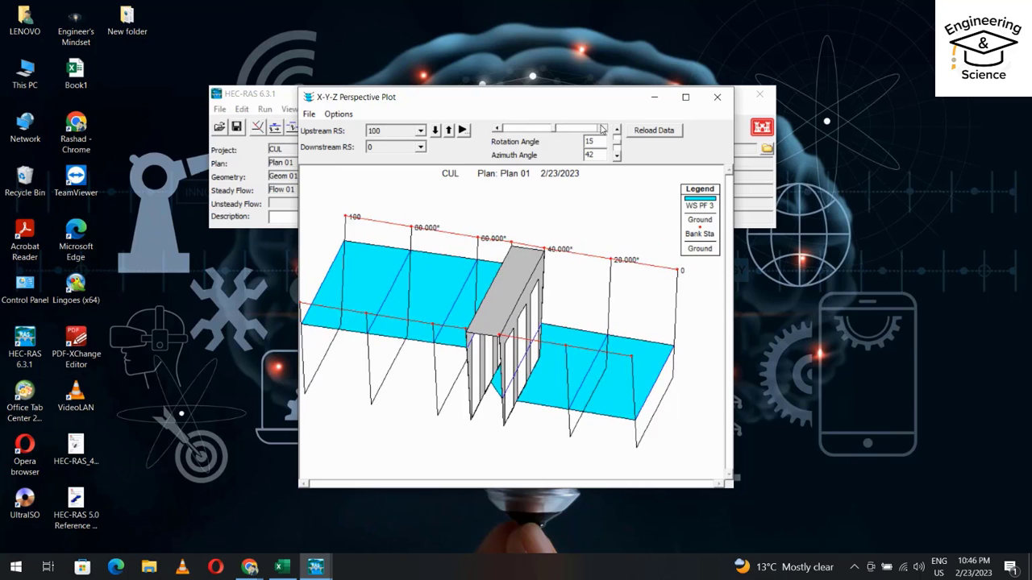
pyautogui.click(615, 139)
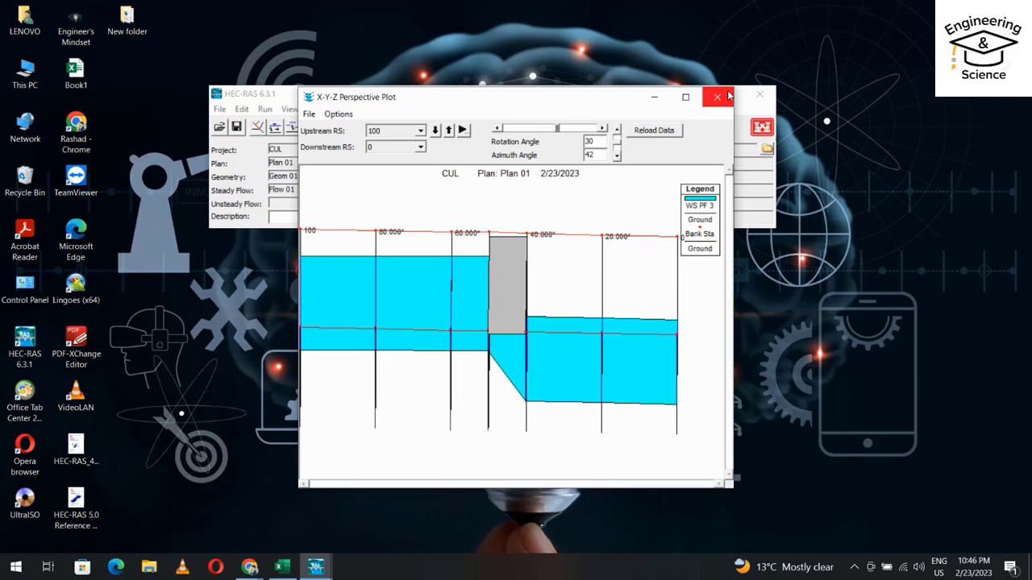
pyautogui.click(716, 97)
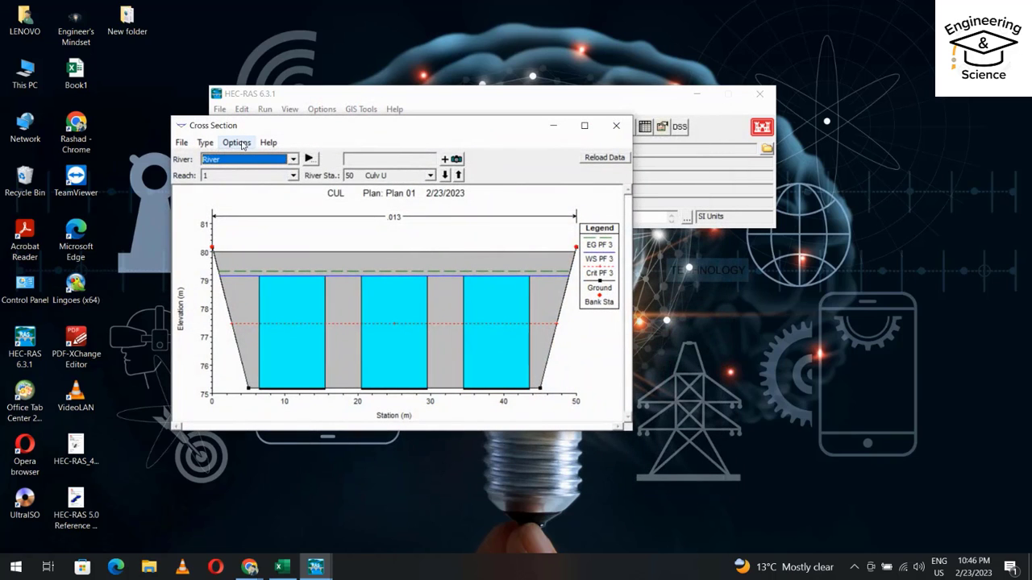
# Enable velocity distribution in the plot variables and switch to a river station outside the culvert
pyautogui.click(235, 142)
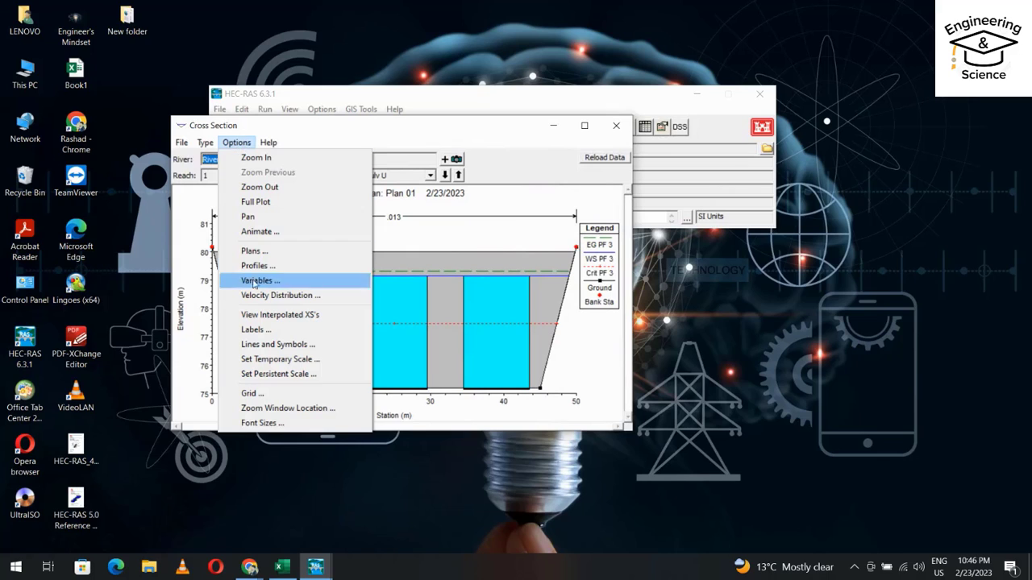
pyautogui.click(280, 295)
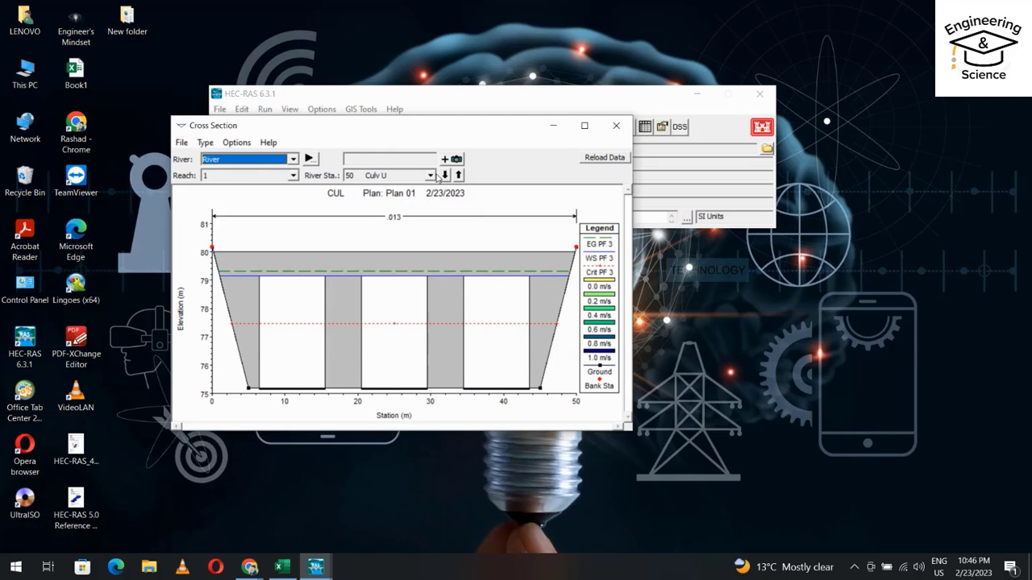
pyautogui.click(445, 174)
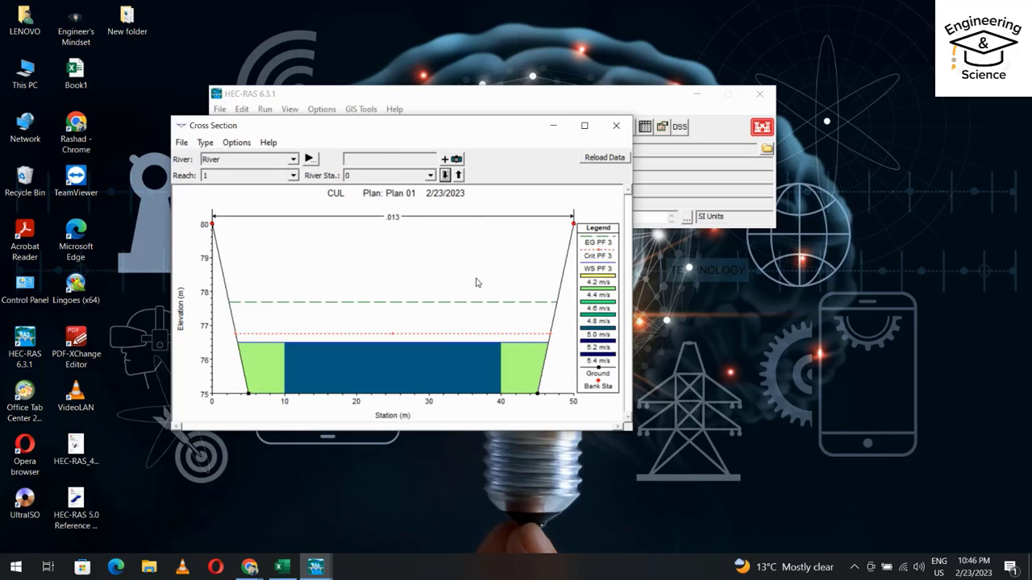
pyautogui.moveTo(375, 379)
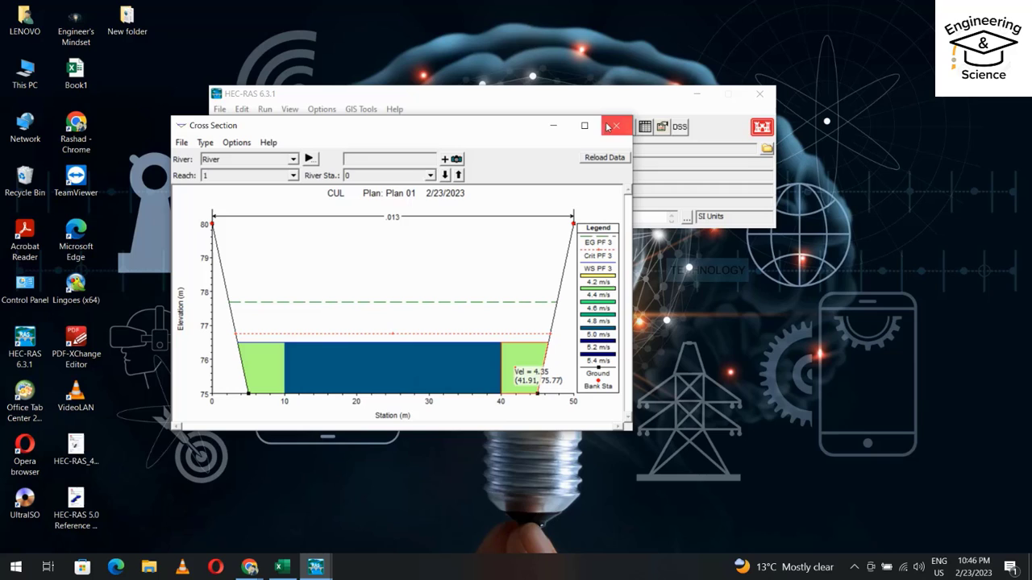
pyautogui.moveTo(615, 126)
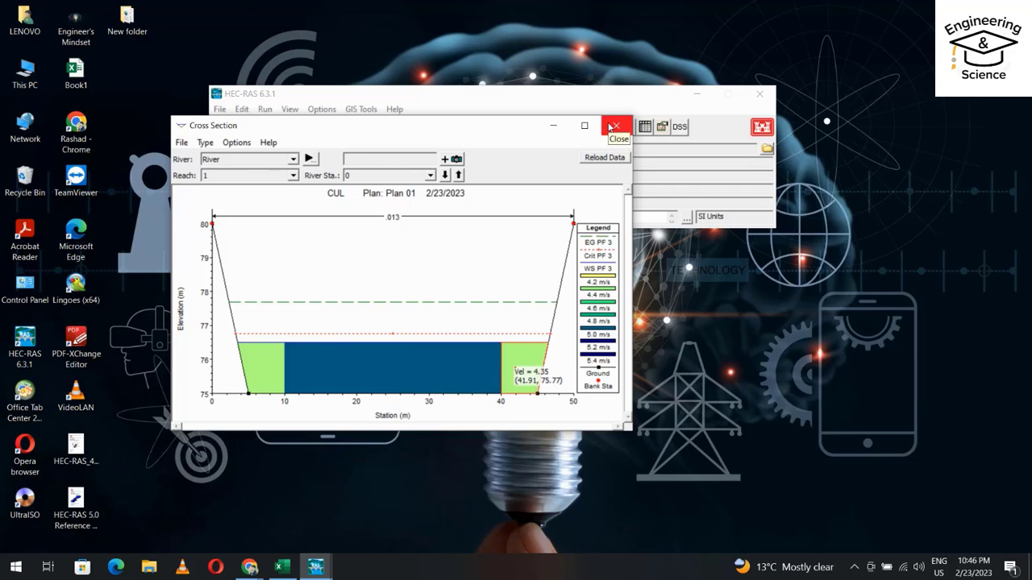